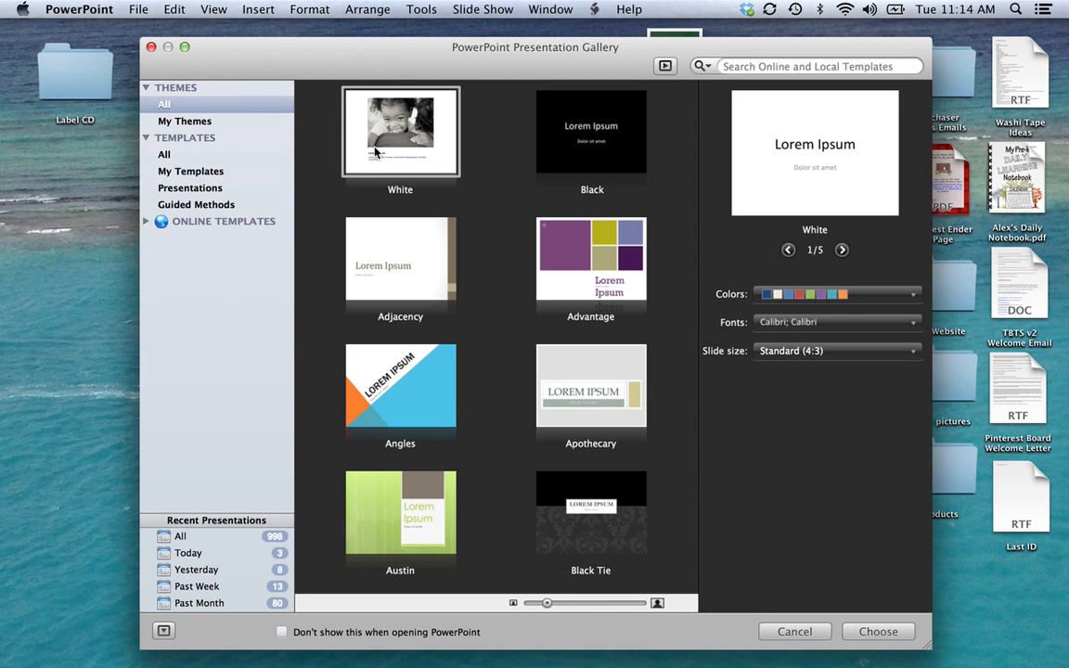
Step: Start a new White-theme presentation and clear its first slide to a Blank layout
left_click(876, 631)
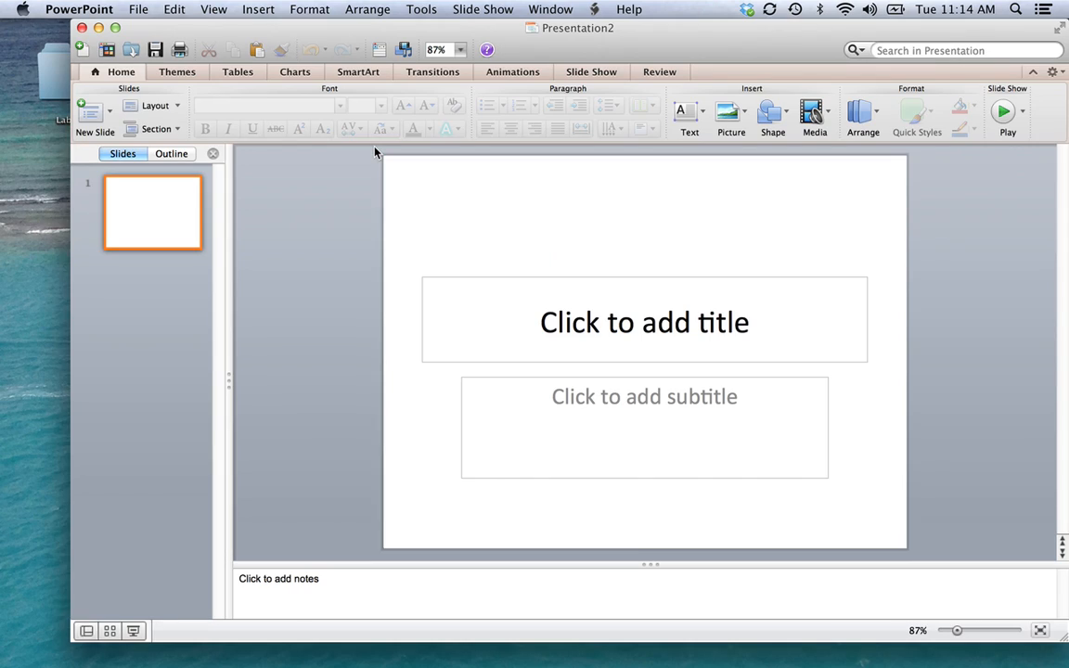
left_click(644, 323)
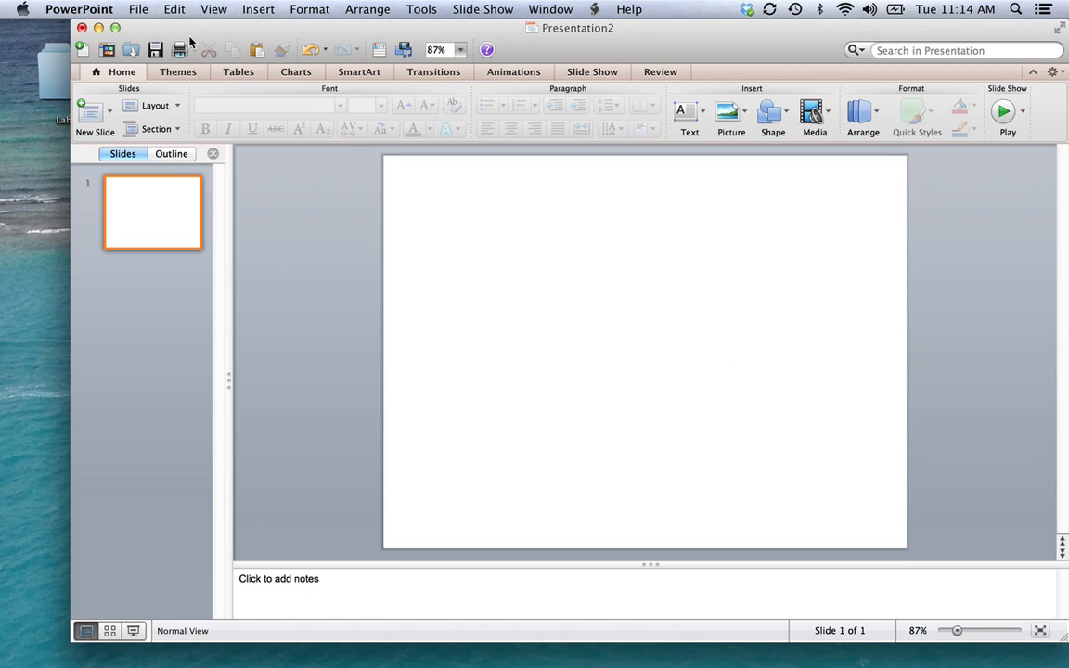
Step: Set a custom page size of 12 by 7.5 inches in Page Setup, keeping it despite the printer warning
left_click(137, 10)
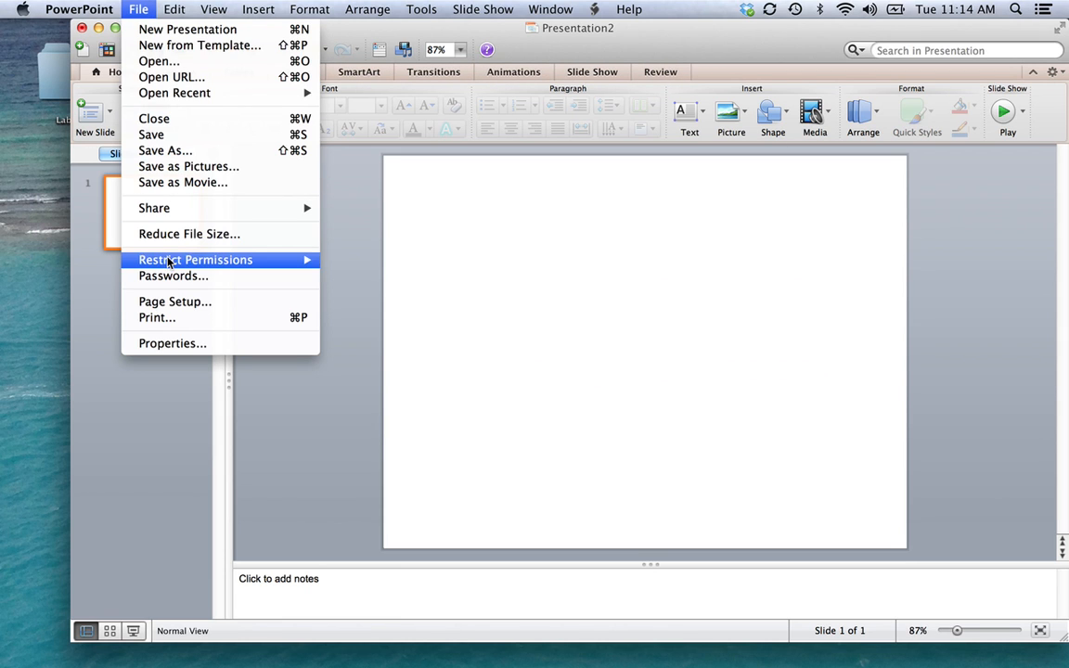
left_click(174, 301)
type("12")
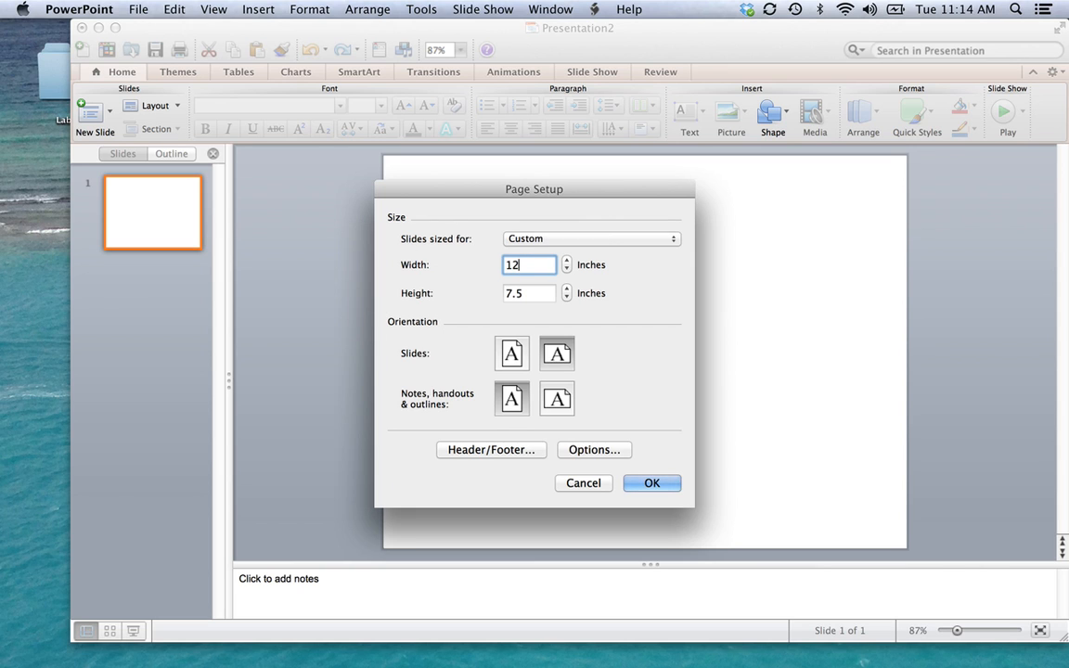
left_click(652, 483)
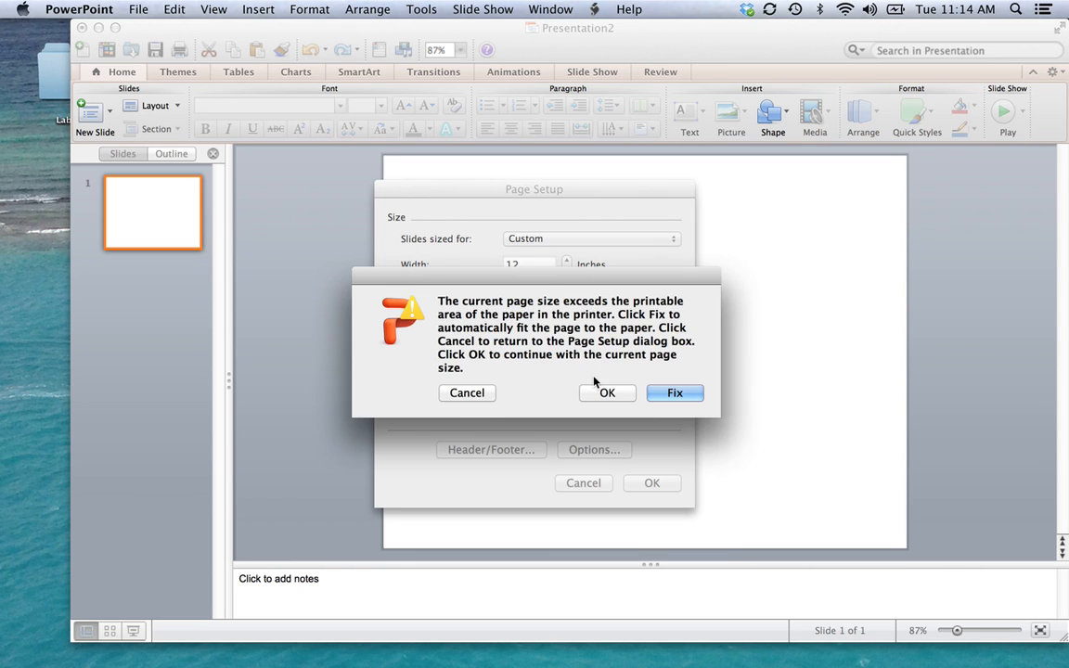
left_click(676, 393)
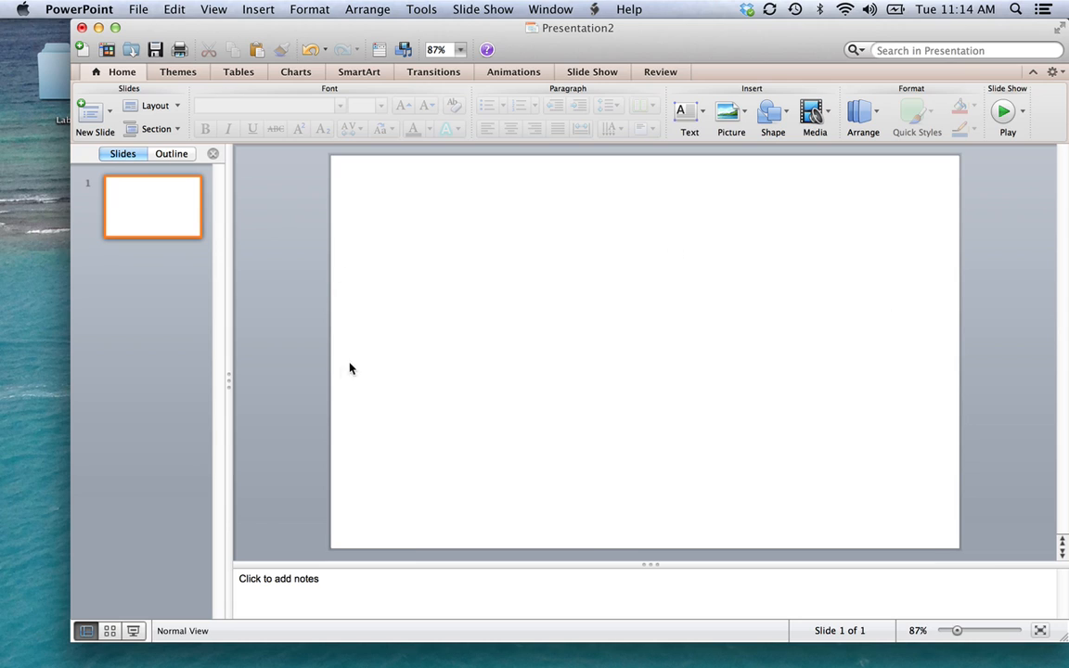
mouse_move(1013, 338)
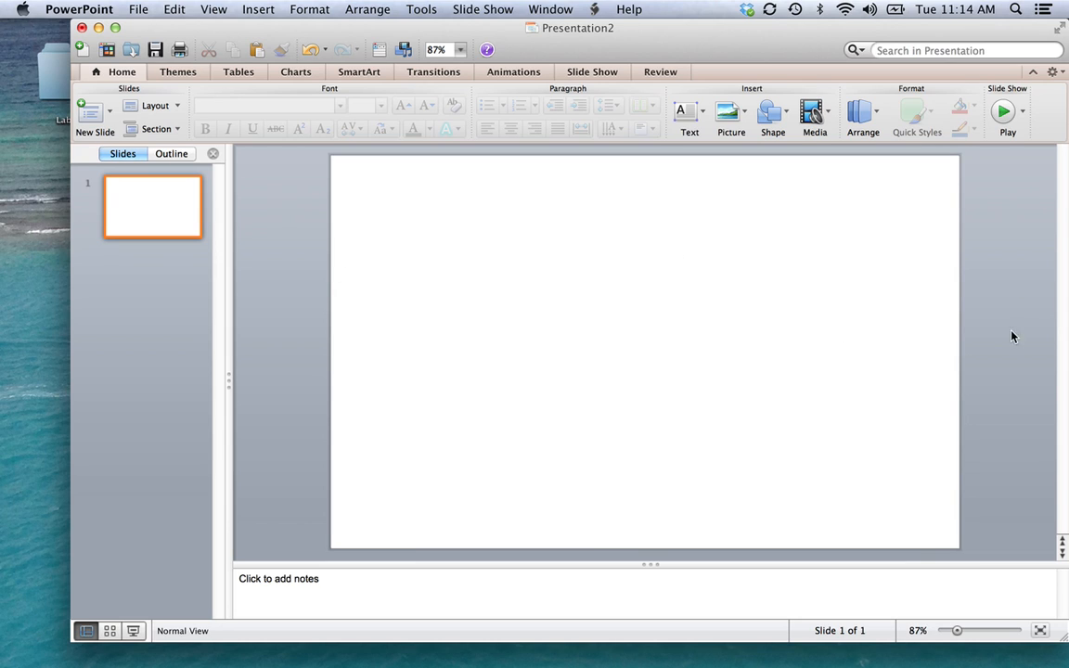
mouse_move(827, 311)
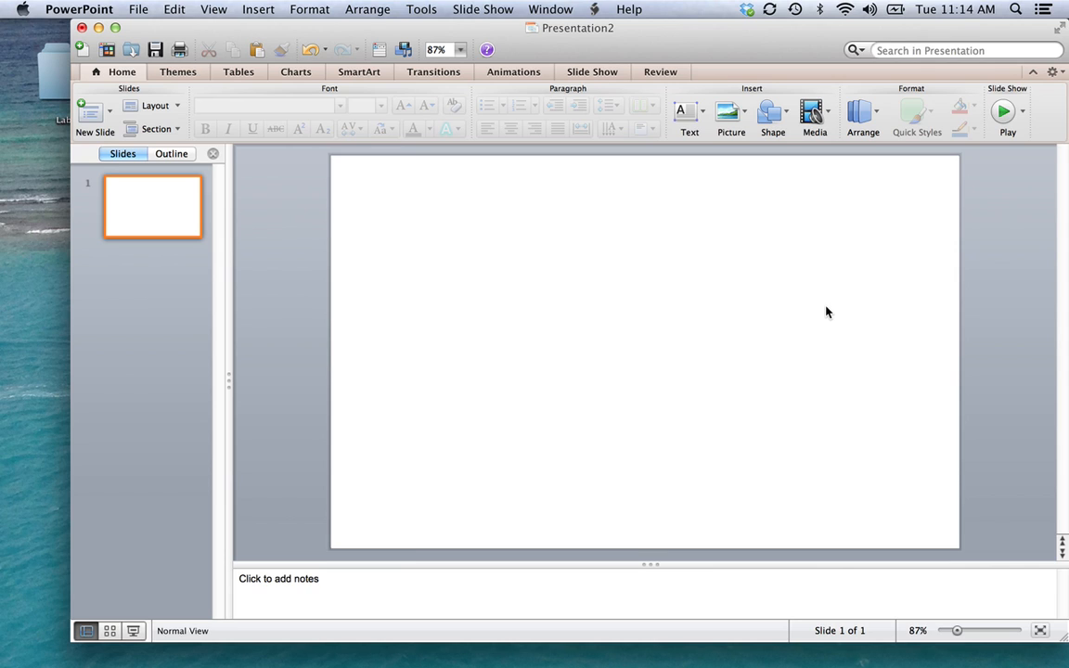
mouse_move(512, 169)
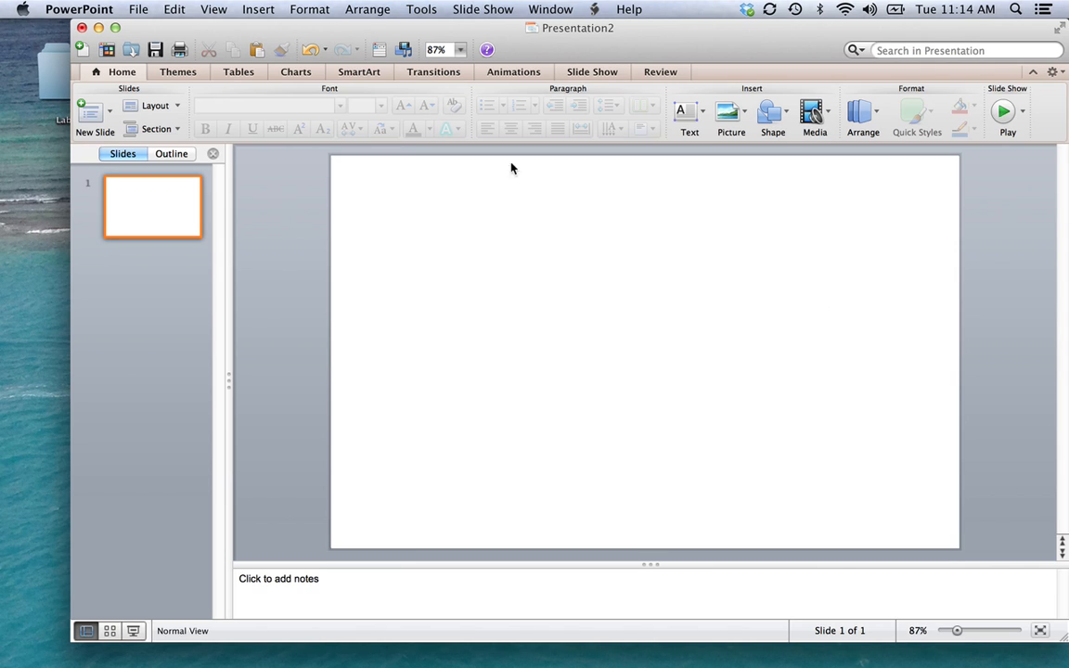
mouse_move(431, 319)
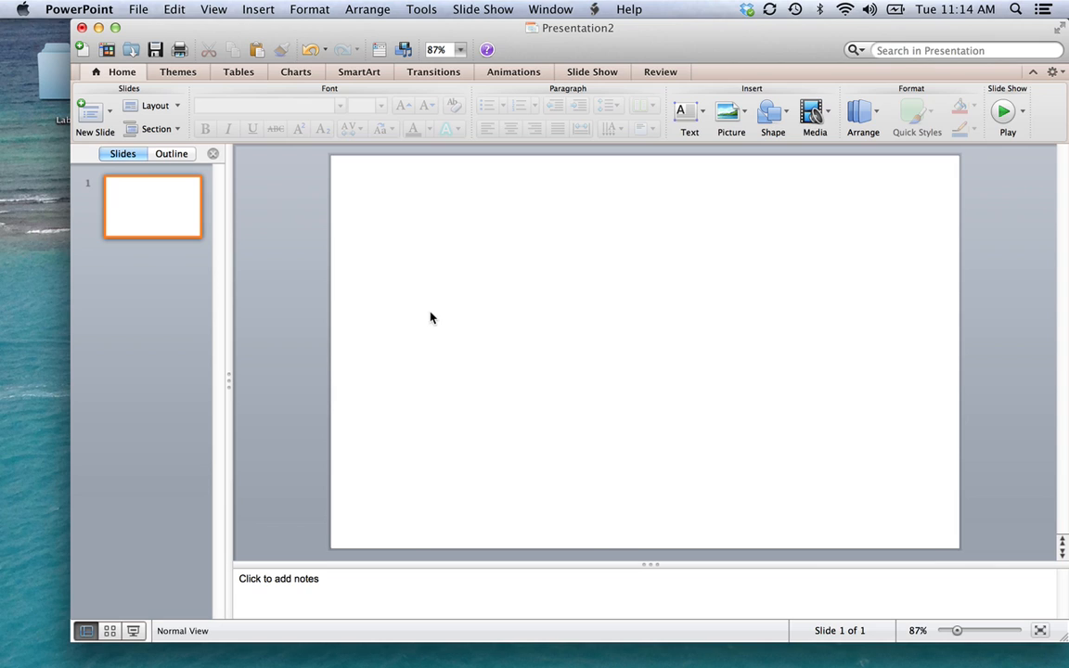
mouse_move(776, 312)
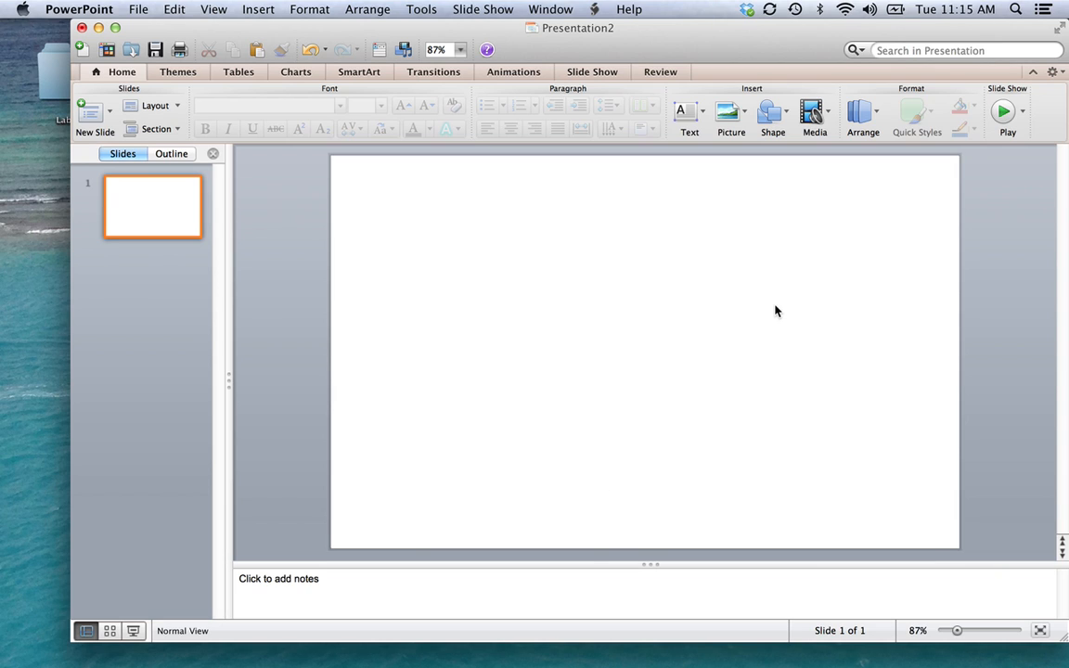
mouse_move(710, 425)
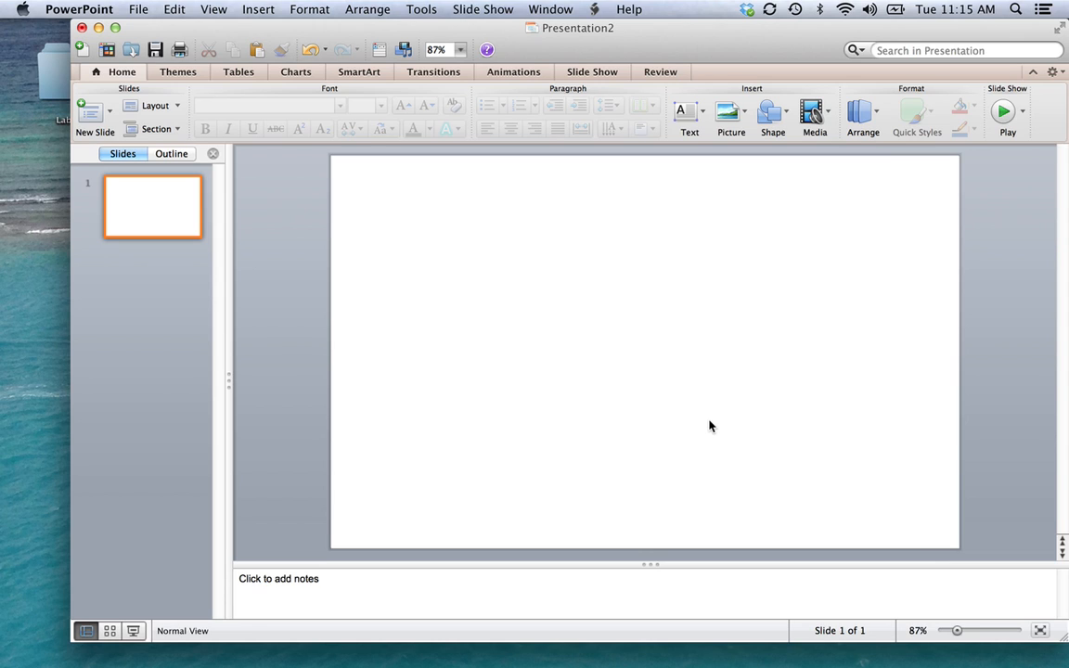
mouse_move(625, 284)
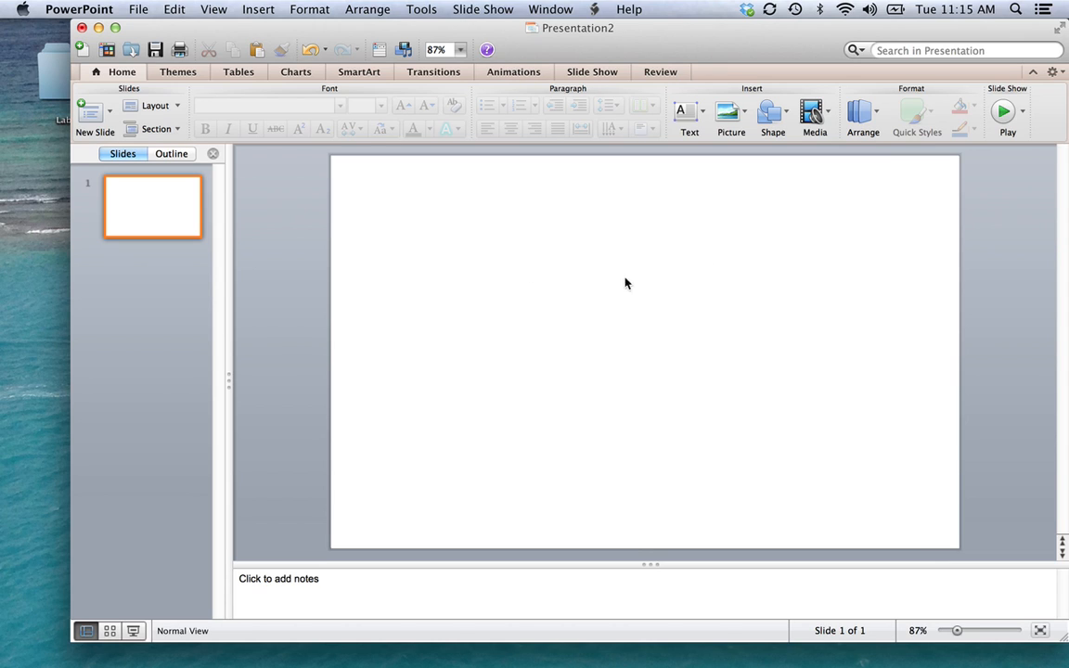
mouse_move(675, 431)
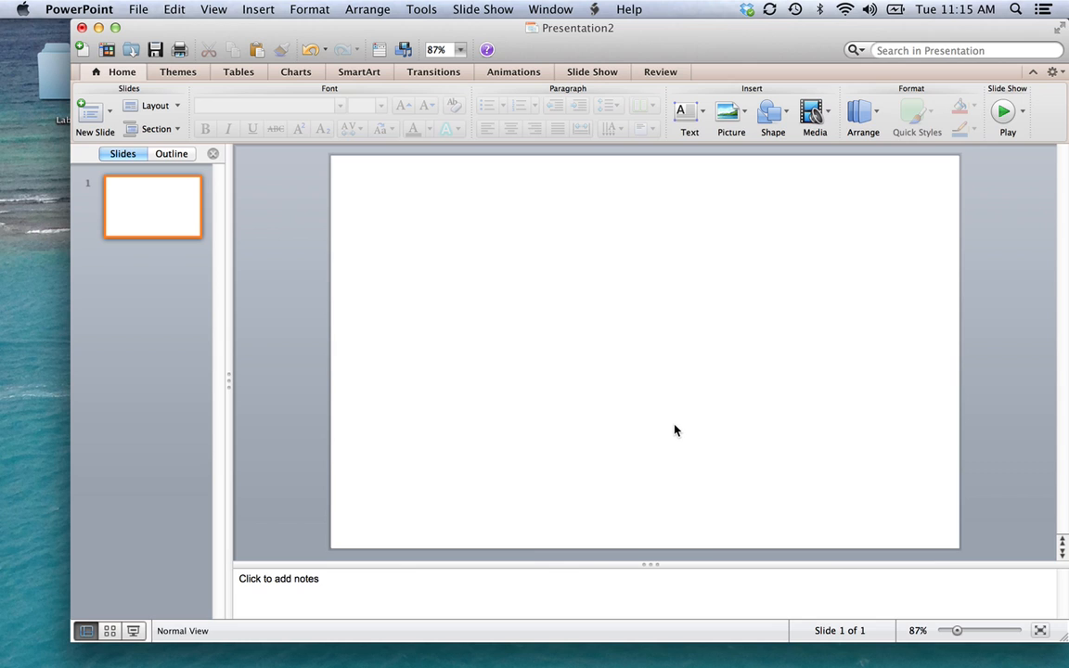
mouse_move(441, 188)
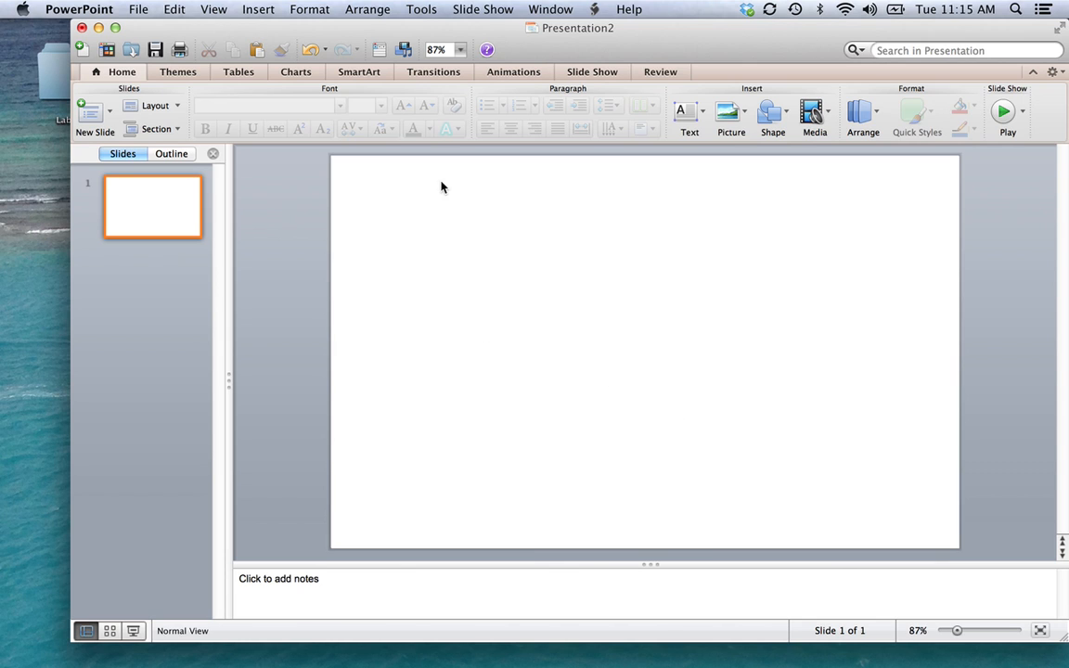
mouse_move(141, 17)
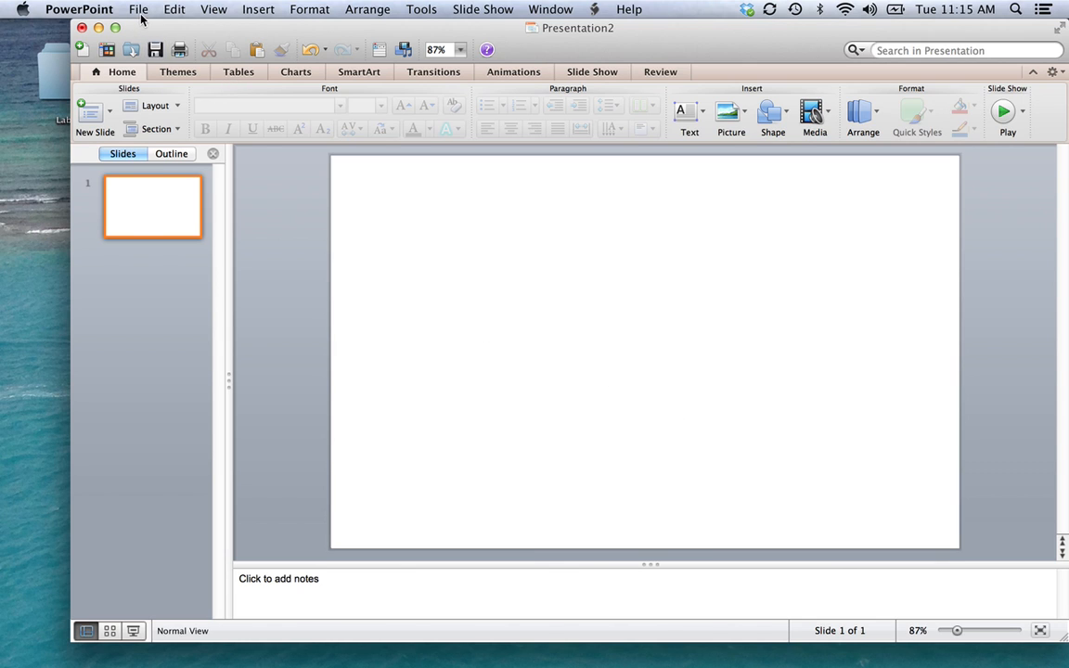
Step: Bring up the Insert menu to reach the shape browser
left_click(257, 7)
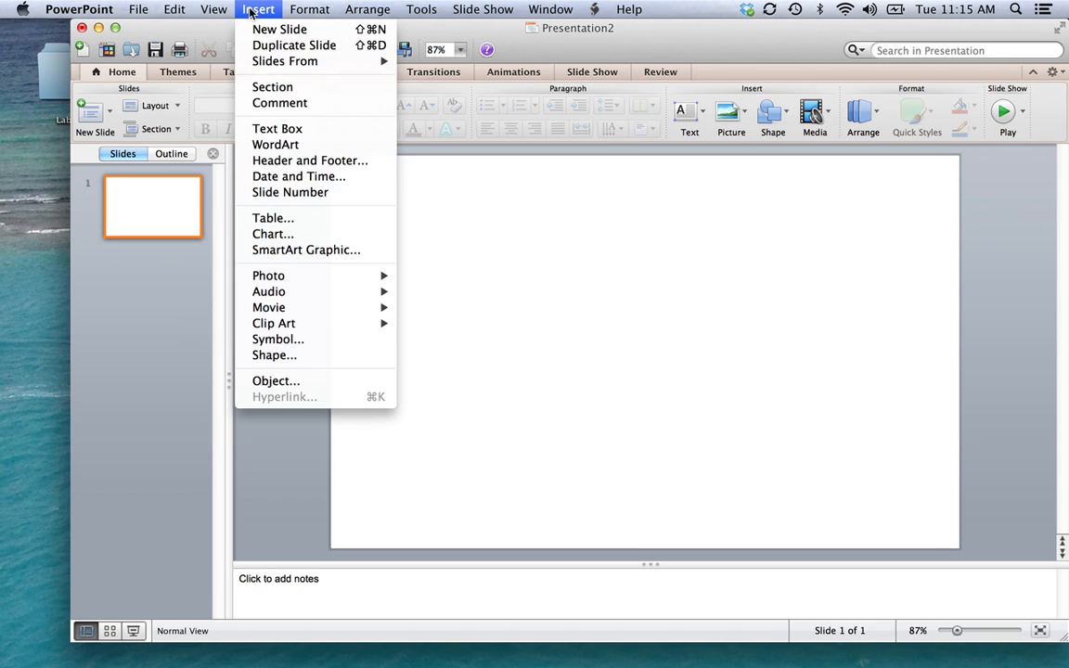
mouse_move(275, 323)
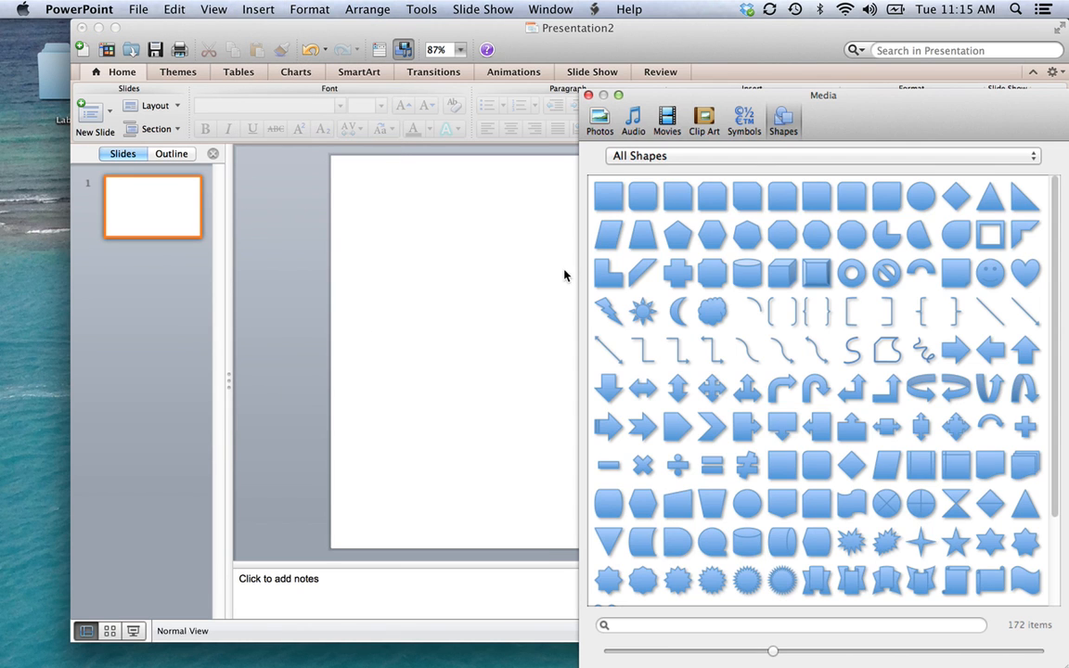
mouse_move(809, 202)
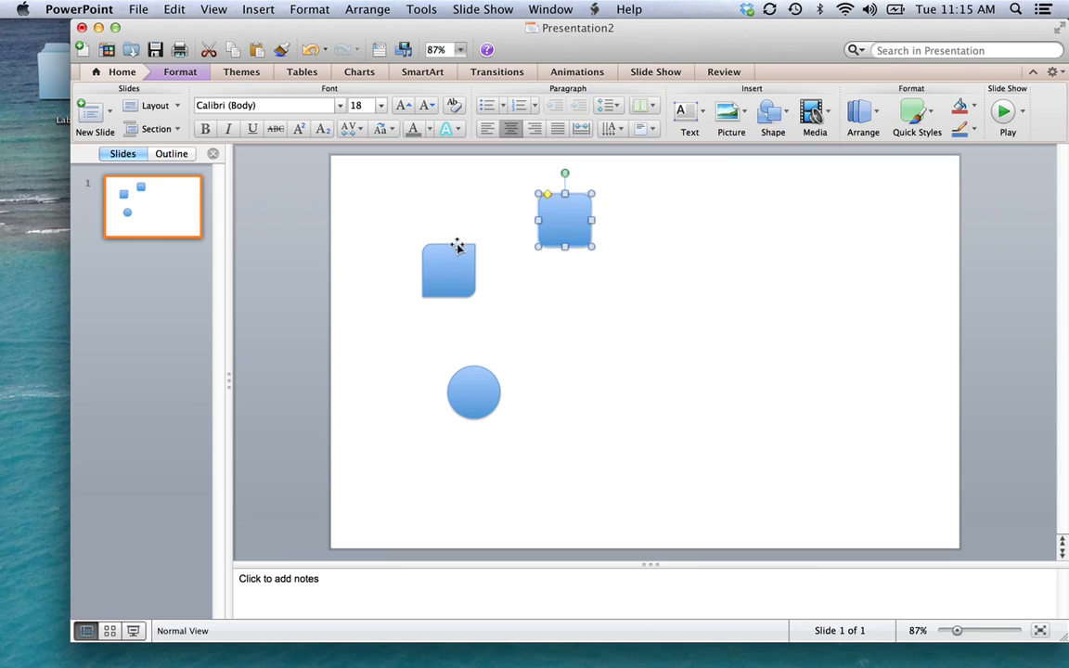
Step: Stretch the square into a tall right-hand panel and enlarge the rounded square across the top-left
left_click_drag(449, 269, 398, 206)
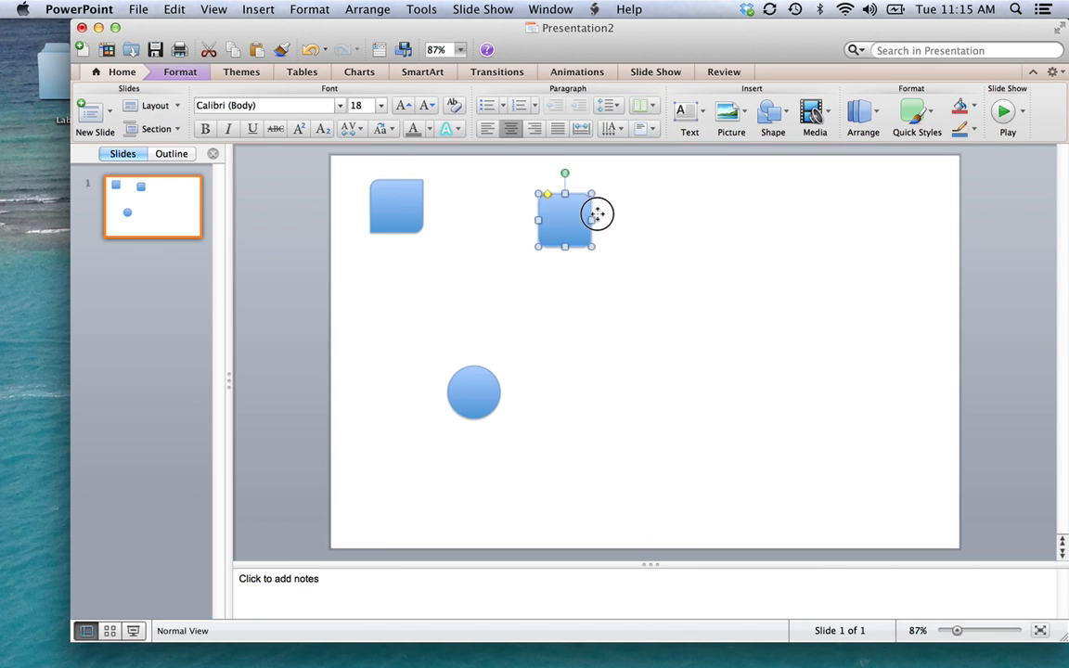
left_click_drag(564, 208, 900, 204)
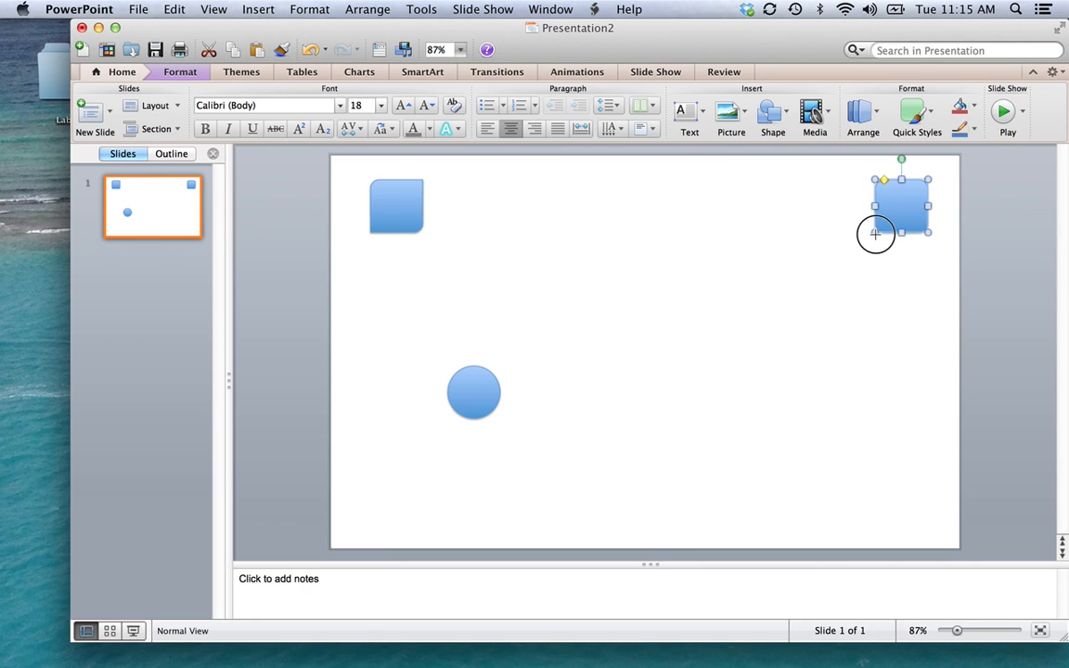
left_click_drag(876, 234, 747, 542)
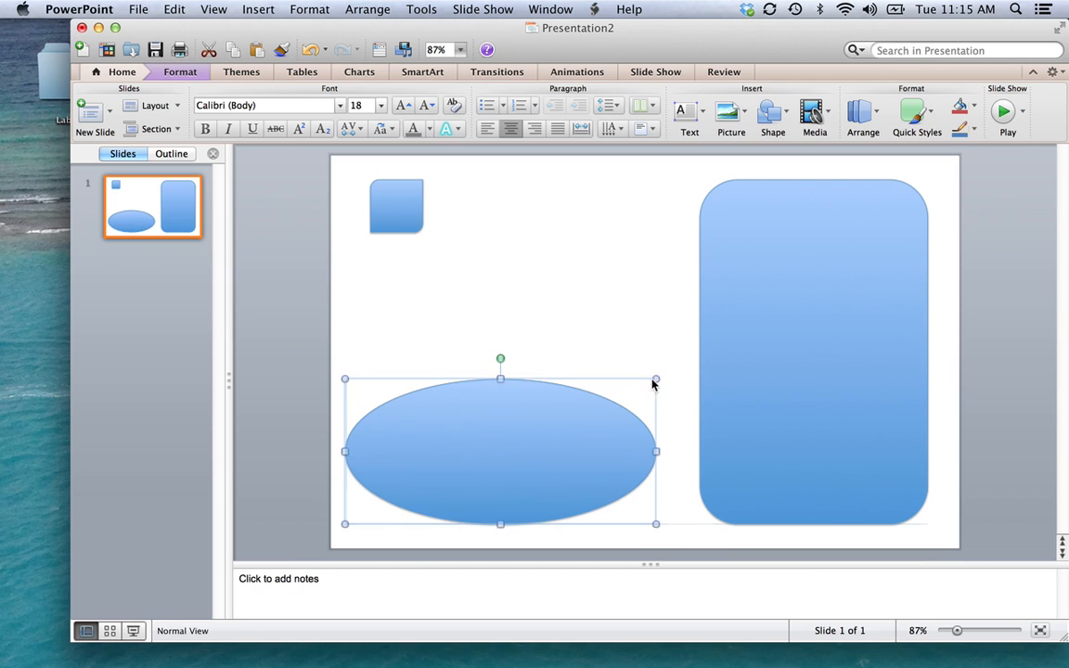
left_click(397, 204)
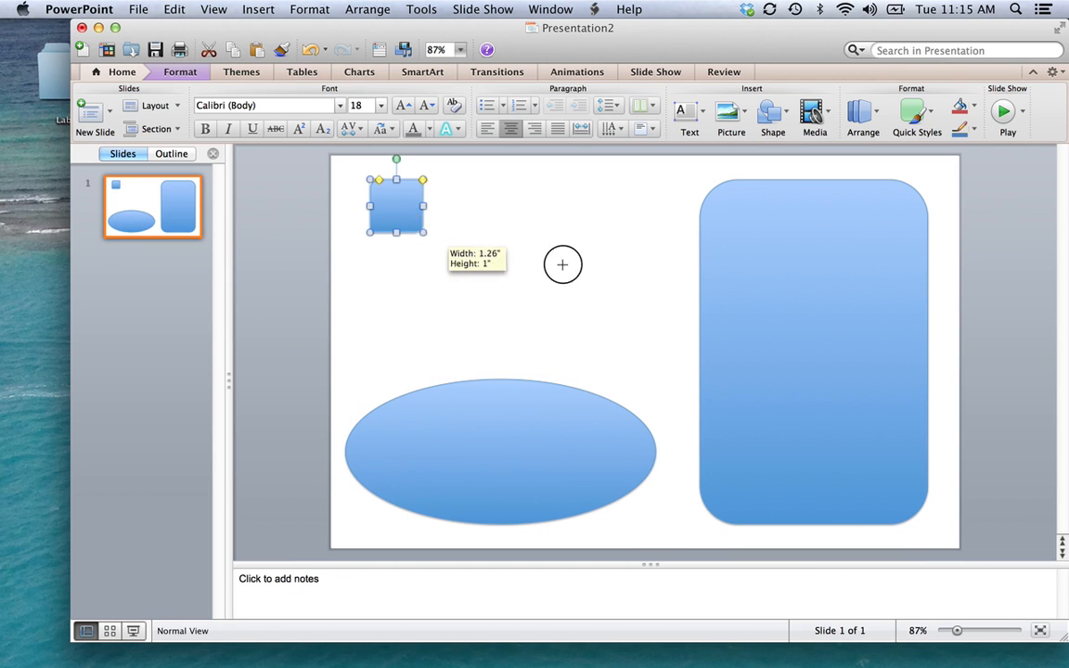
left_click_drag(560, 263, 649, 357)
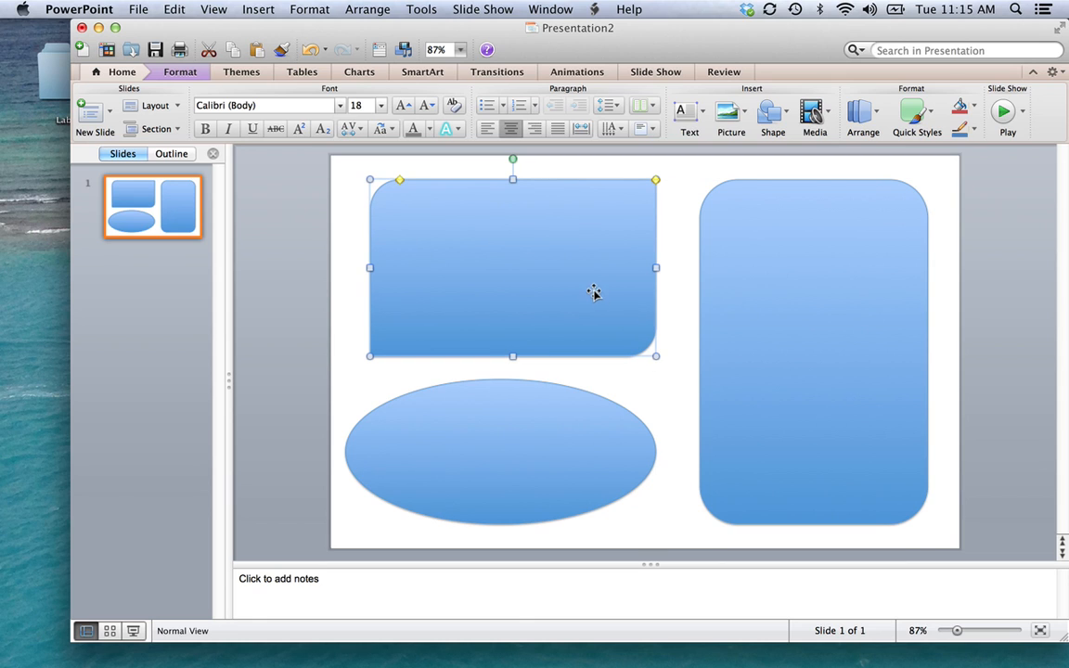
mouse_move(705, 471)
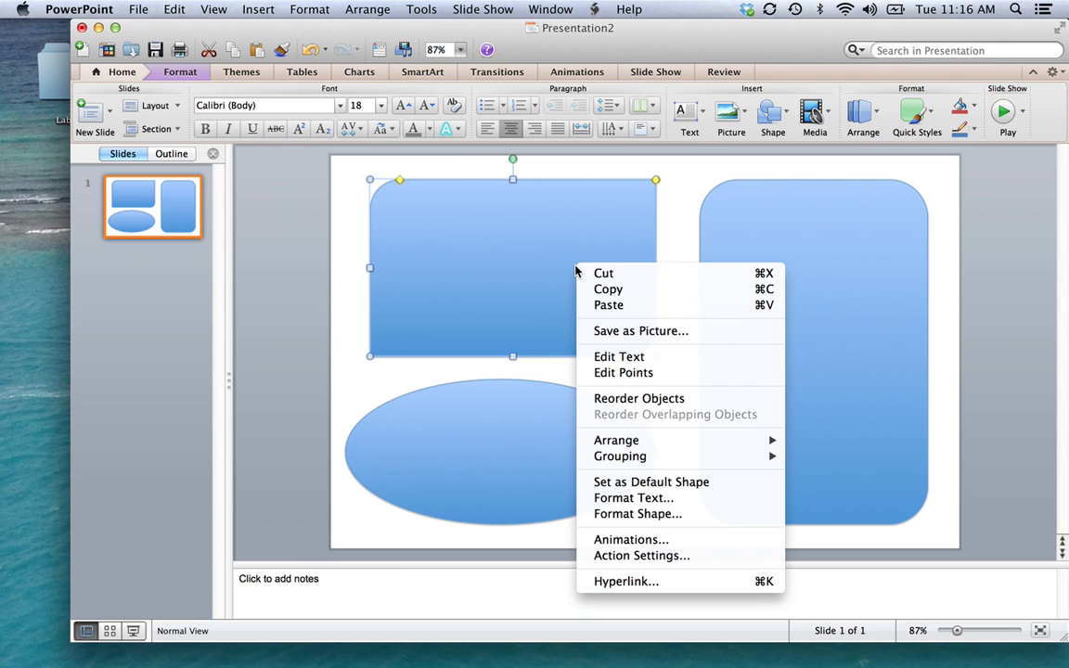
mouse_move(638, 514)
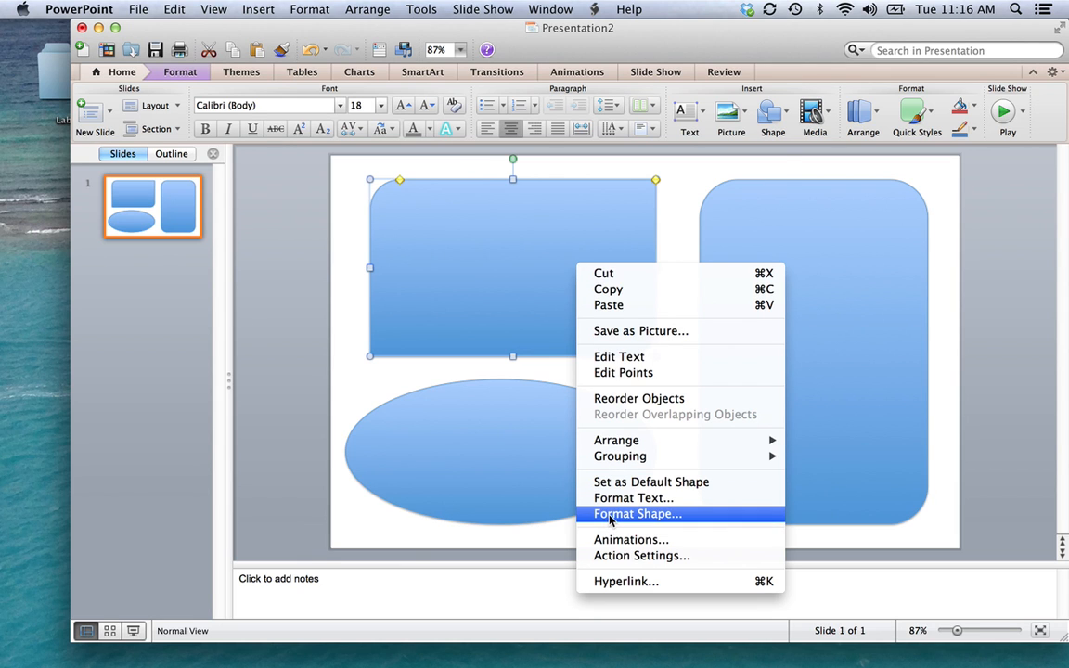
Step: Give the top-left rounded rectangle a solid red fill in Format Shape
left_click(638, 512)
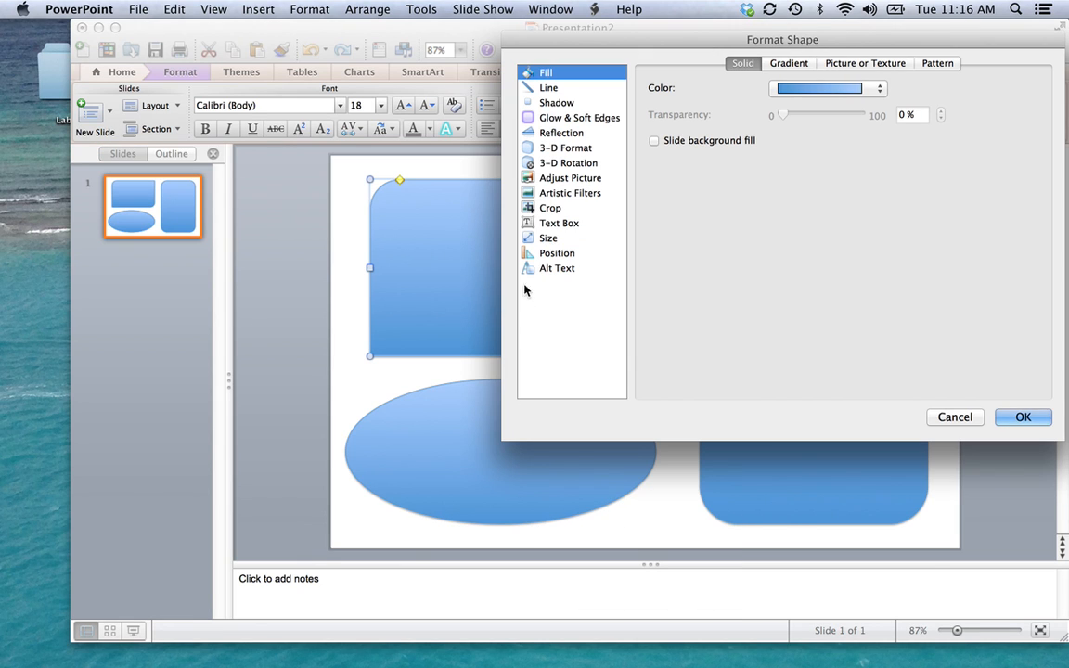
left_click(878, 89)
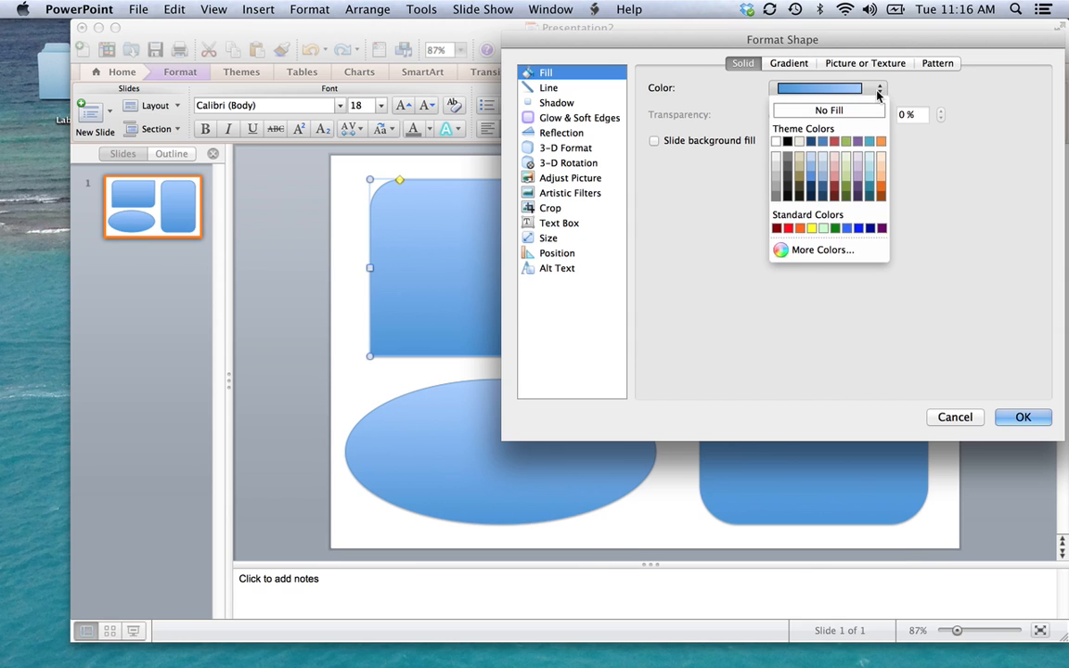
left_click(798, 226)
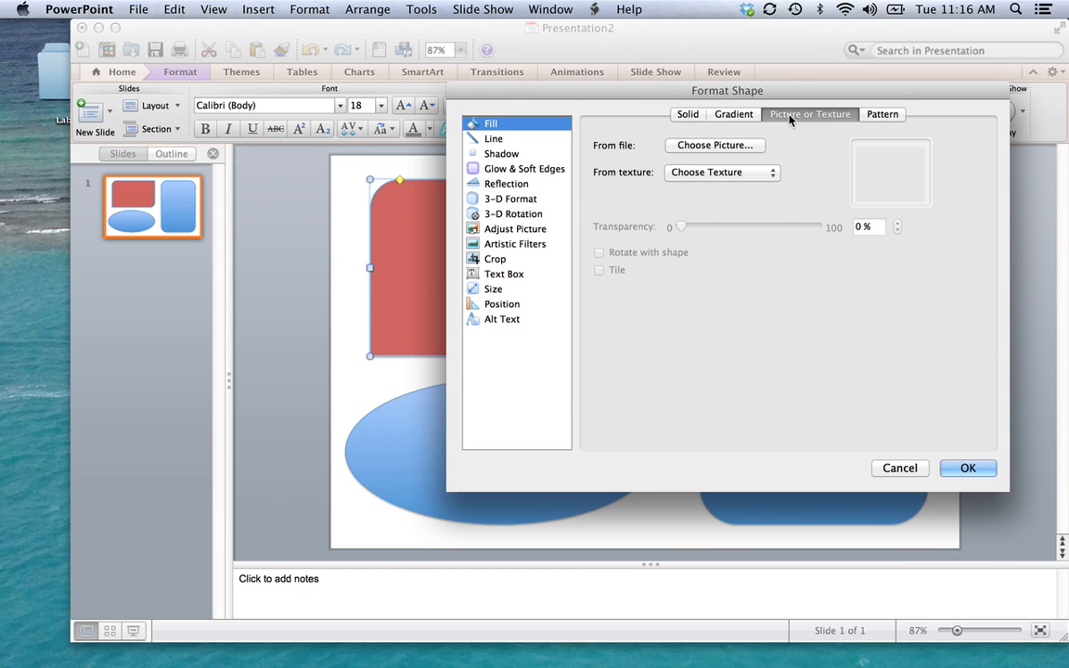
Step: Fill the top-left rounded rectangle with chalkboard-blue.png from the Desktop
left_click(715, 144)
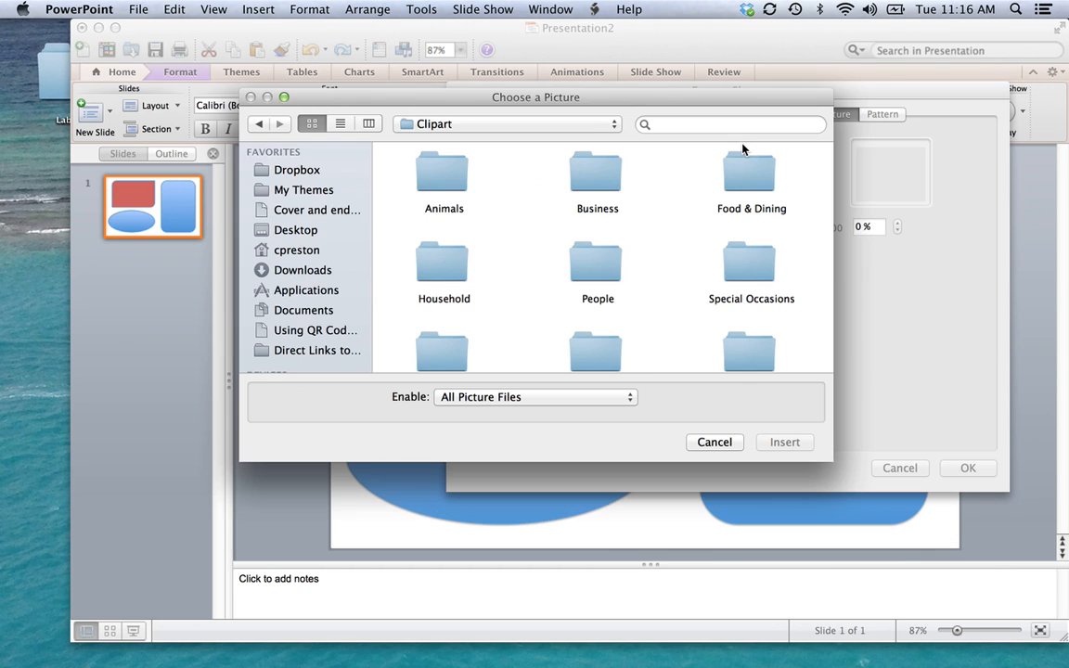
mouse_move(535, 273)
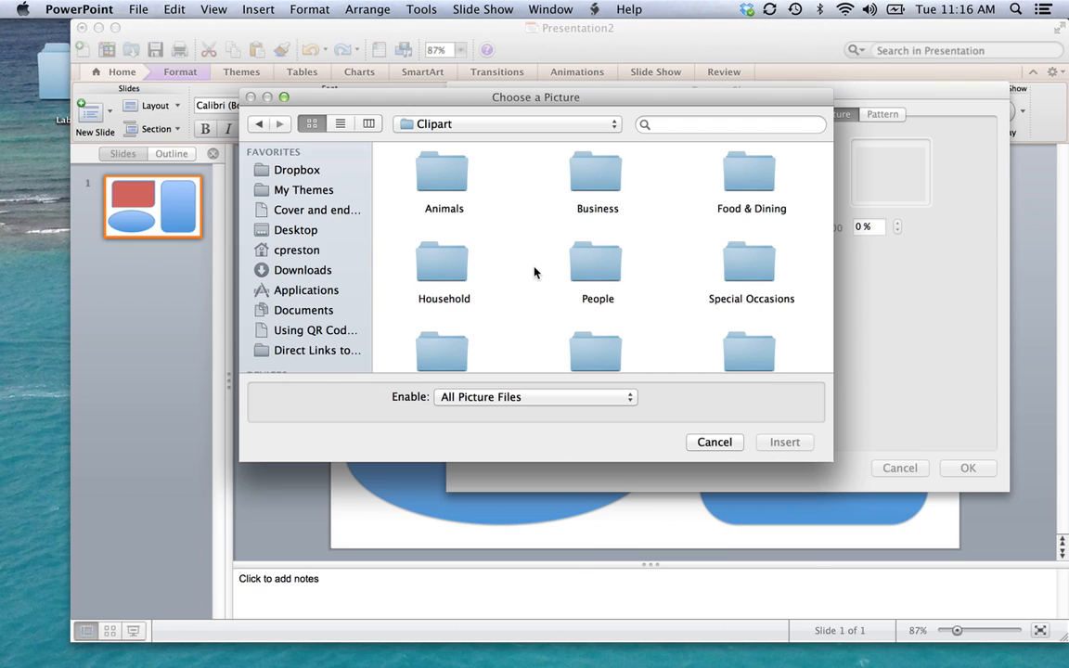
left_click(297, 230)
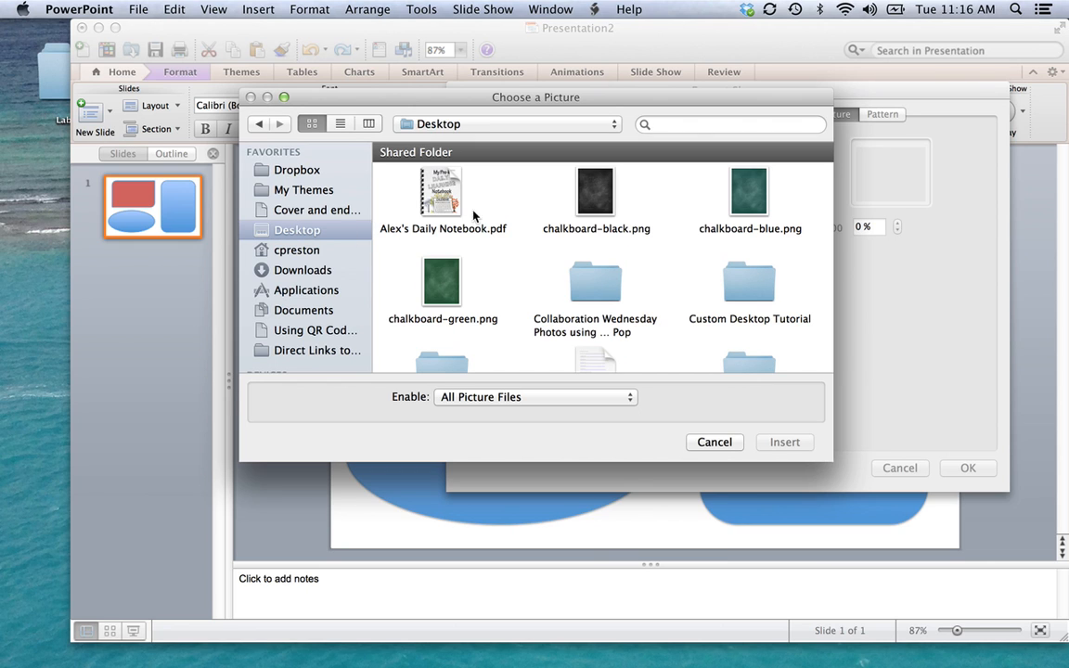
mouse_move(602, 189)
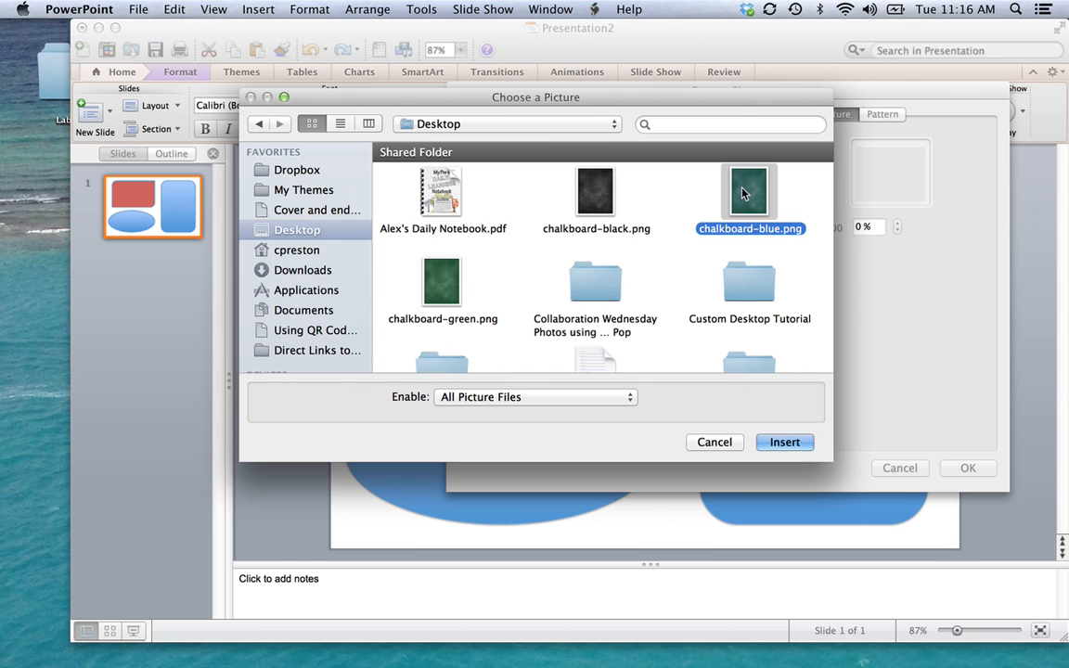
left_click(784, 441)
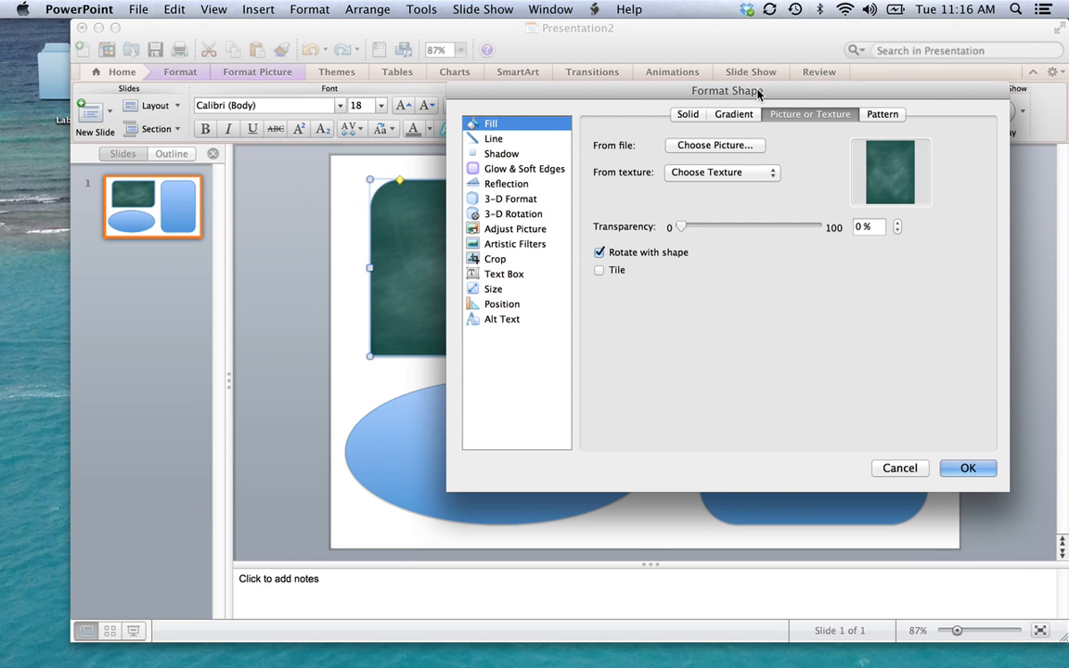
left_click_drag(727, 89, 727, 479)
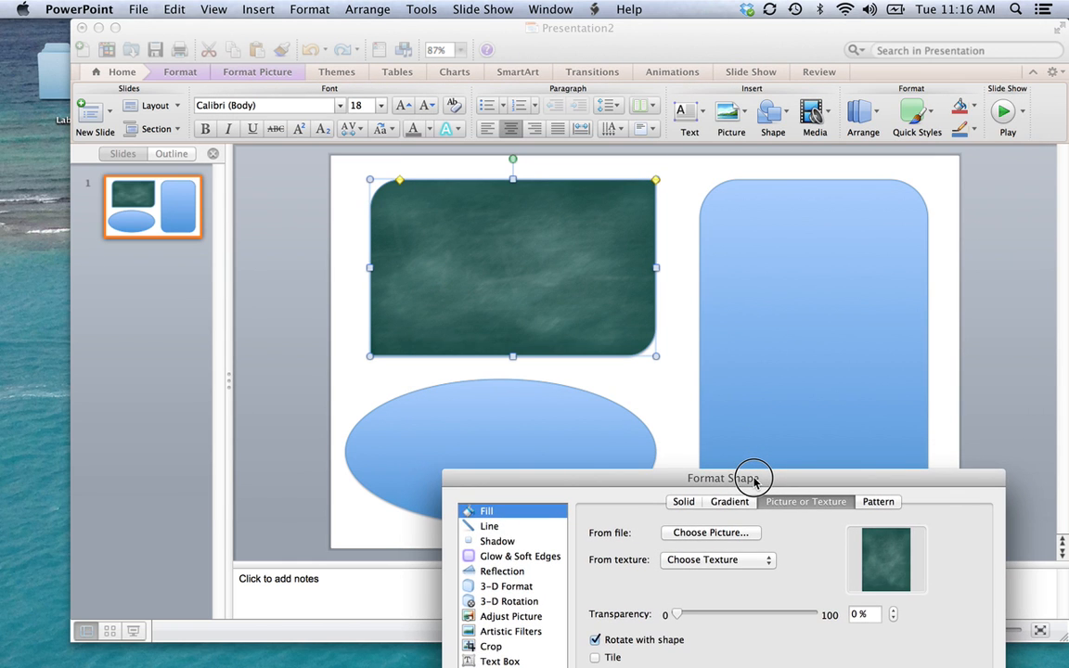
left_click_drag(751, 479, 752, 203)
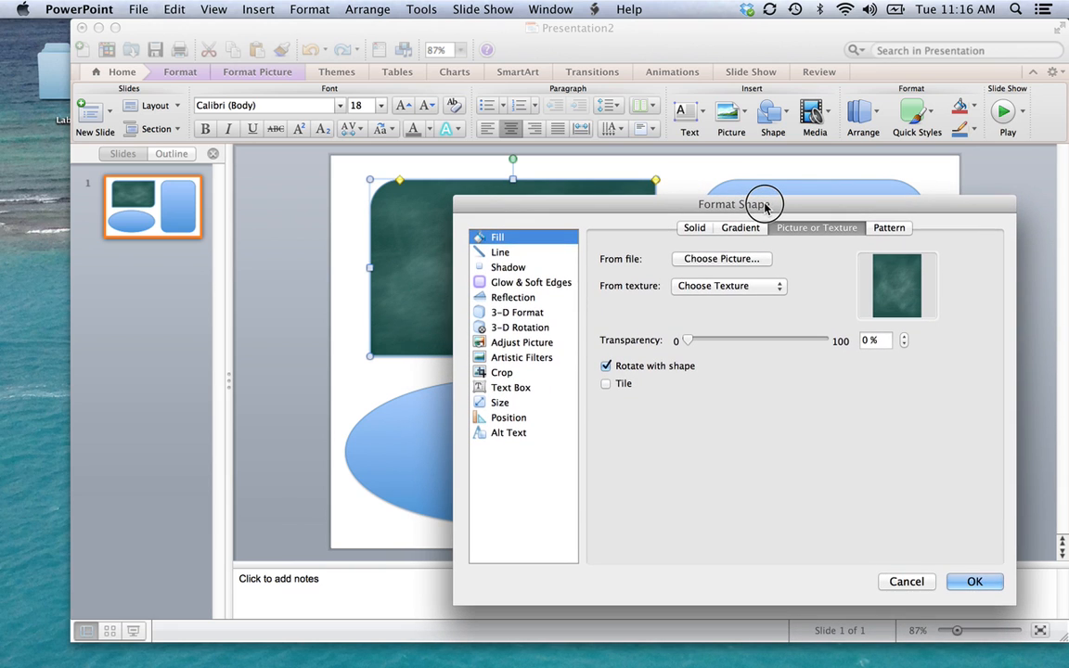
Step: Set the rectangle's line to No Line, check its shadow settings and confirm the formatting
left_click(501, 252)
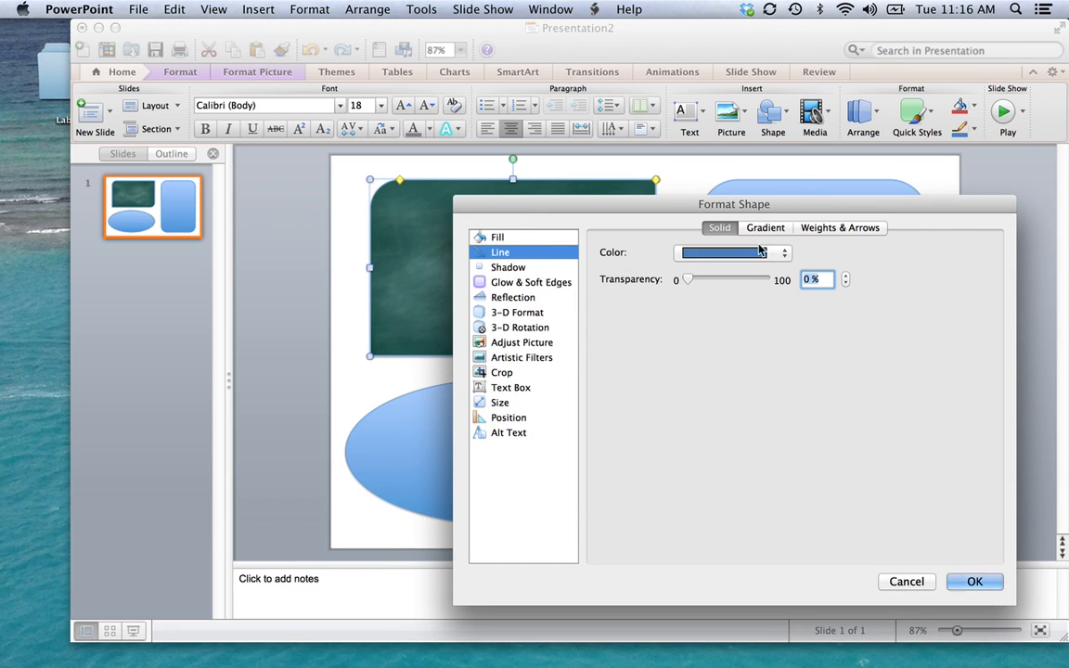
left_click(783, 252)
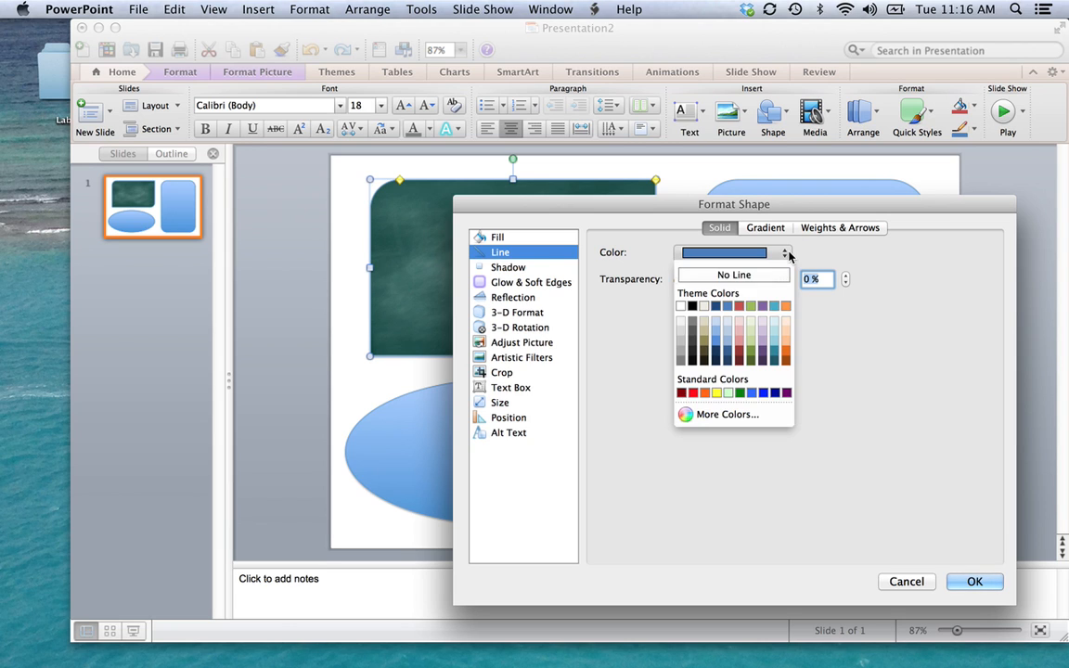
left_click(734, 275)
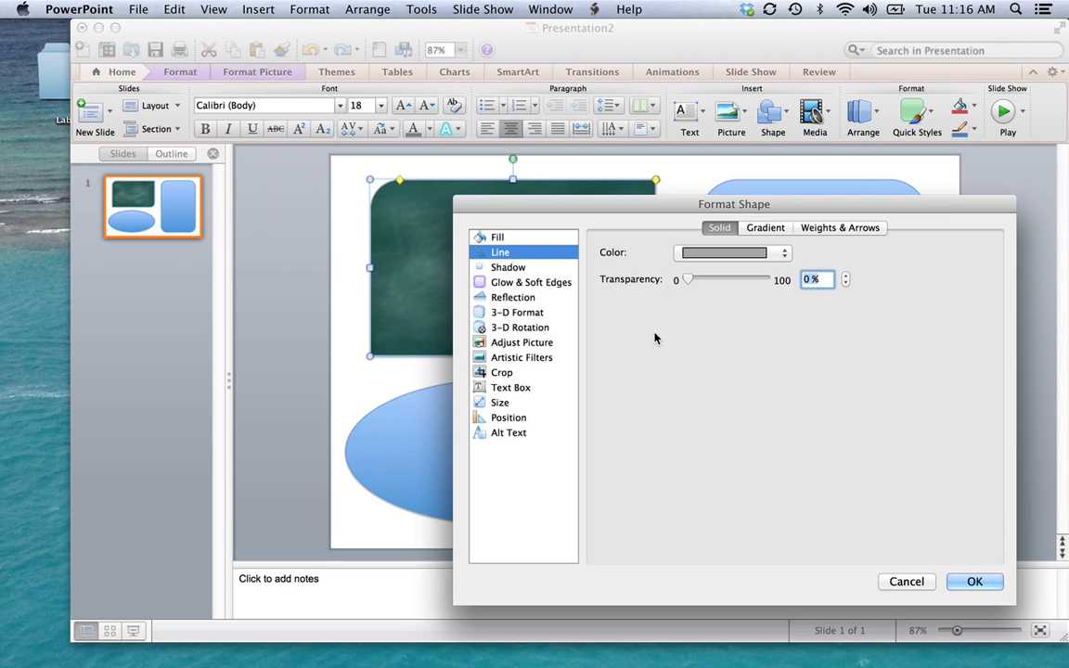
left_click(509, 267)
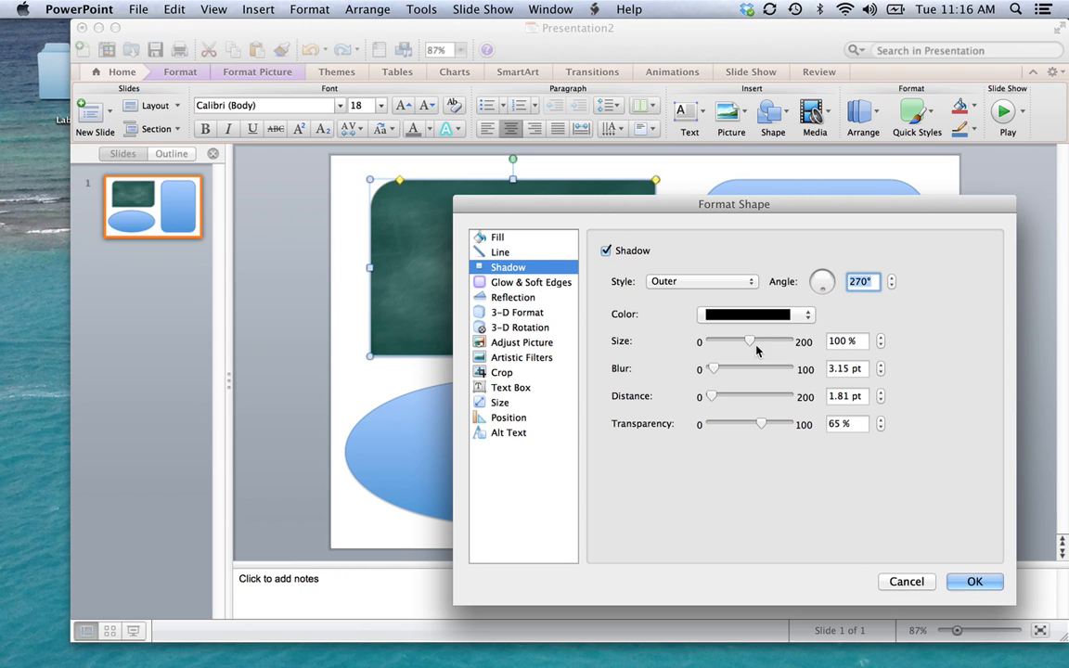
left_click(975, 581)
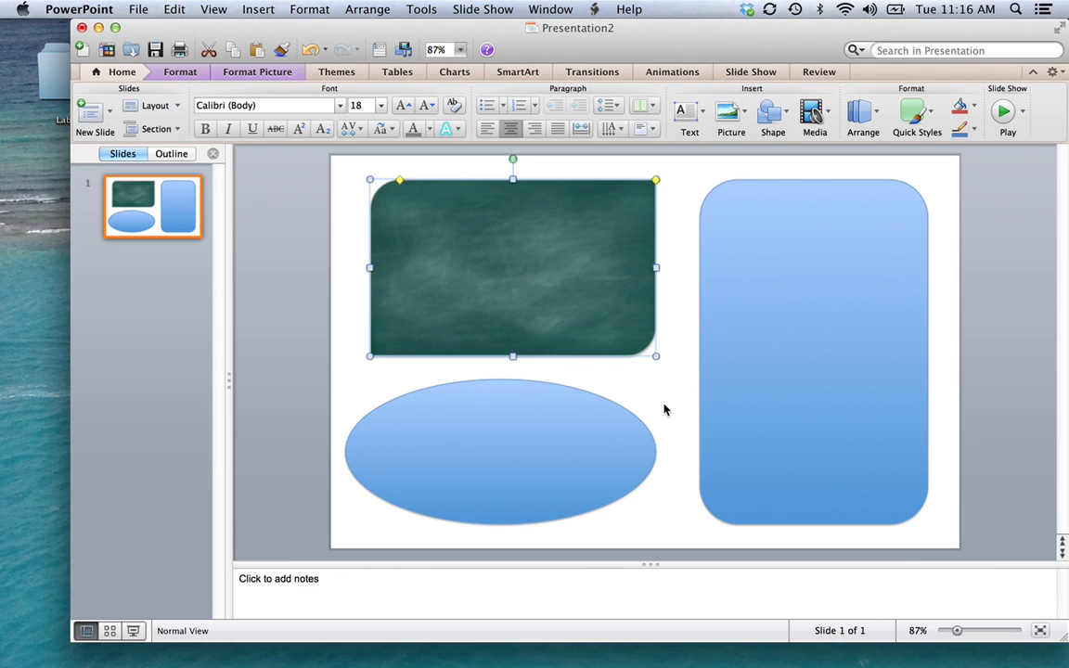
Step: Fill the bottom oval with chalkboard-green.png from the Desktop via Format Shape
right_click(501, 453)
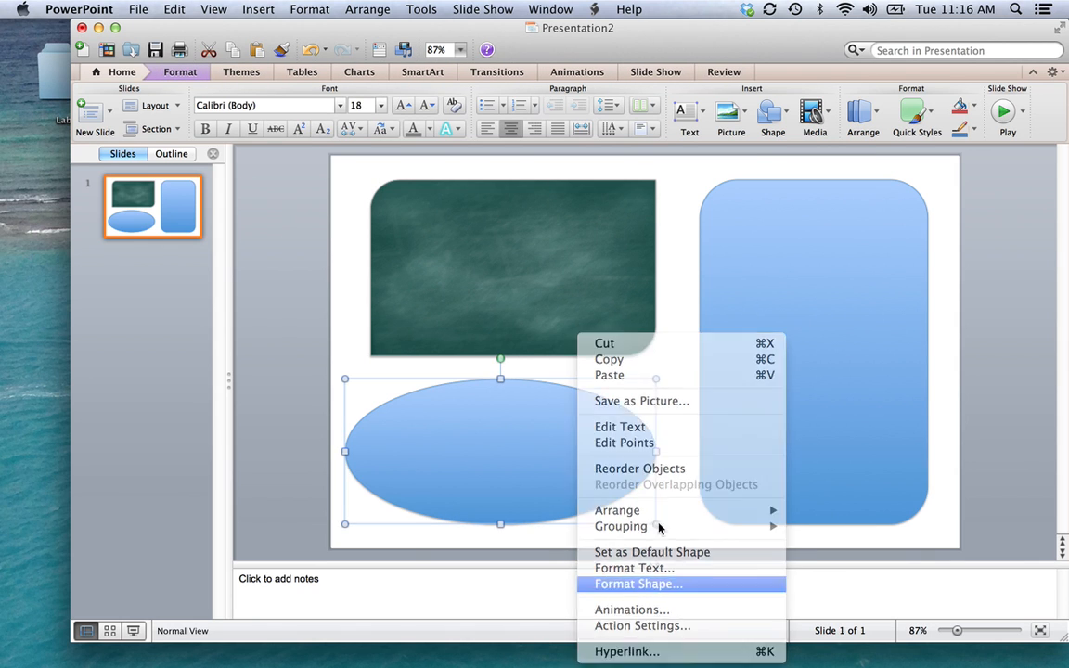
left_click(638, 582)
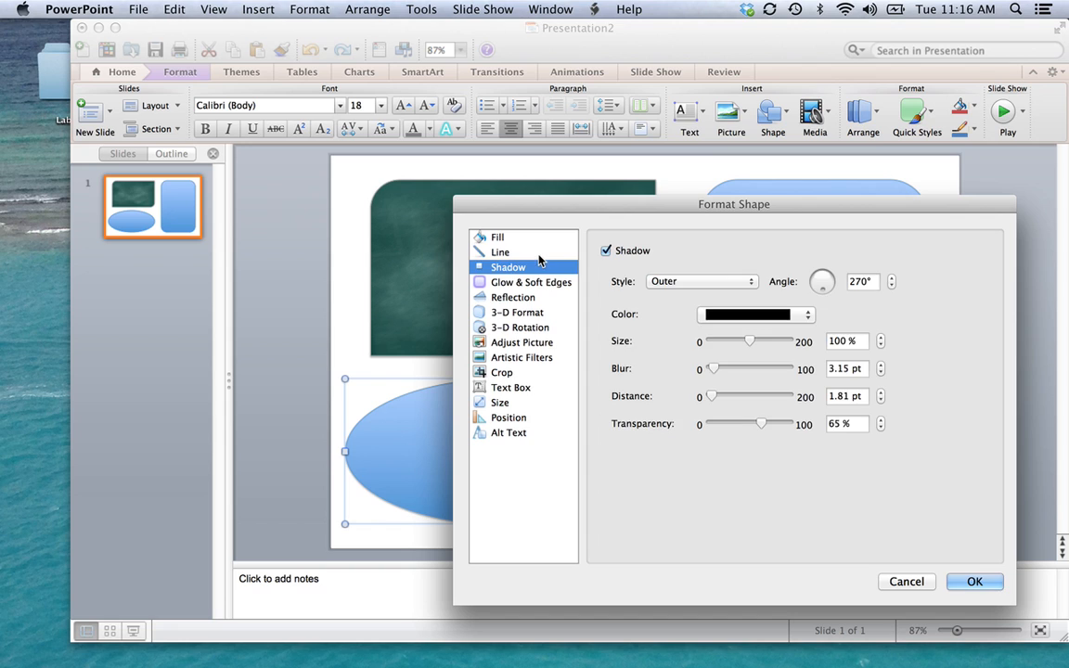
left_click(501, 253)
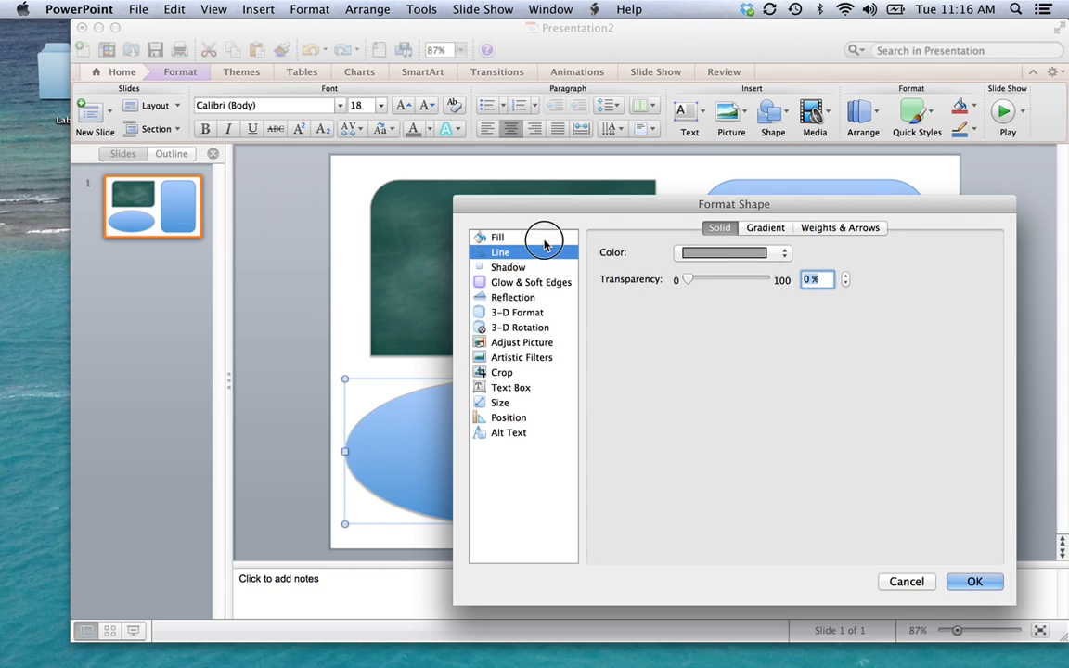
left_click(497, 237)
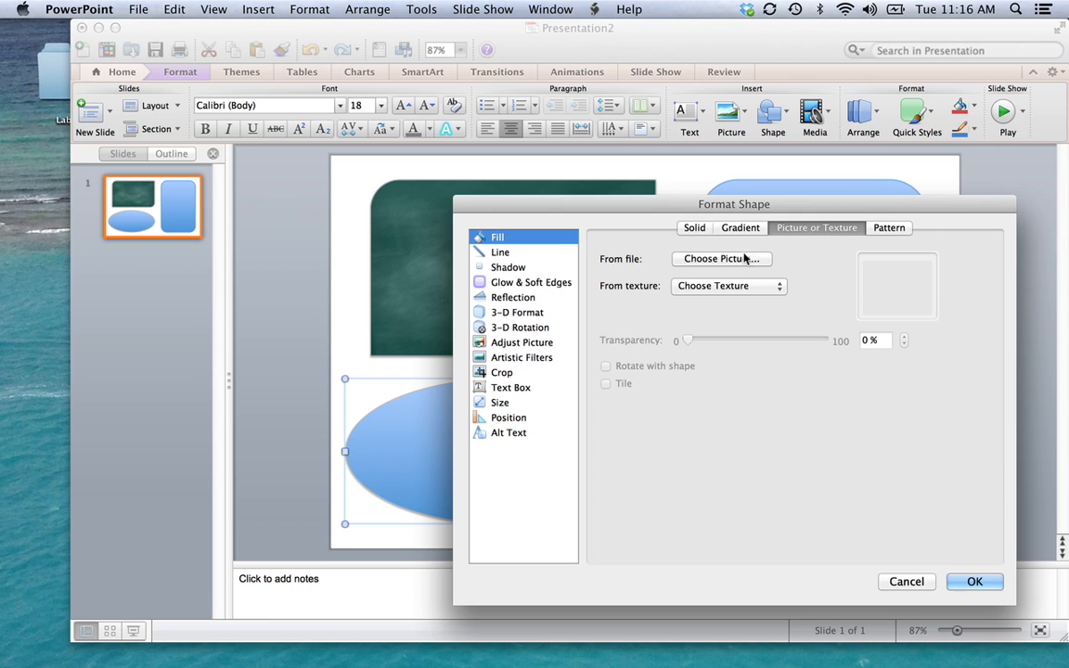
left_click(720, 260)
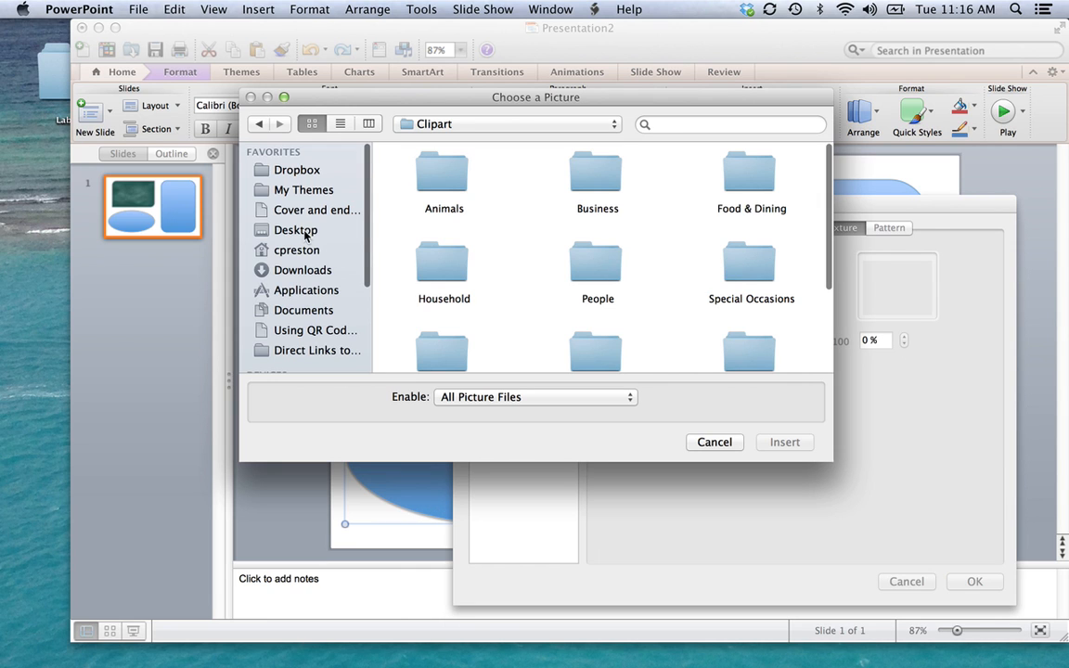
left_click(297, 230)
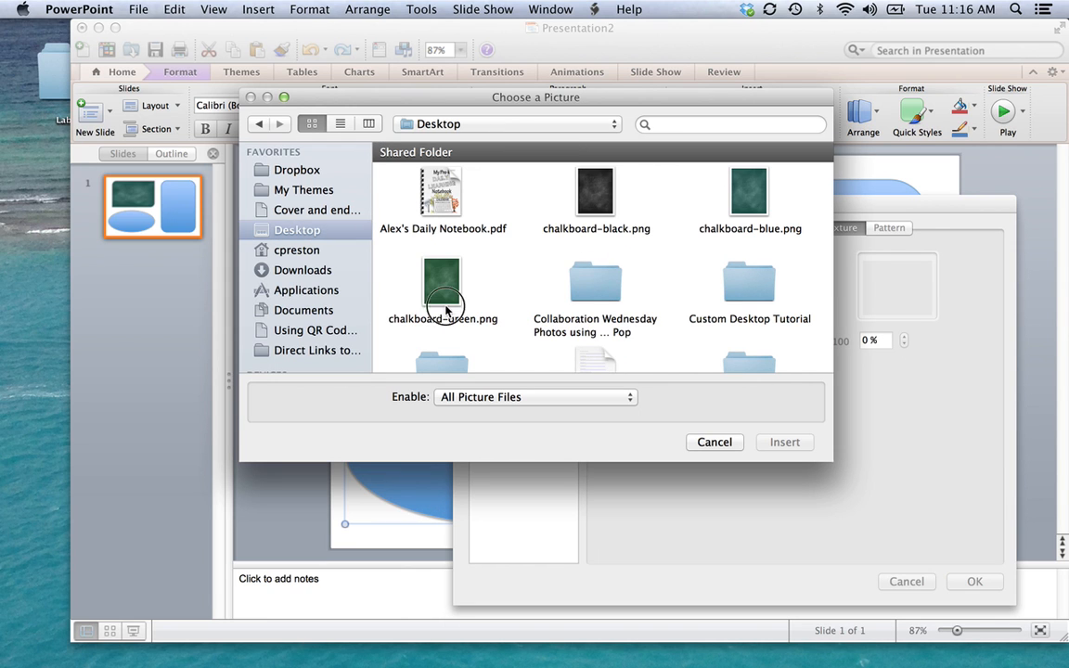
left_click(784, 442)
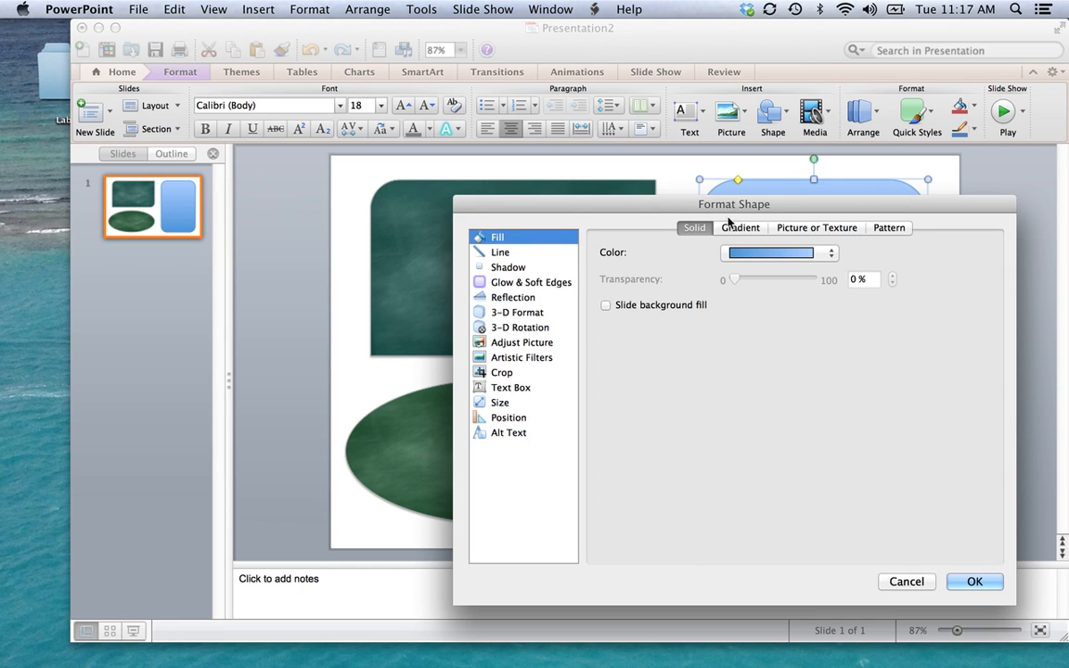
Step: Fill the tall rounded rectangle with chalkboard-black.png and tile it across the shape
left_click(817, 226)
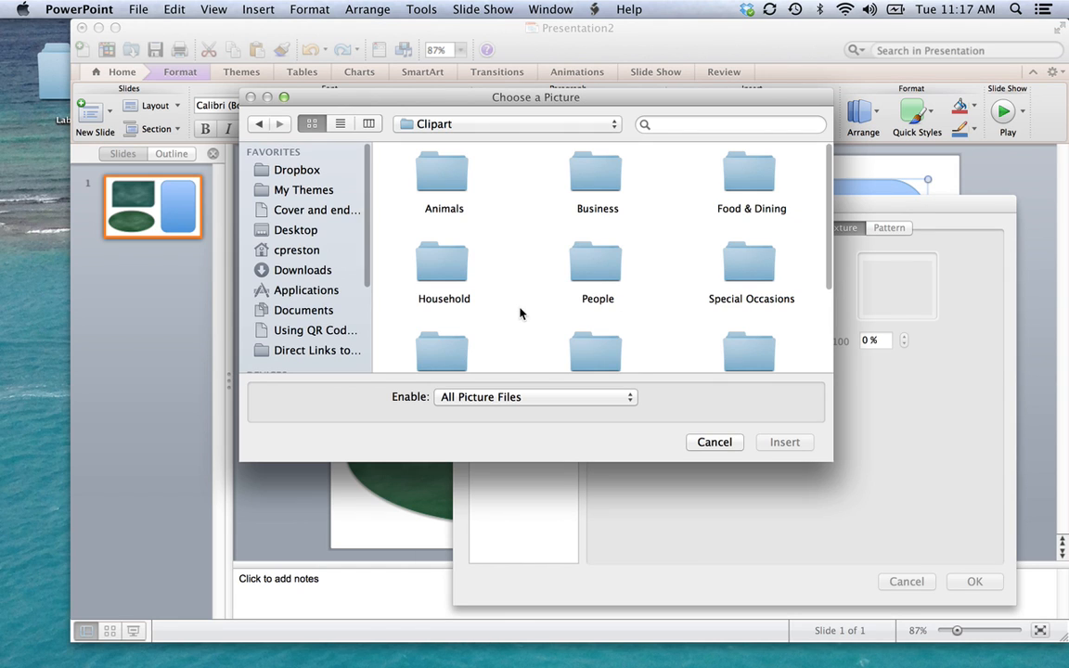
left_click(297, 230)
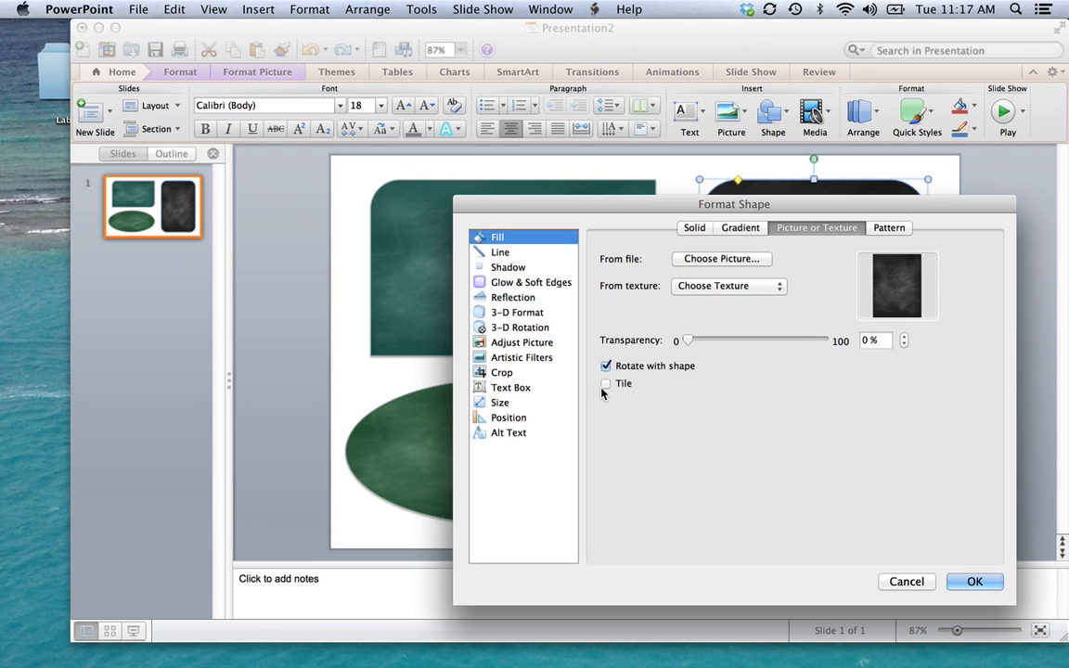
left_click(605, 382)
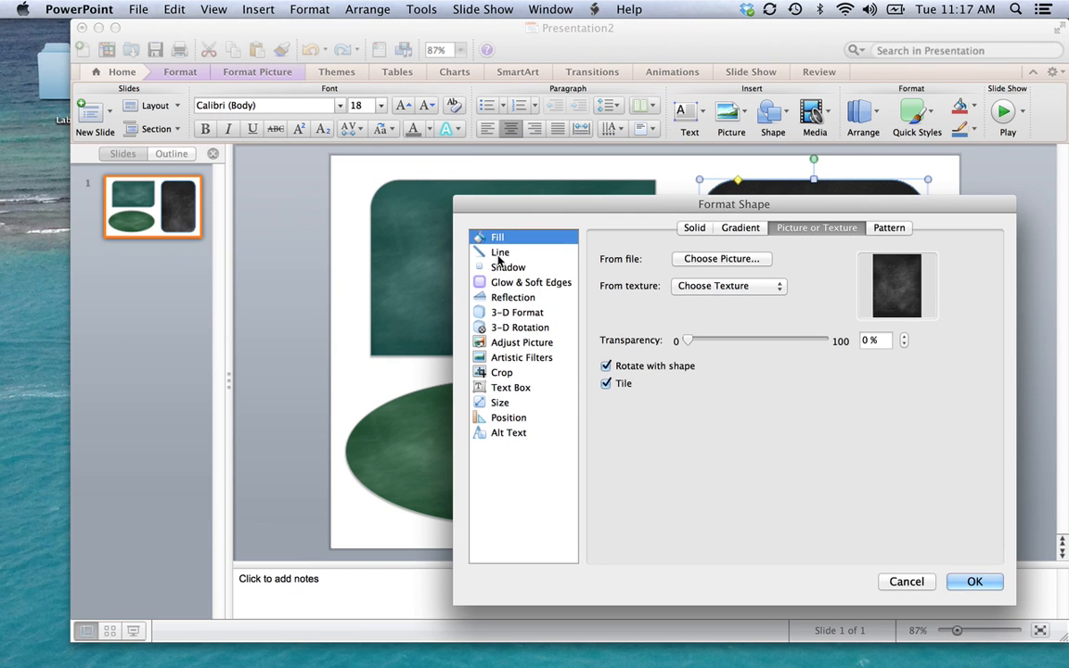
left_click(499, 253)
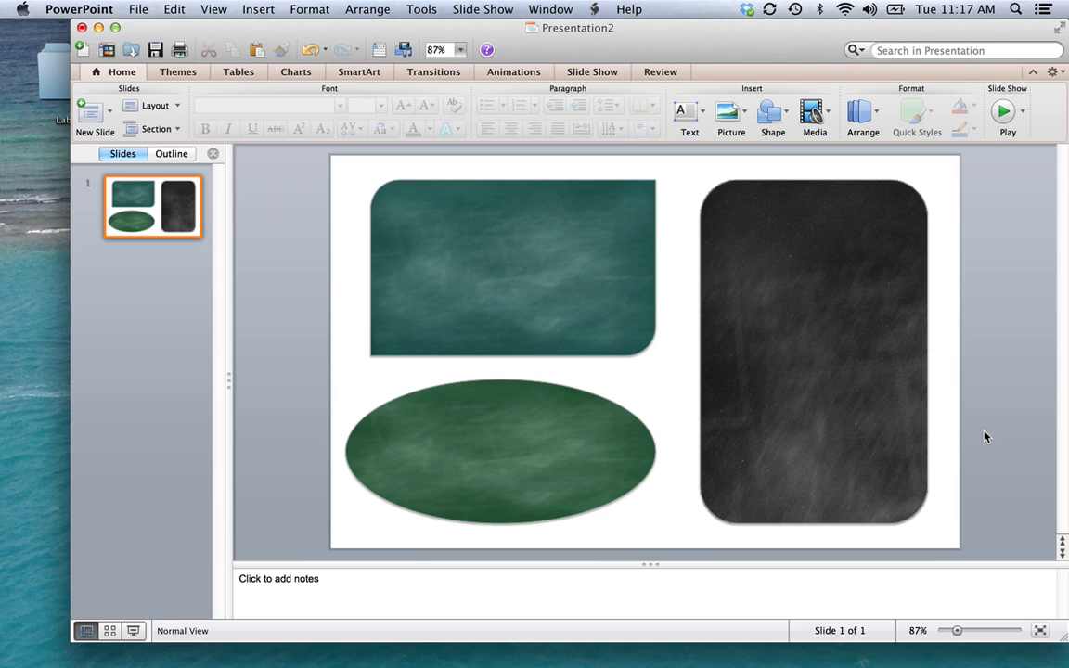
mouse_move(640, 398)
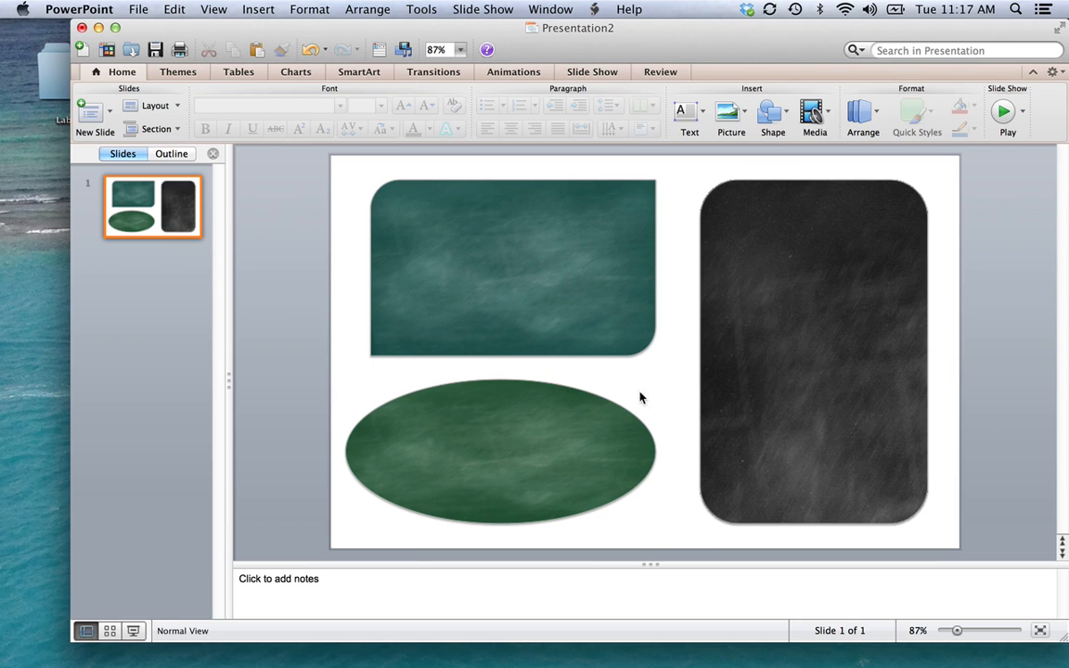
mouse_move(778, 216)
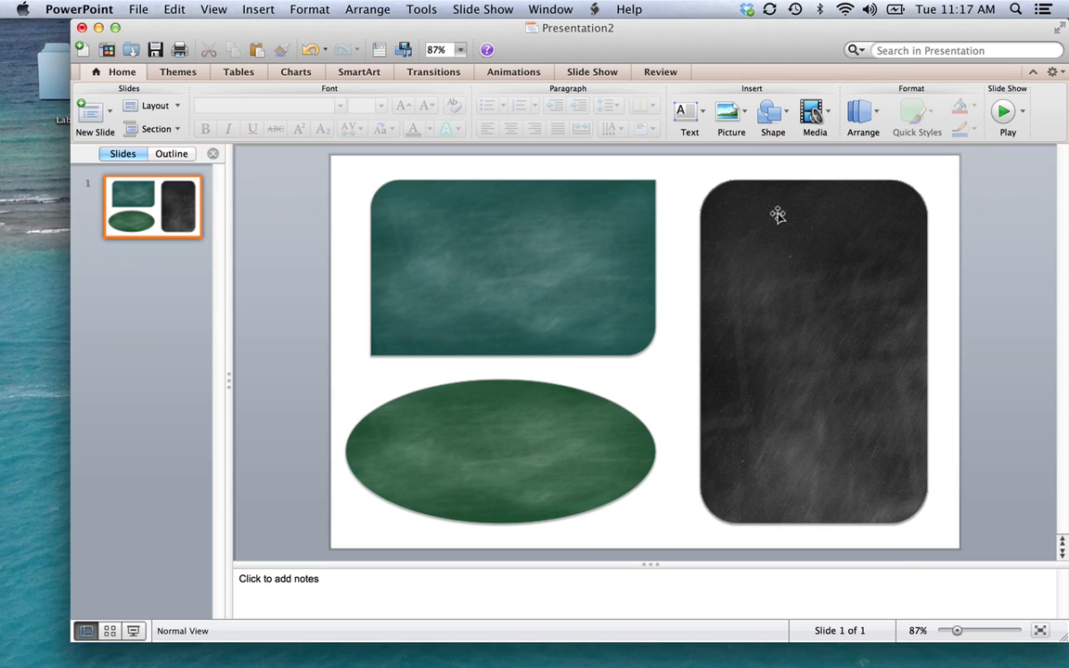
mouse_move(775, 219)
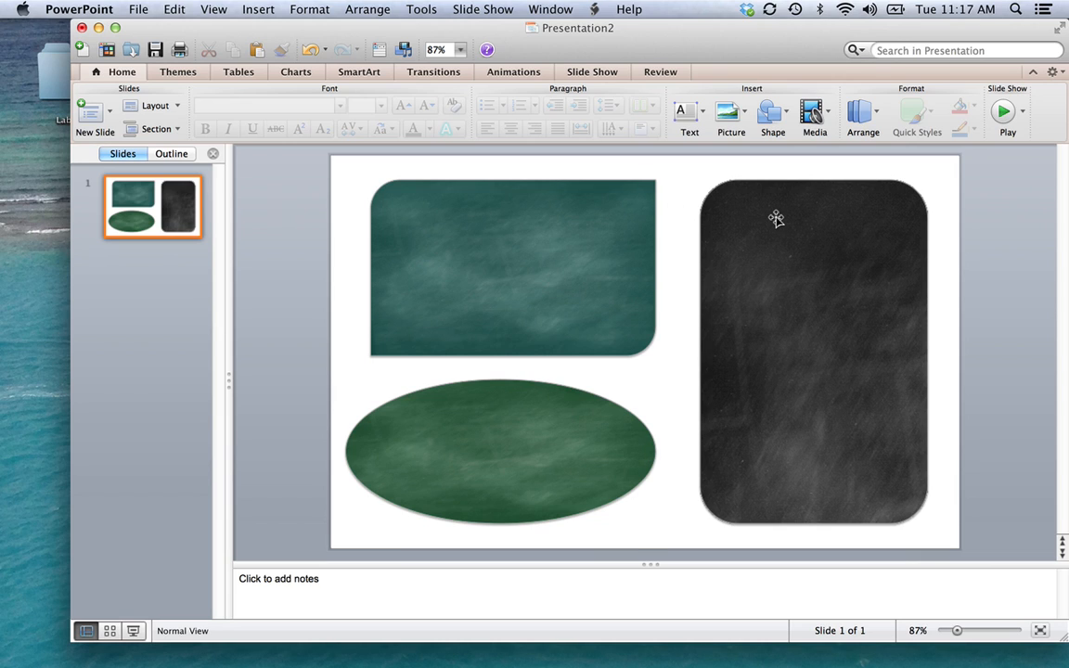
mouse_move(654, 360)
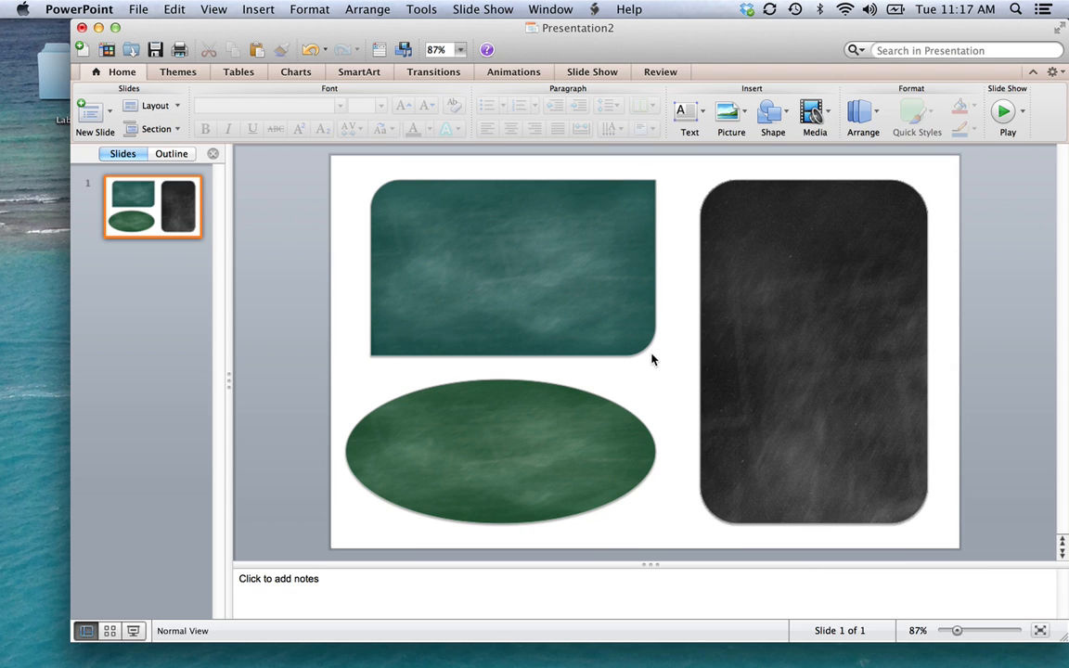
left_click(258, 8)
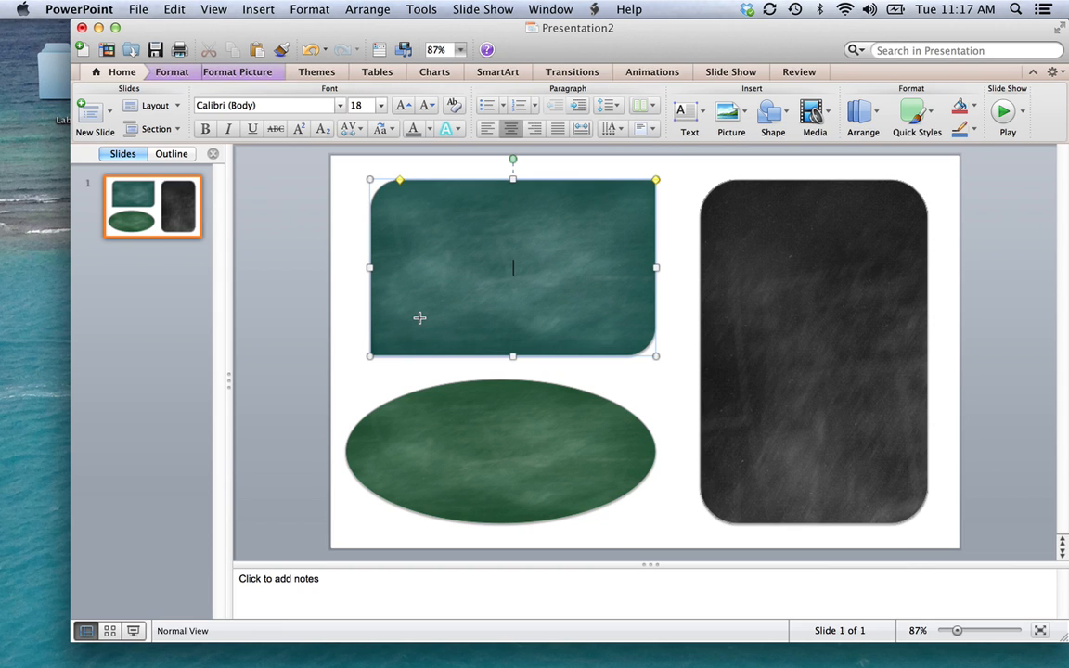
left_click(634, 373)
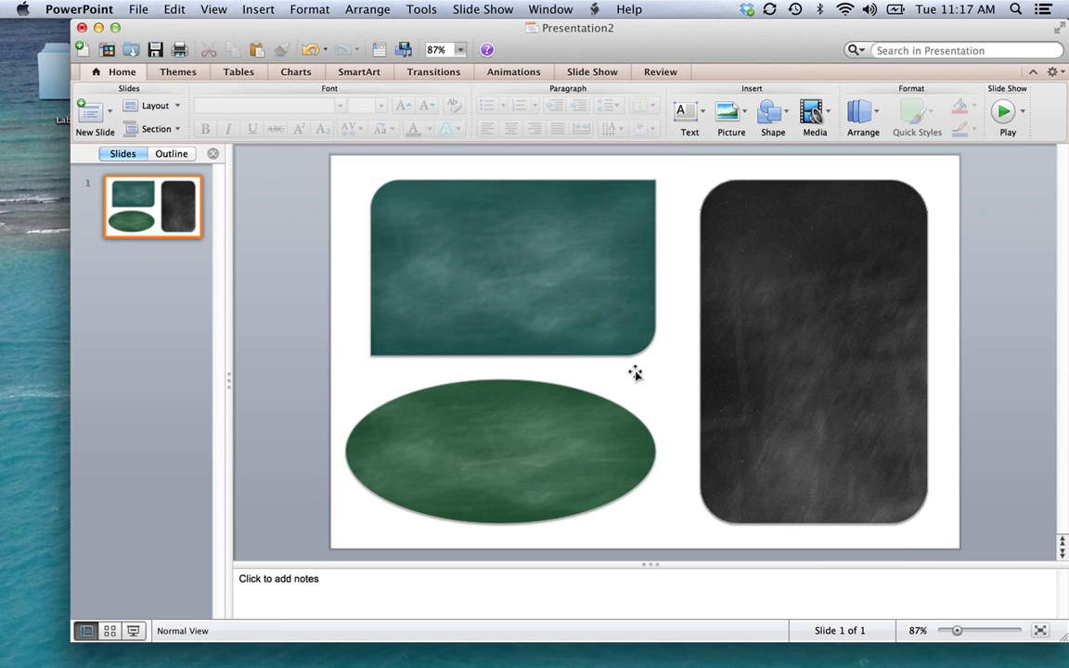
Step: Insert a text box on the slide and enter the label Products
left_click(258, 8)
type("Product")
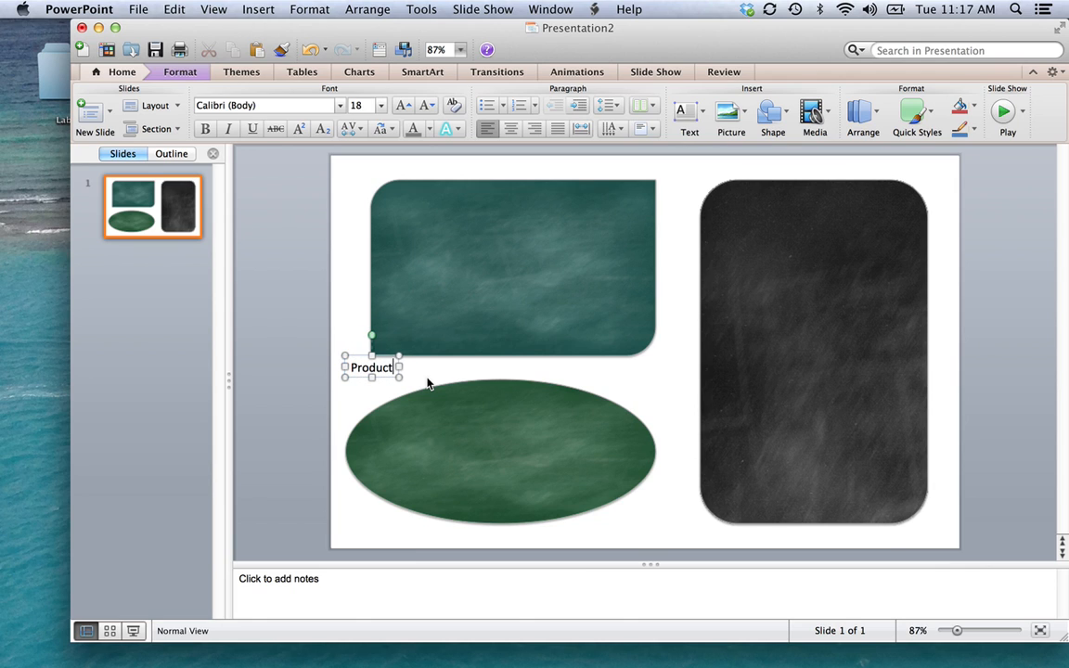
type("s")
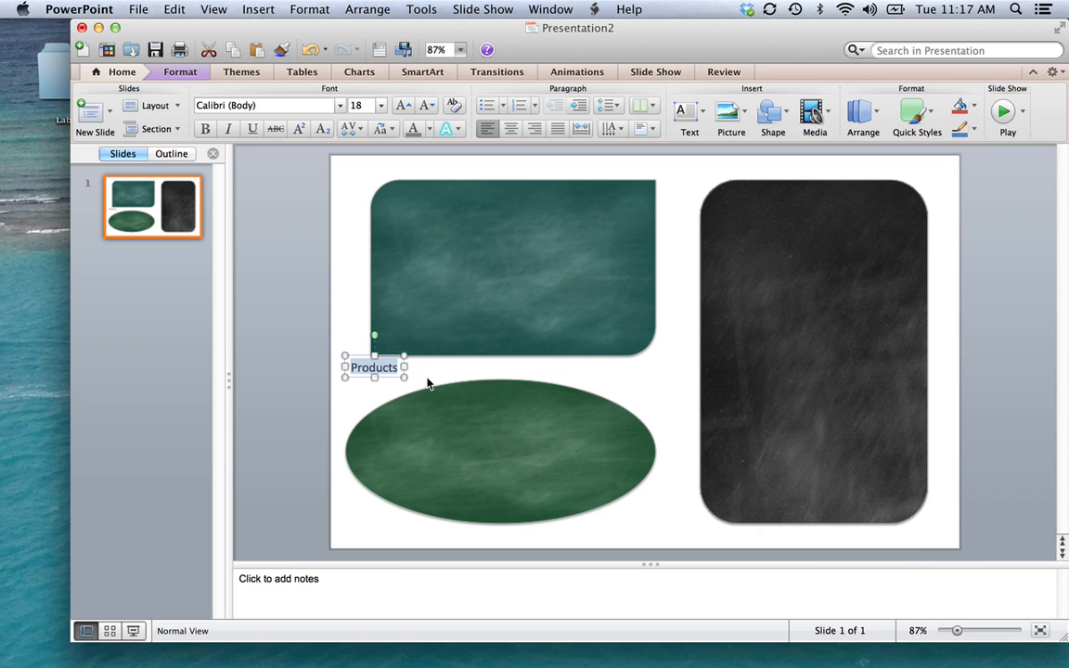
mouse_move(386, 67)
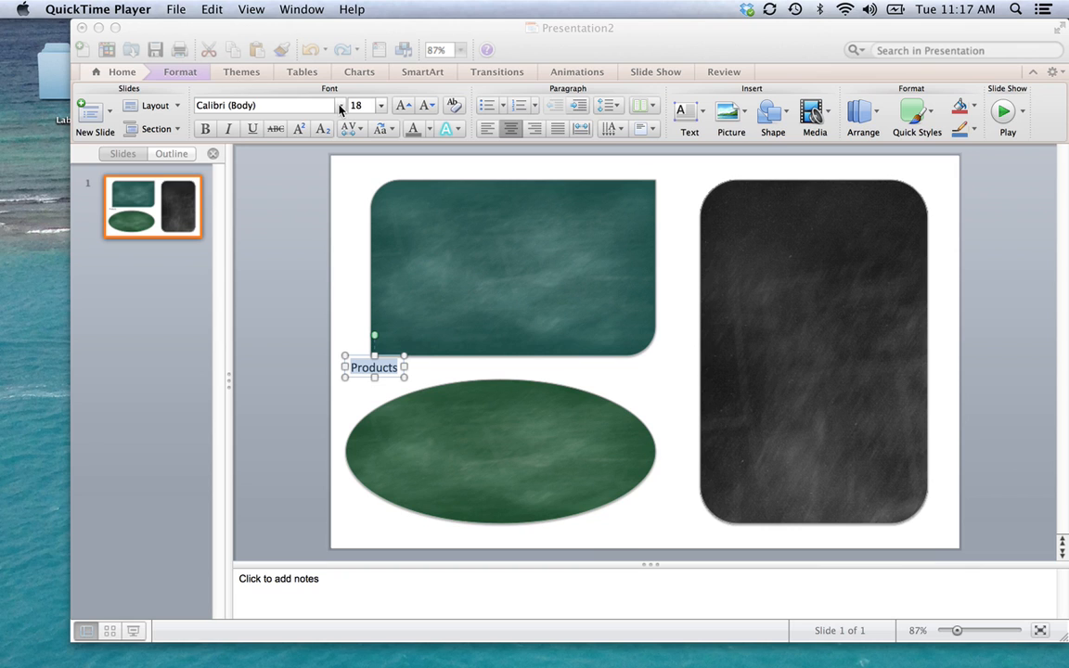
mouse_move(364, 119)
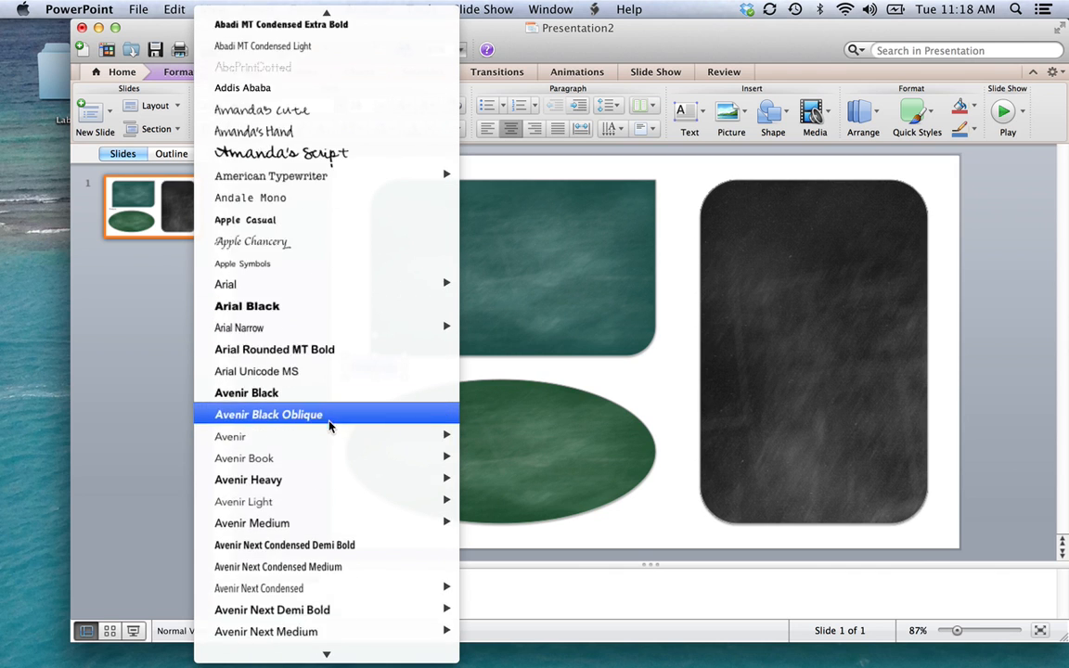
Step: Apply the KG Next to Me Sketched font to the Products label and deselect it
scroll("down", 3)
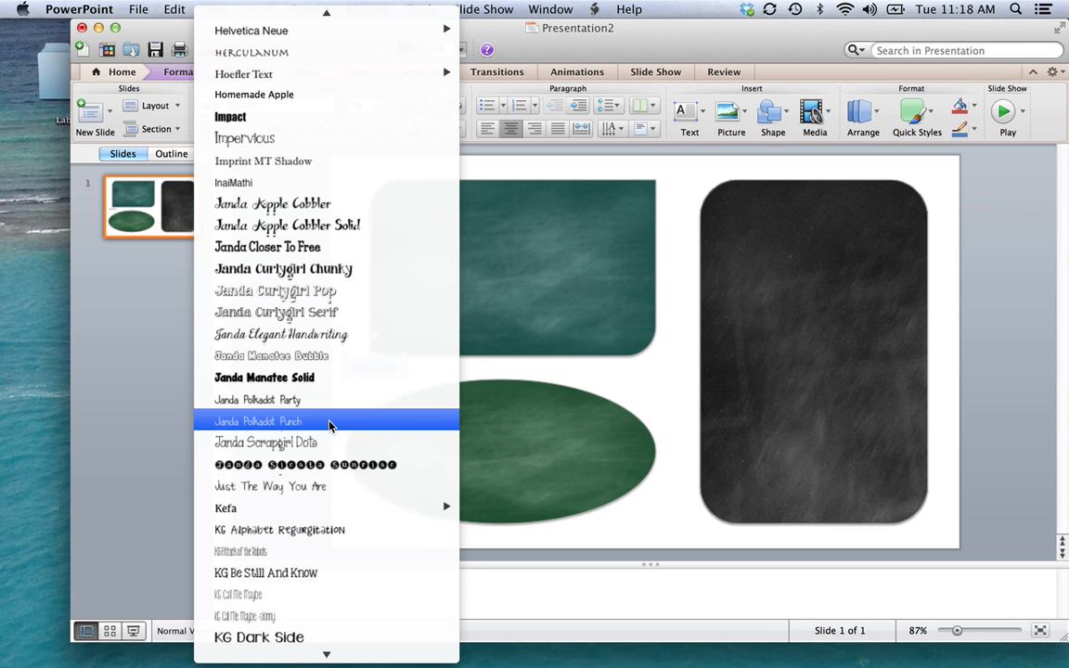
mouse_move(334, 427)
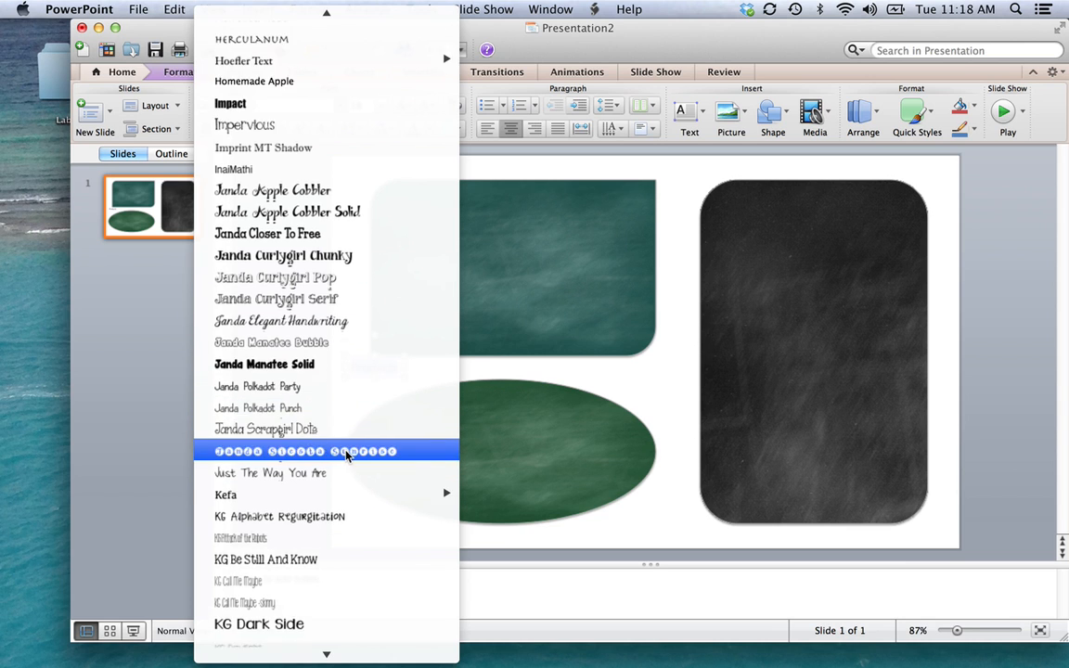
scroll("down", 3)
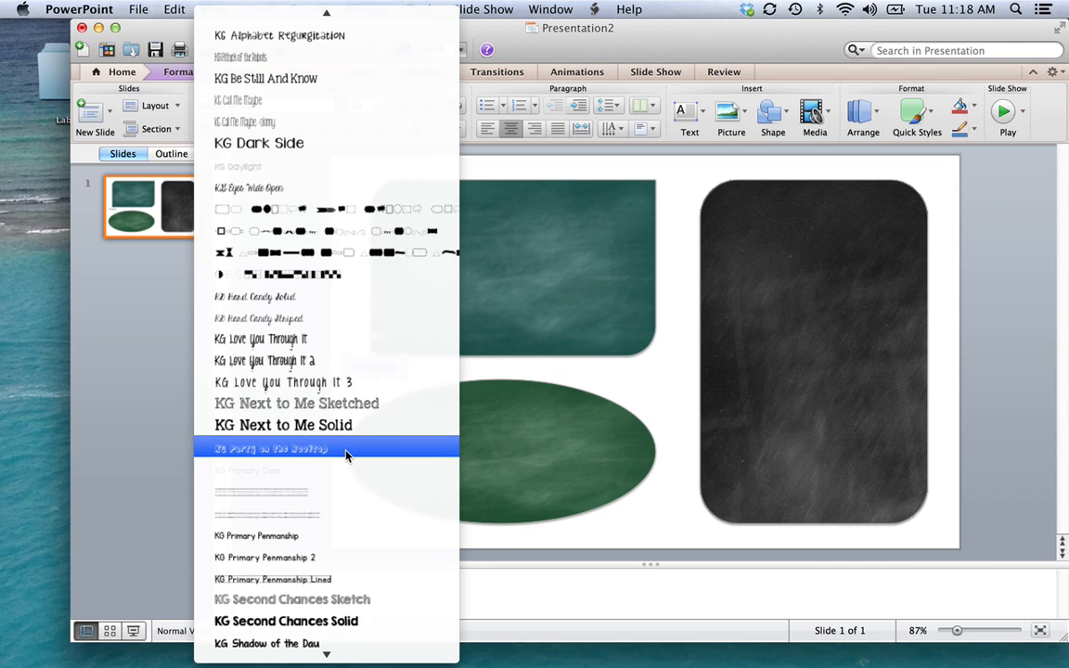
left_click(297, 402)
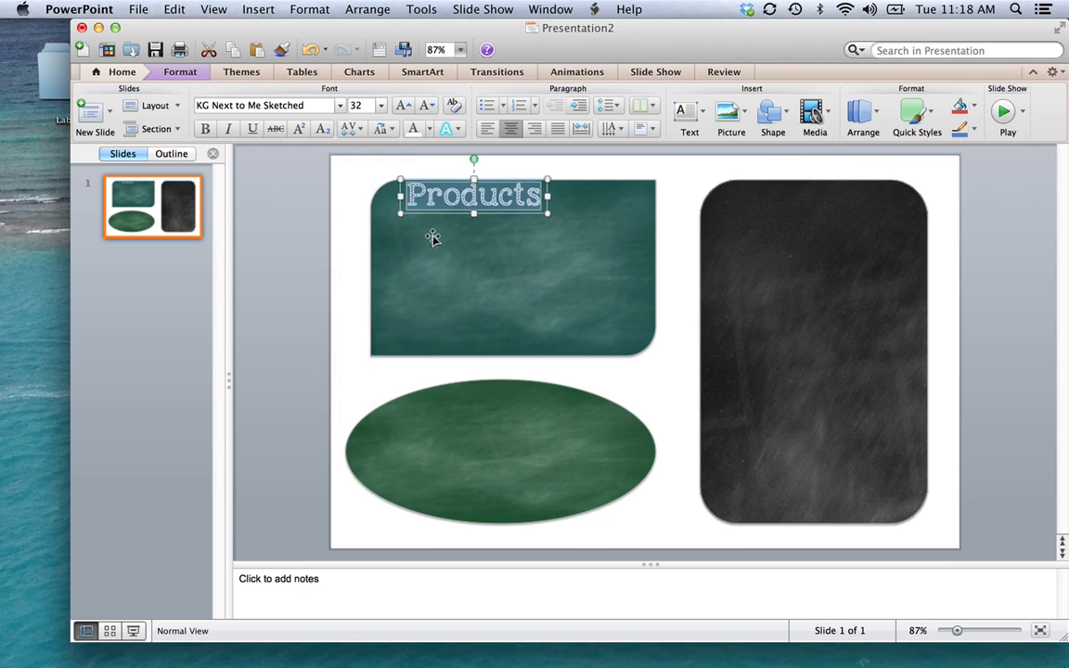
left_click(561, 177)
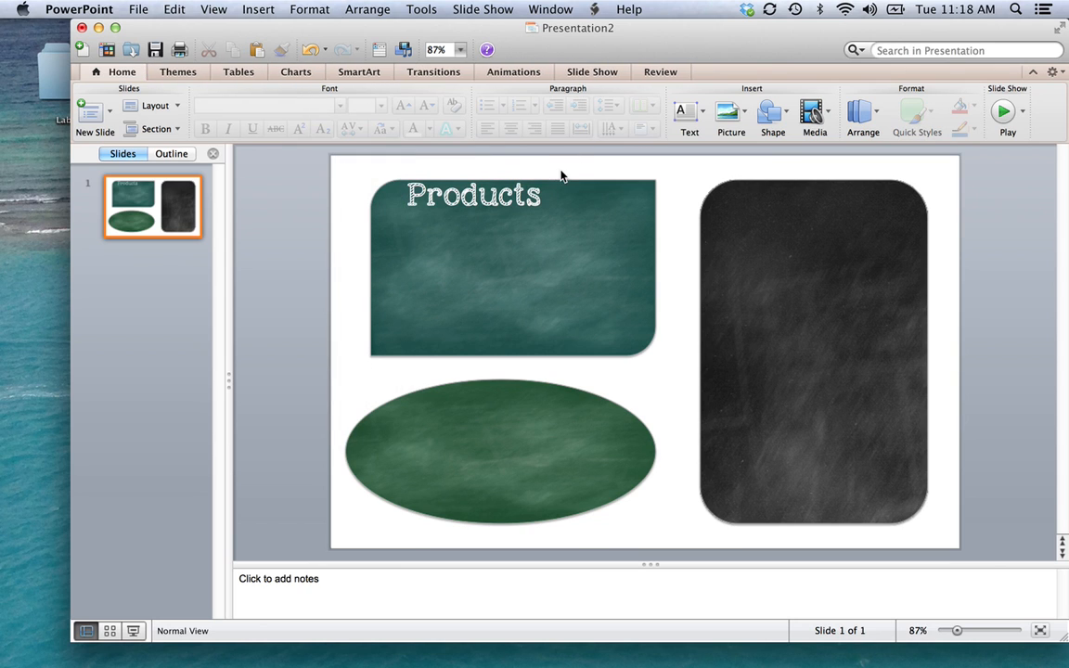
Step: Duplicate the Products label onto the oval's bottom edge and retype it as 'Email'
left_click(473, 195)
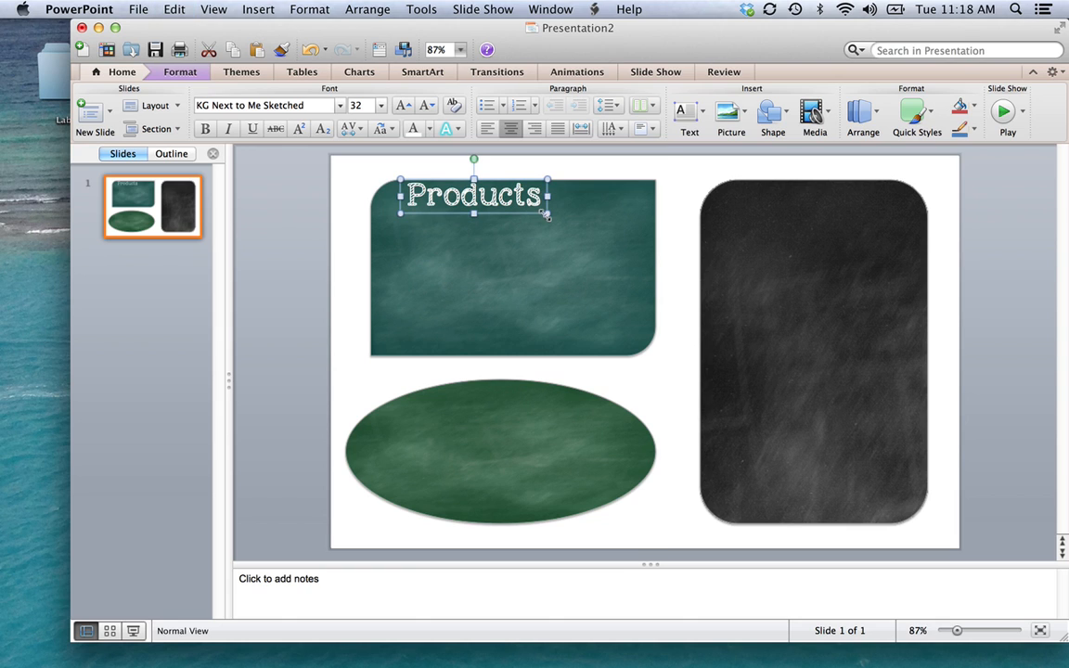
left_click_drag(473, 195, 512, 430)
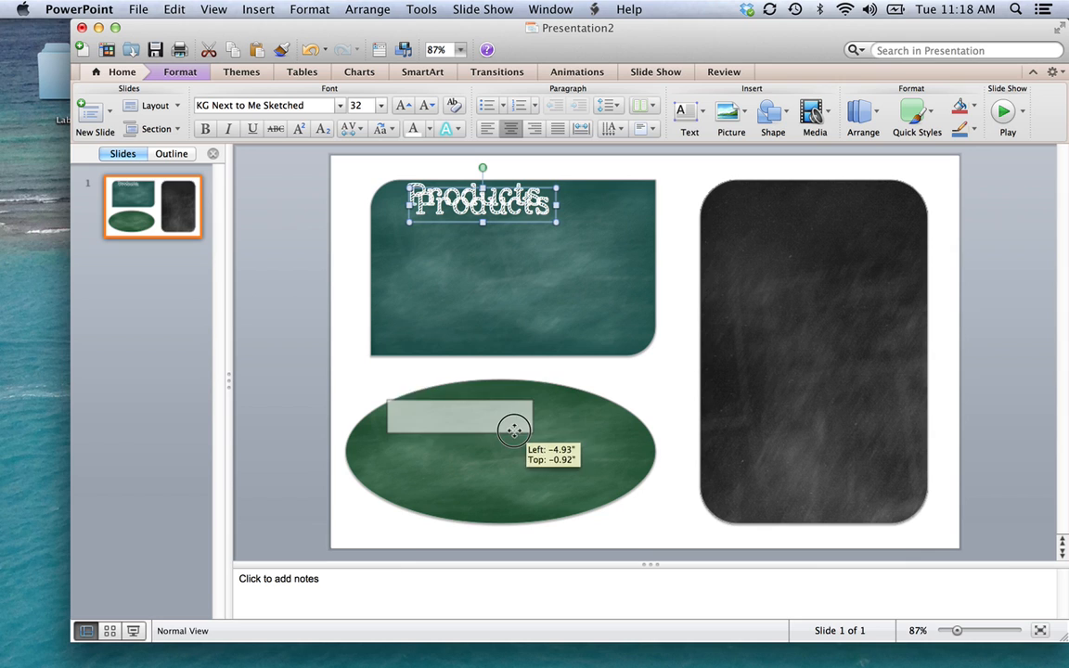
left_click_drag(512, 430, 553, 412)
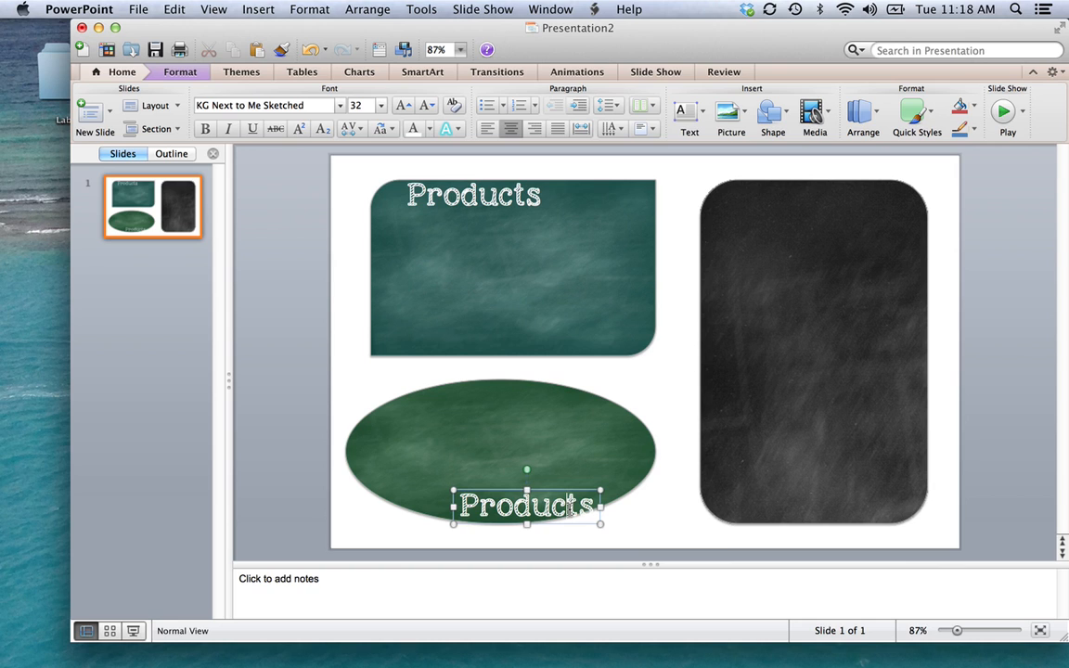
type("Email")
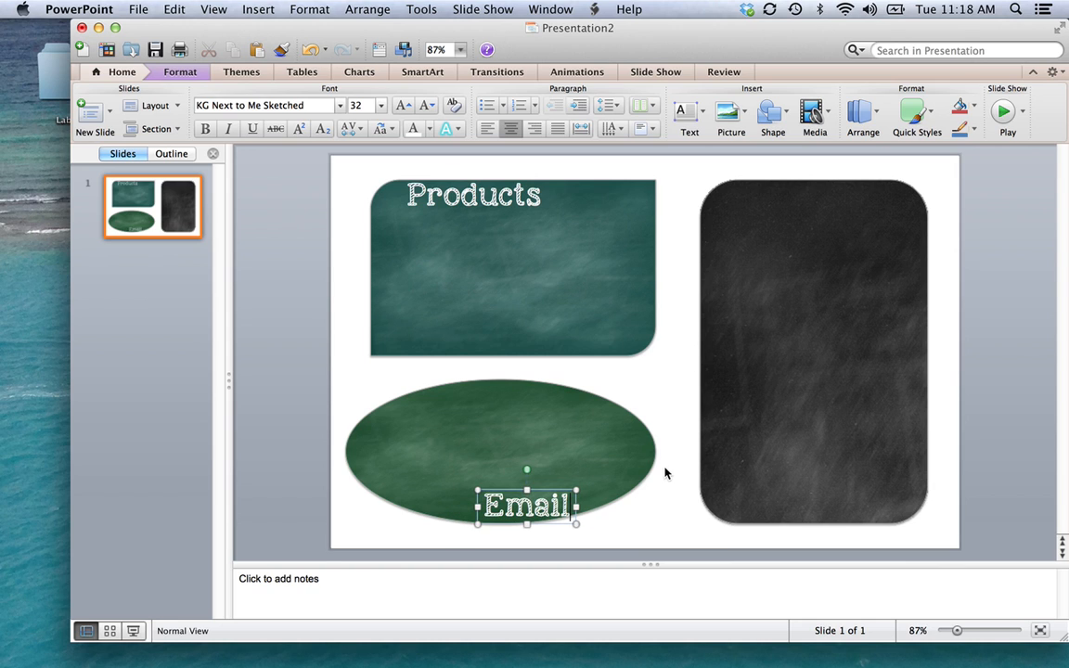
left_click(473, 195)
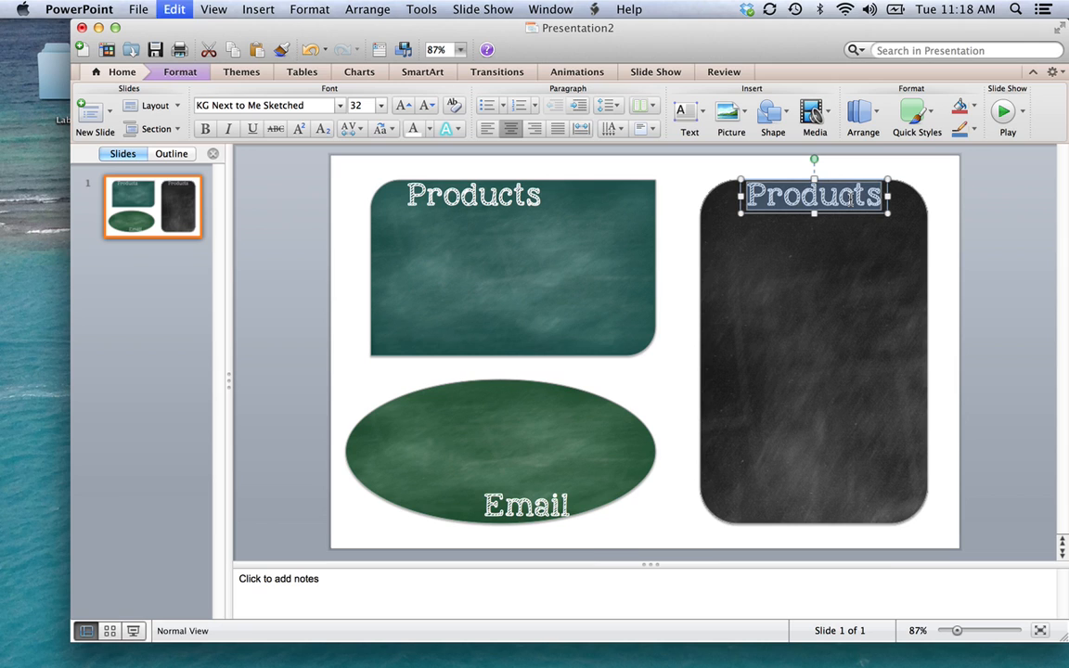
Step: Retype the copied label on the black rectangle as 'Current Projects'
type("C")
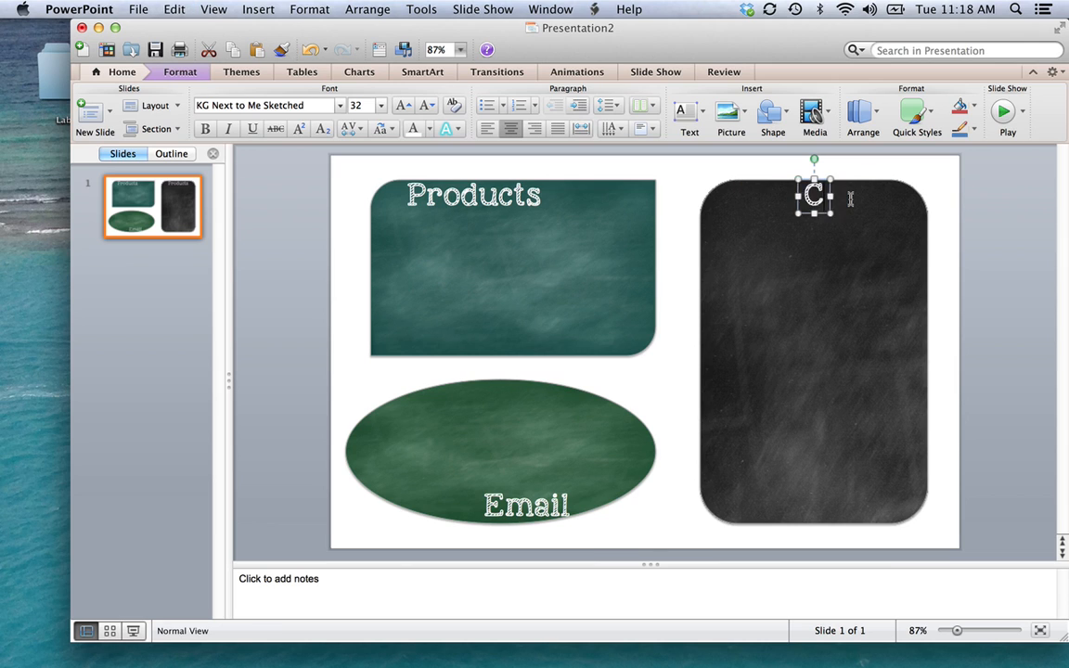
type("urrent Projects")
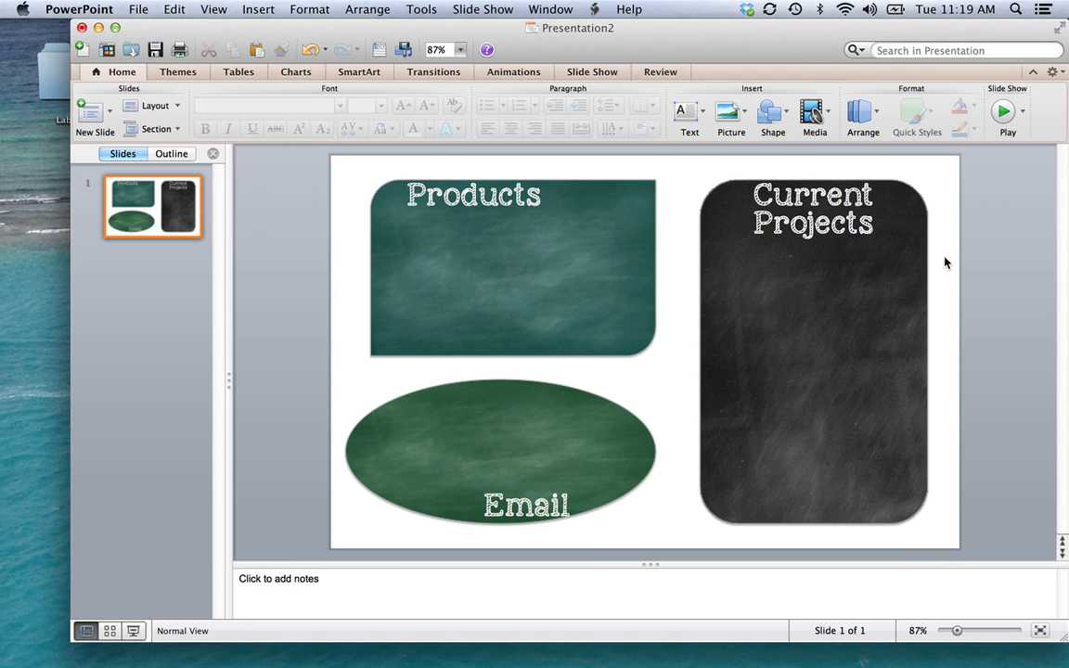
mouse_move(682, 401)
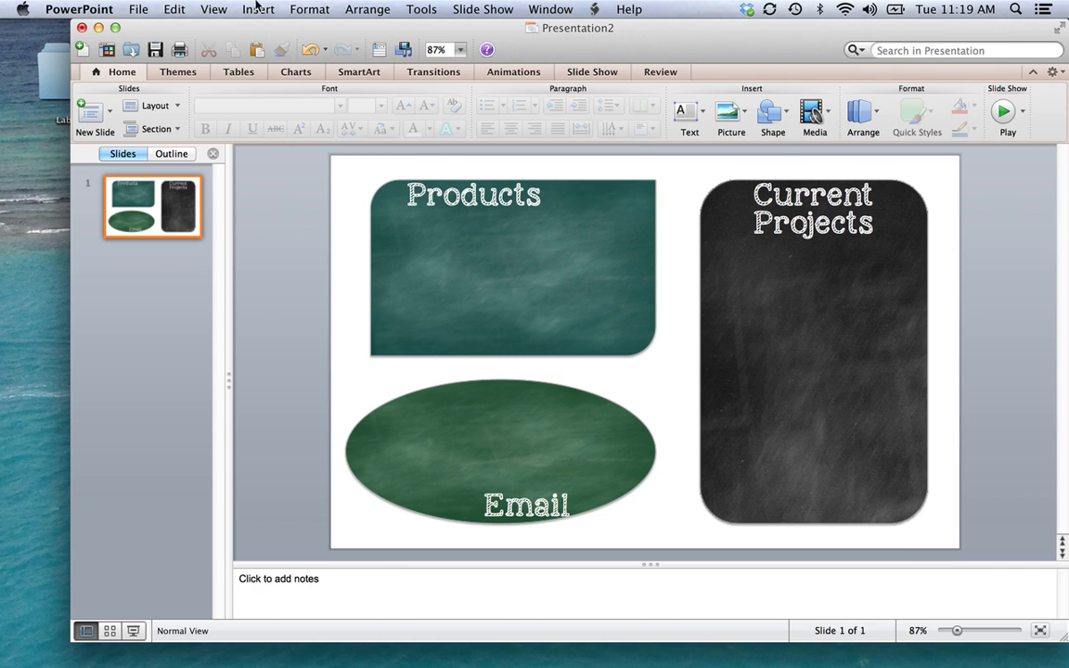
Step: Save the slide as a JPEG named 'chalkboard desktop' to the Desktop and dismiss the confirmation
left_click(137, 7)
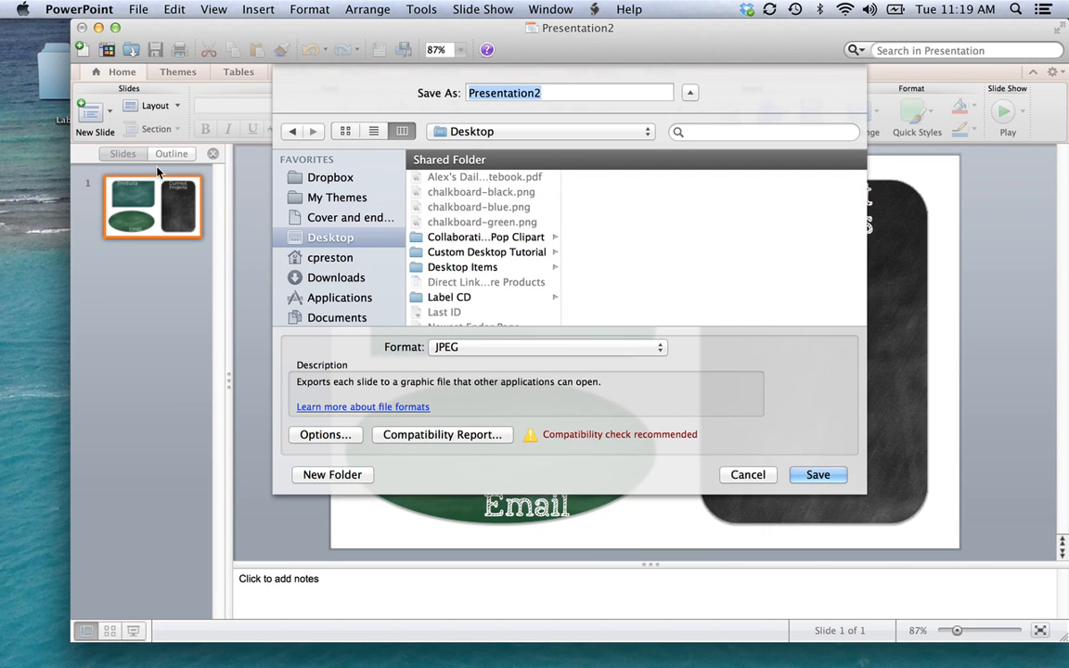
type("chalkboard desktop")
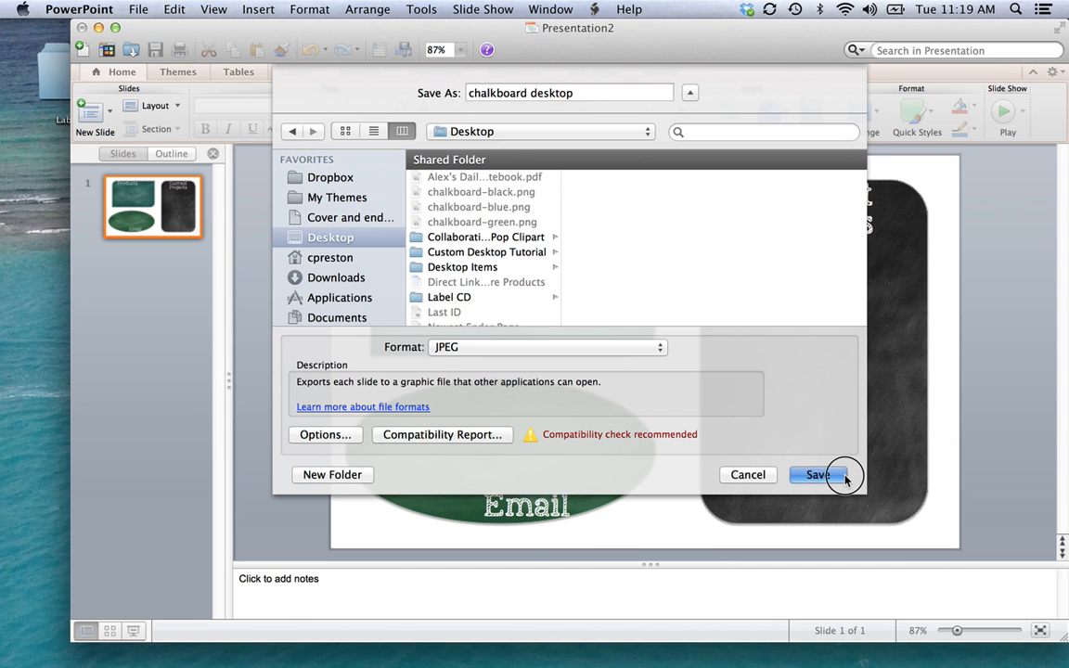
left_click(817, 475)
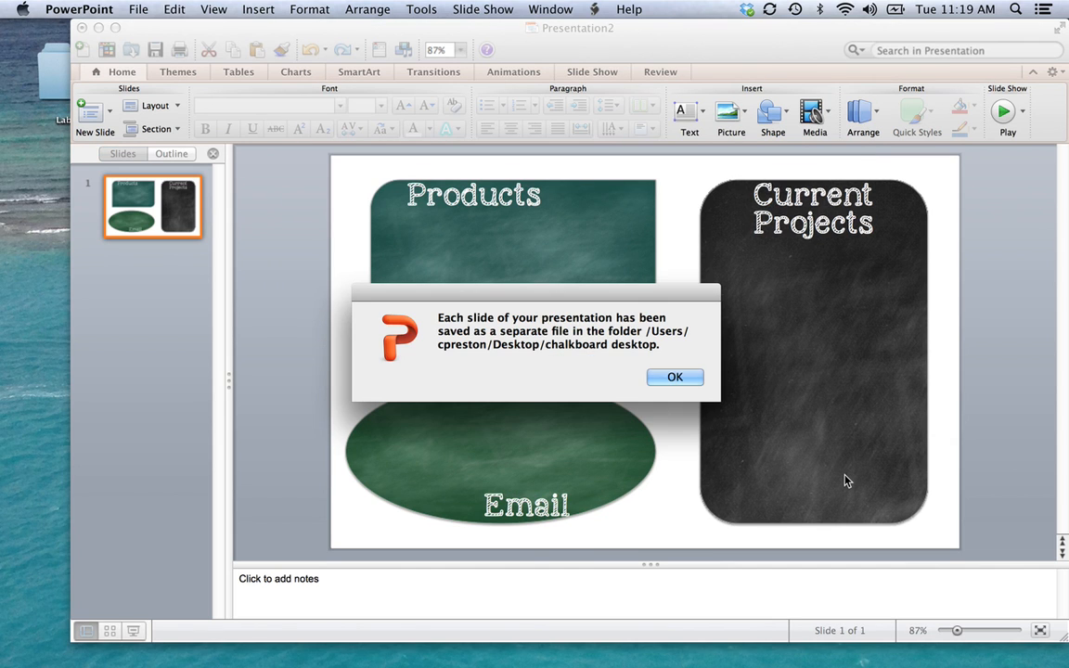
left_click(676, 376)
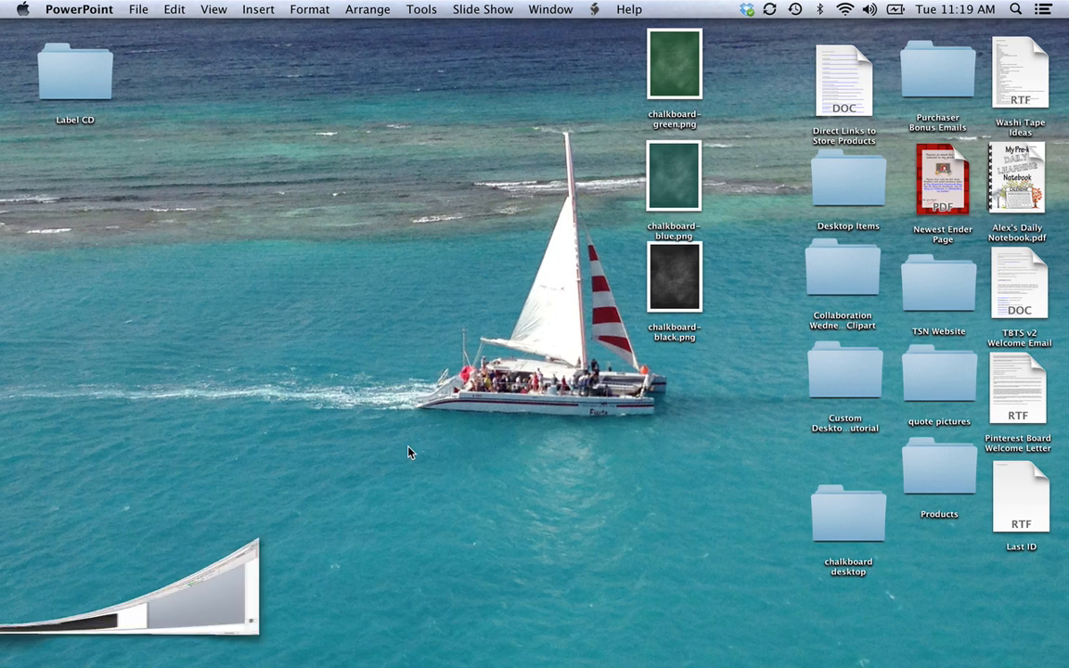
Step: Drag Slide1.jpg out of the chalkboard desktop folder onto the desktop and close the folder
left_click_drag(848, 512, 486, 280)
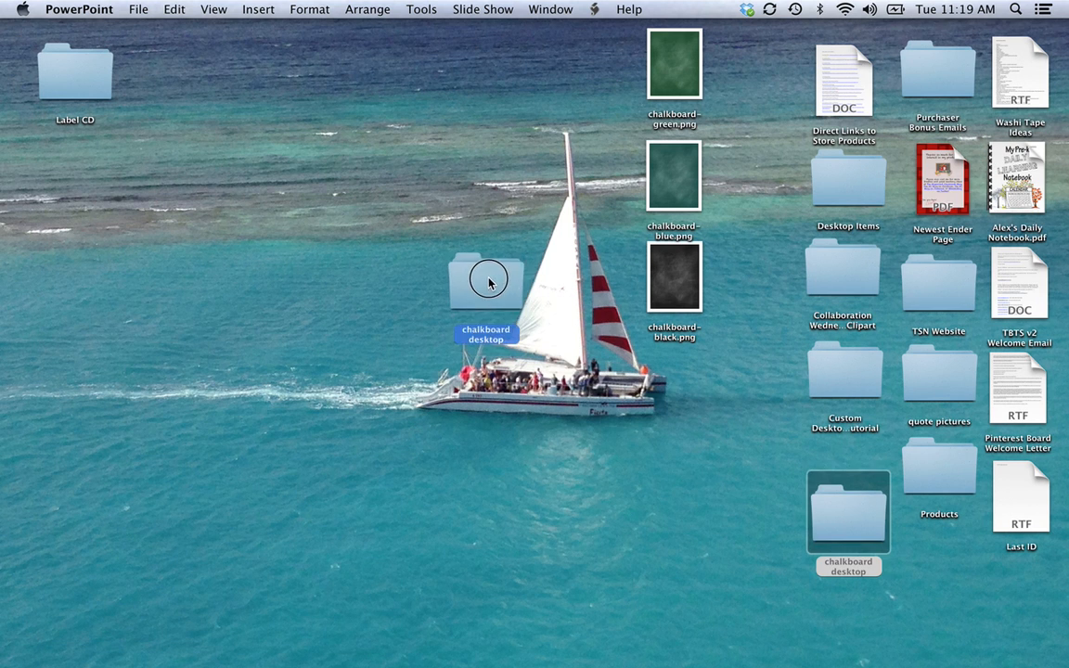
double_click(486, 282)
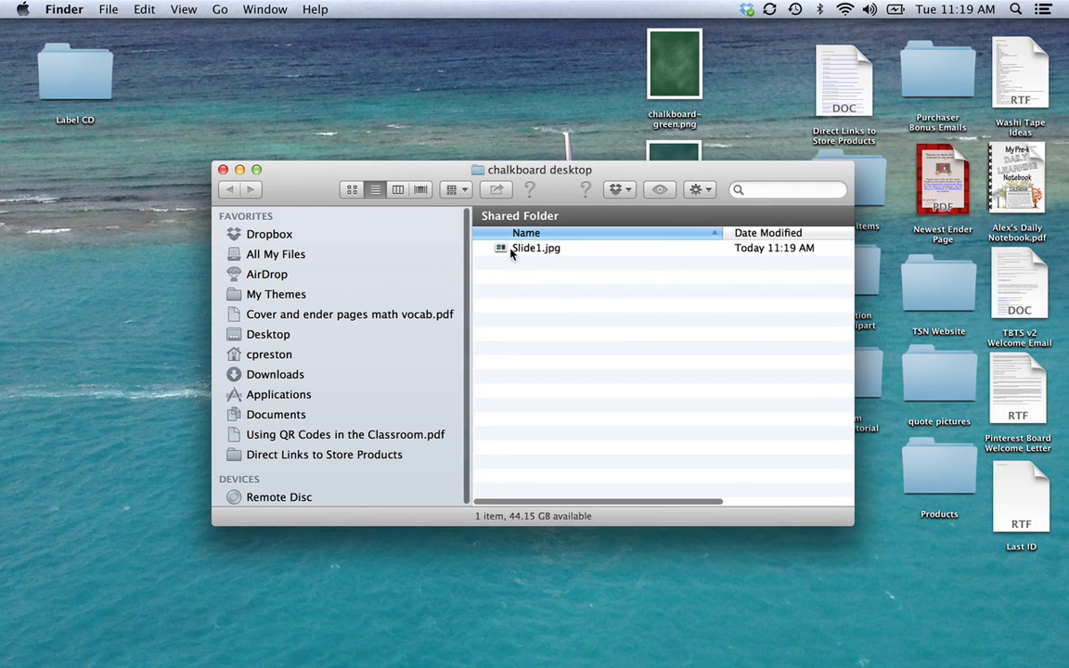
left_click_drag(534, 249, 418, 102)
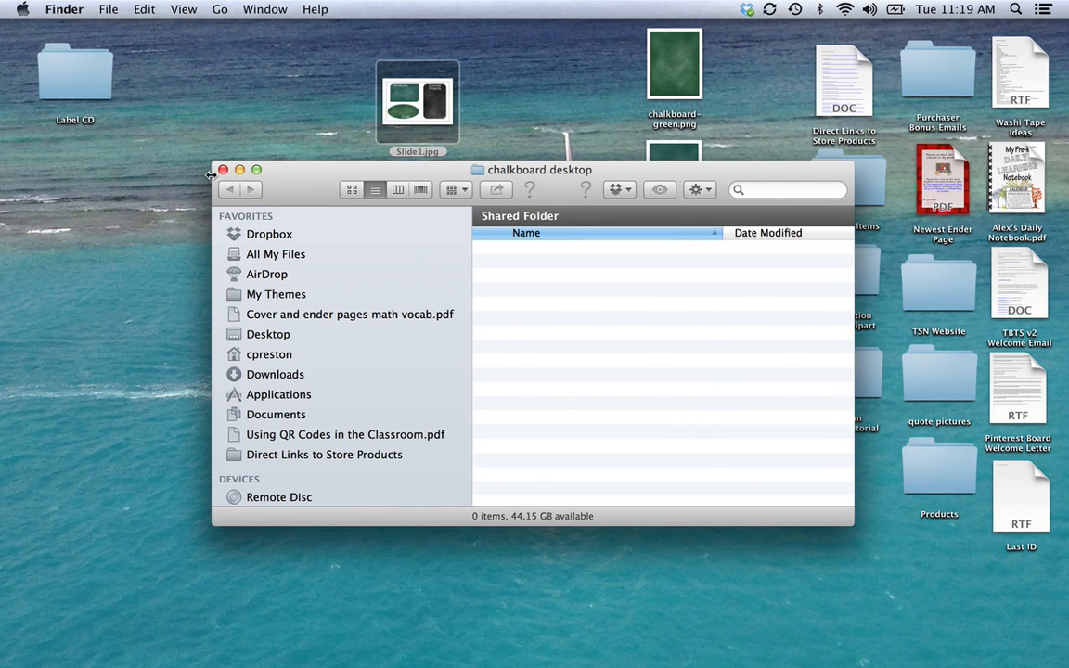
left_click(223, 170)
type("chalkboard desktop")
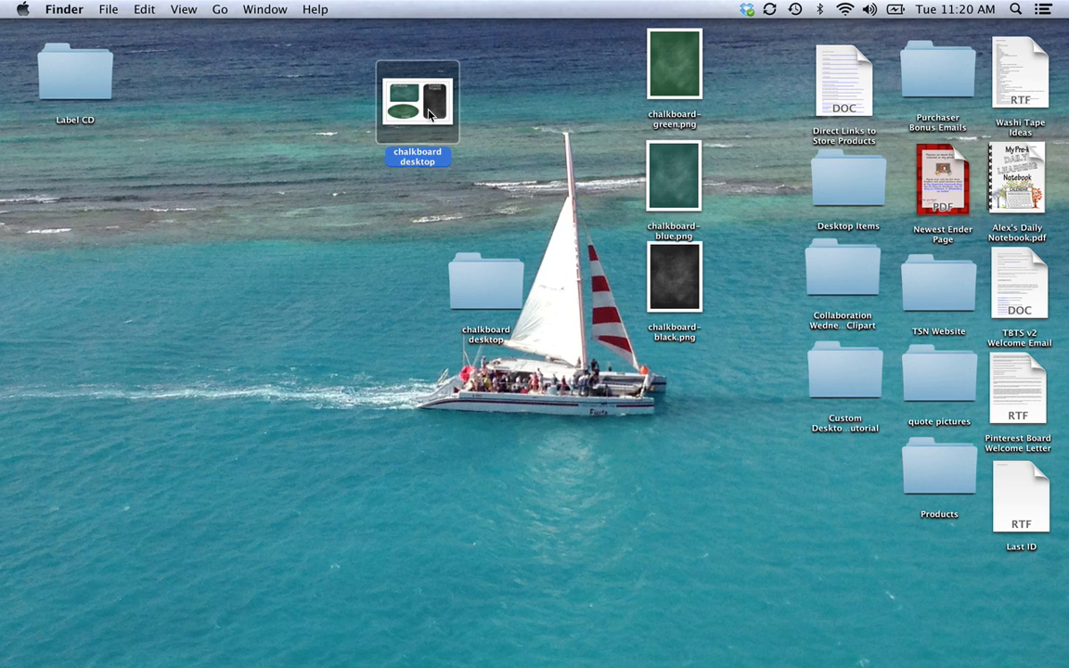
Step: View the chalkboard desktop image in Preview, then import it into iPhoto and close iPhoto
double_click(416, 101)
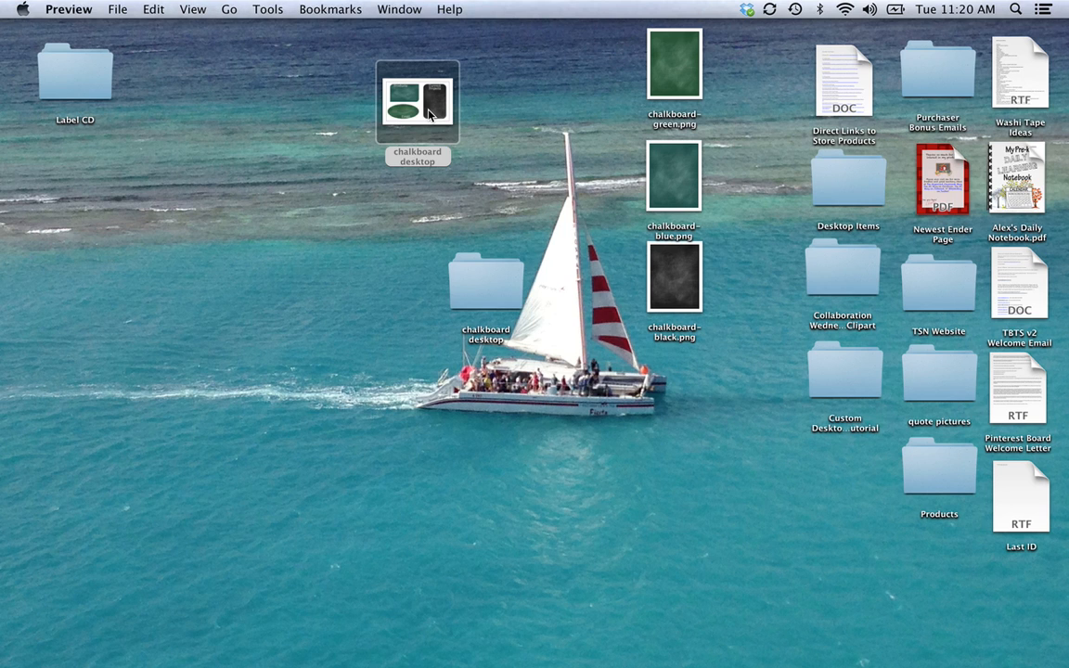
double_click(416, 102)
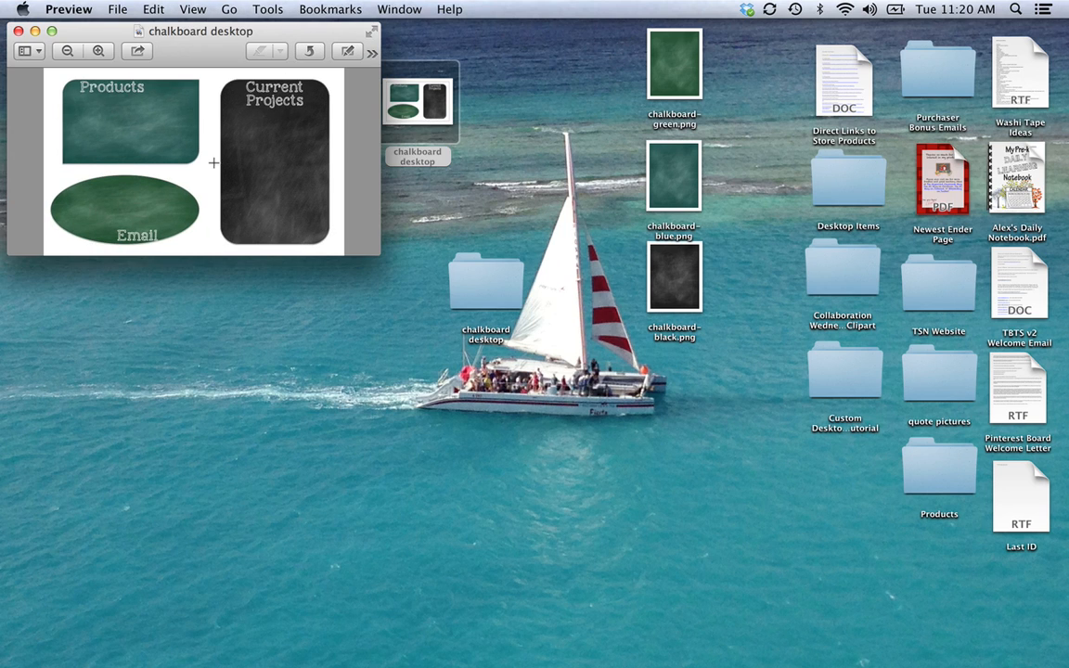
left_click(19, 30)
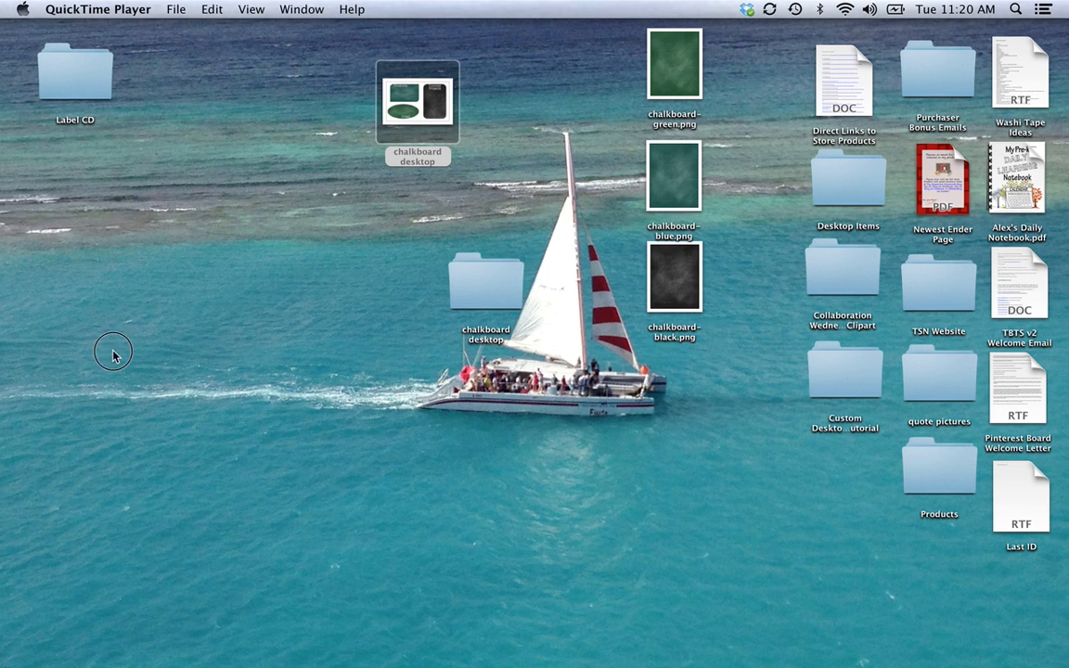
mouse_move(17, 400)
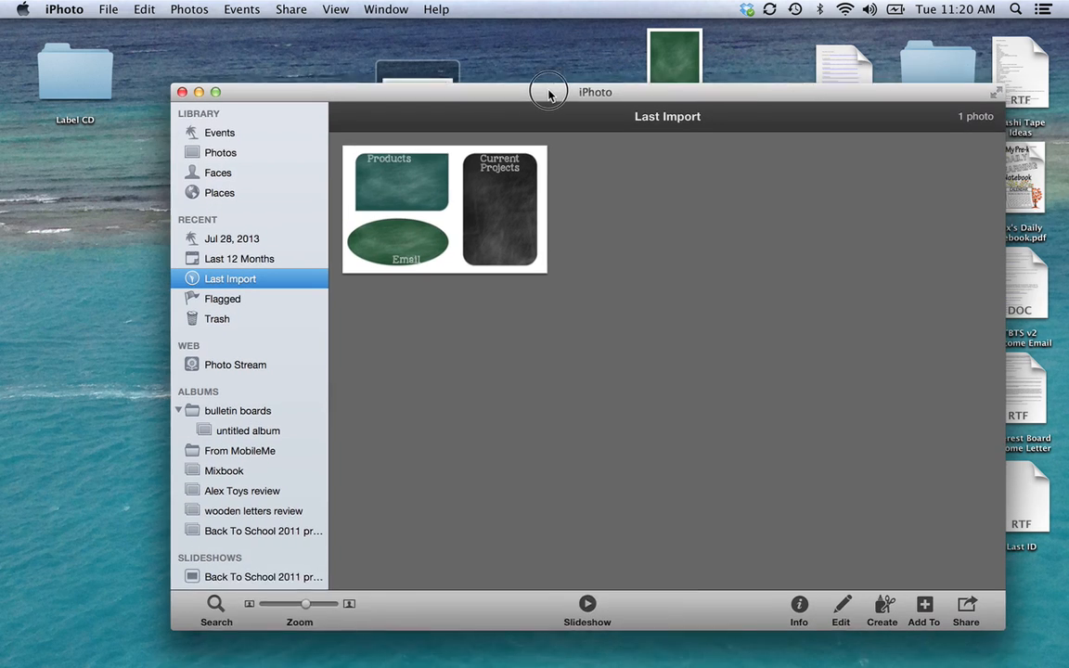
left_click(198, 93)
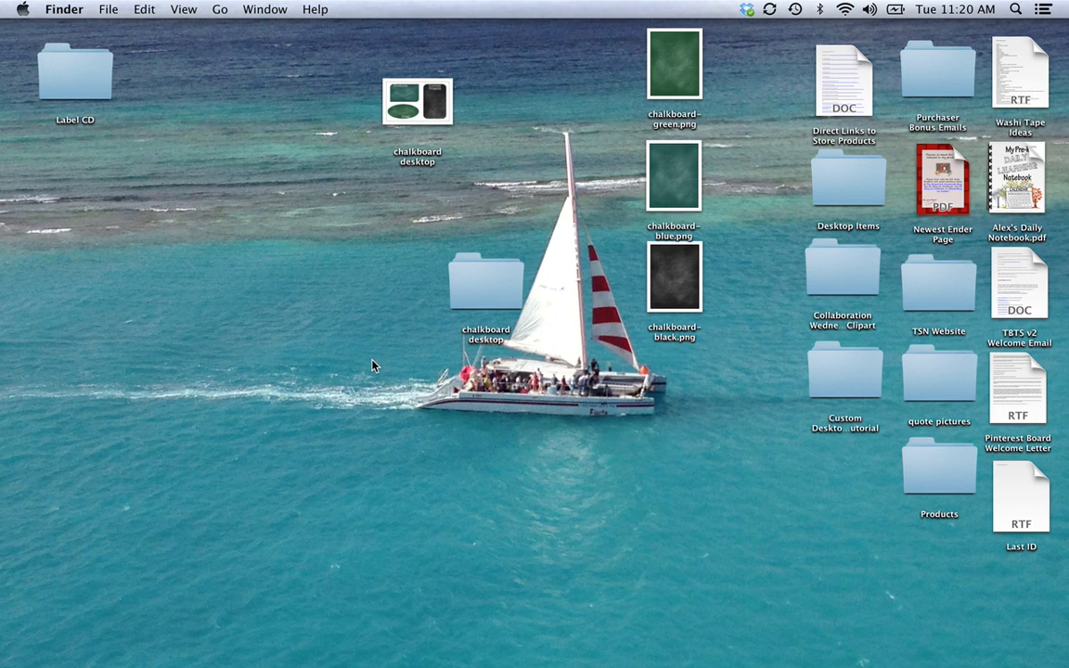
Step: Set the chalkboard image from iPhoto's Last Import as the desktop background via Change Desktop Background
right_click(375, 364)
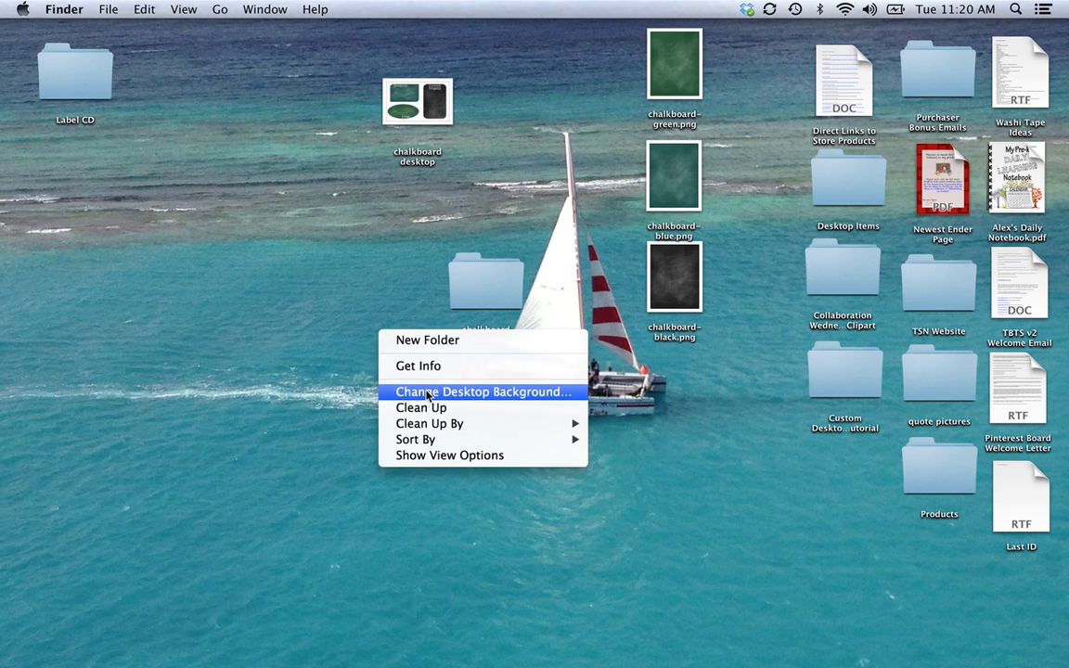
left_click(482, 392)
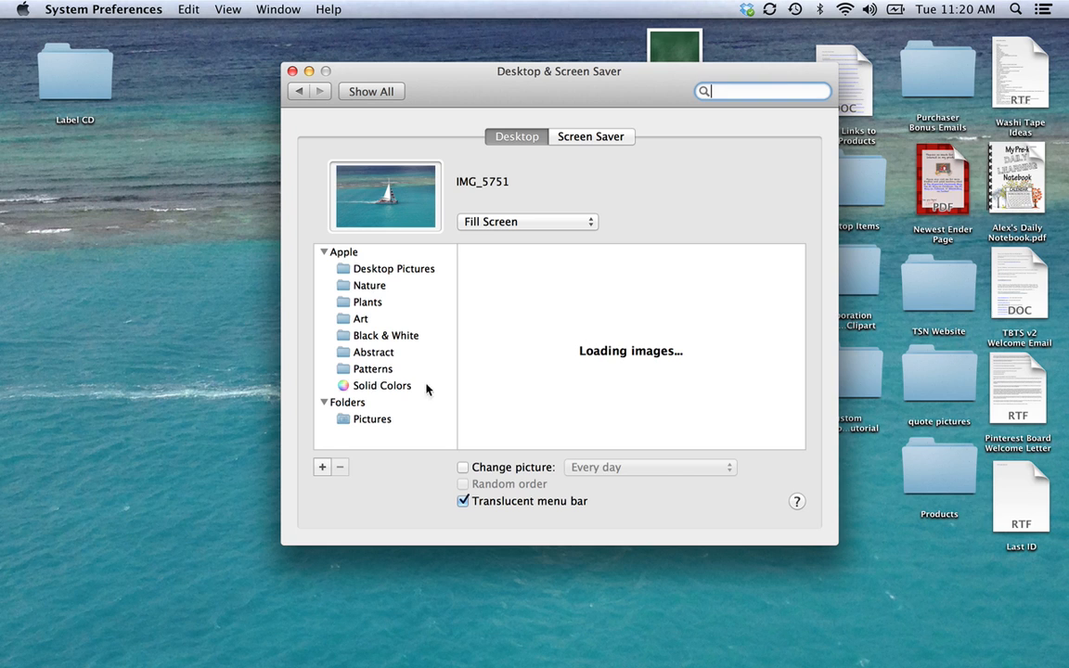
mouse_move(375, 353)
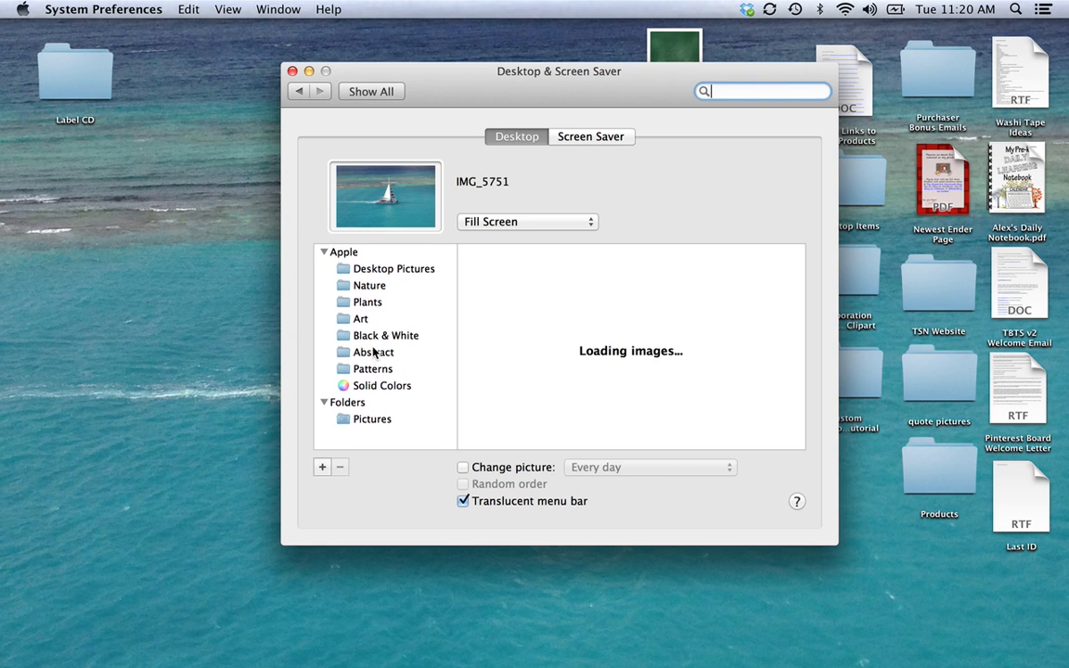
scroll("down", 3)
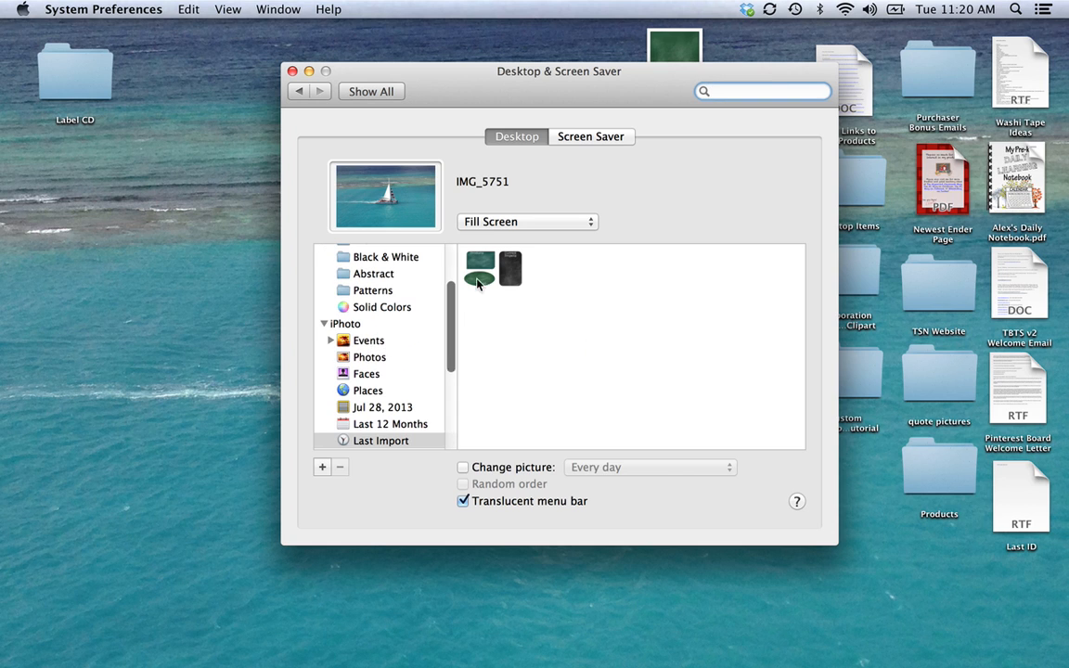
left_click(494, 267)
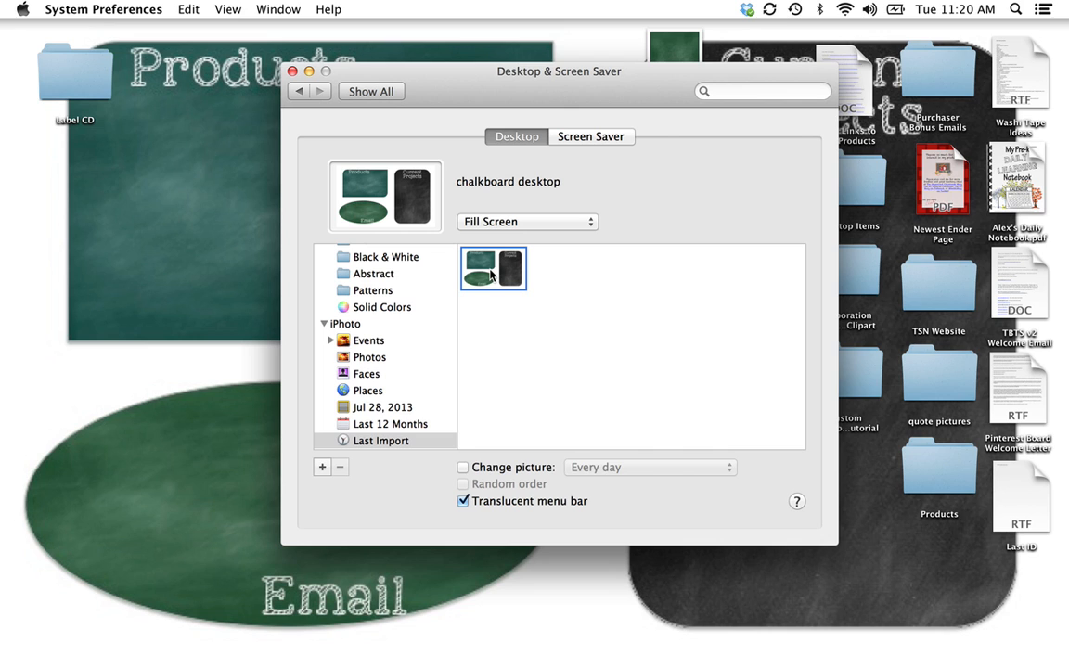
left_click(293, 71)
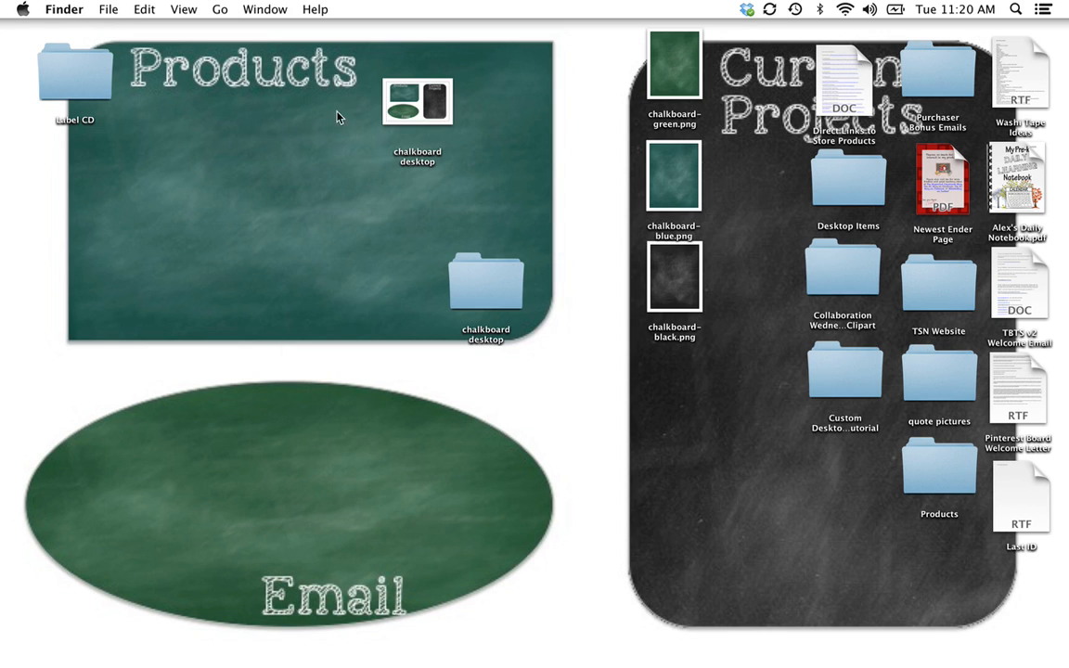
mouse_move(145, 96)
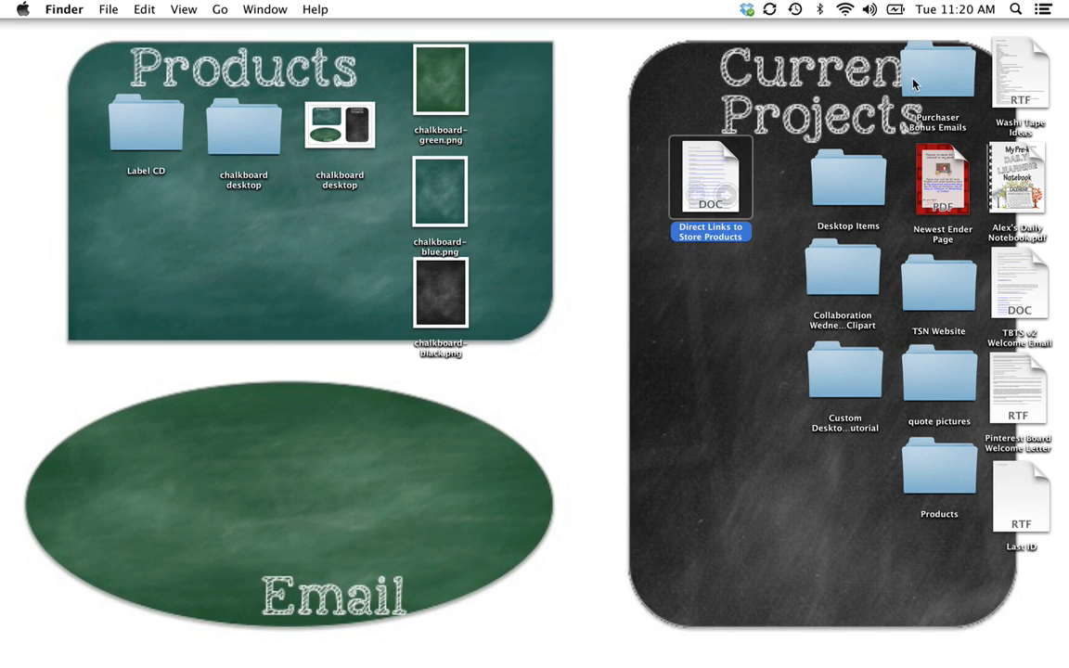
Step: Drag Purchaser Bonus Emails and welcome emails onto Email, Washi Tape Ideas and Alex's Daily Notebook.pdf onto Current Projects
left_click_drag(937, 70, 334, 431)
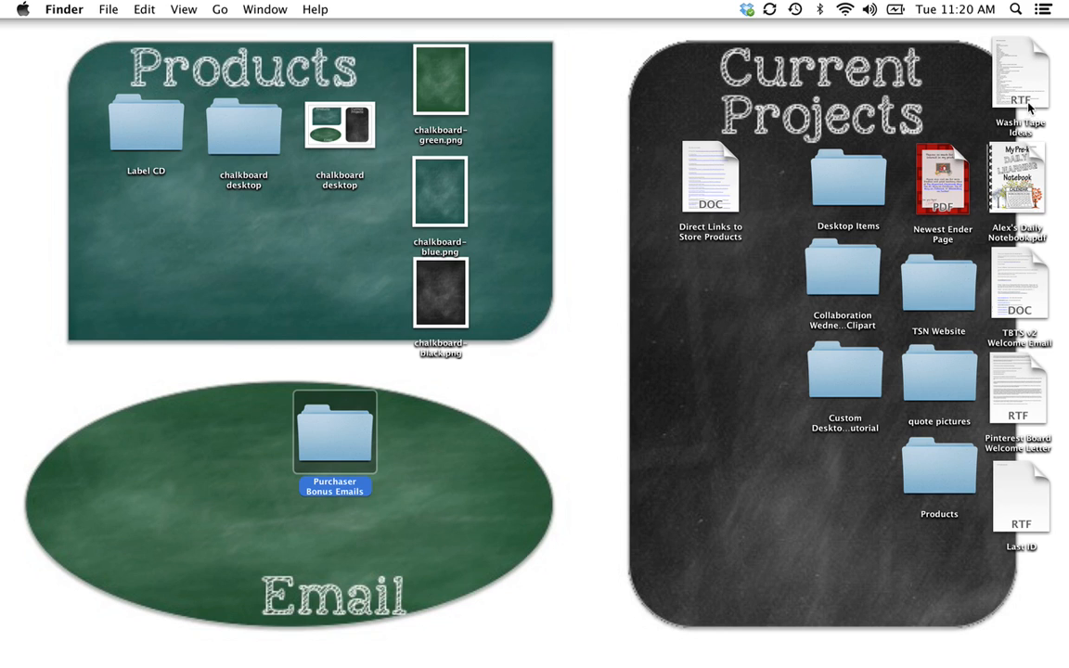
left_click_drag(1019, 75, 705, 288)
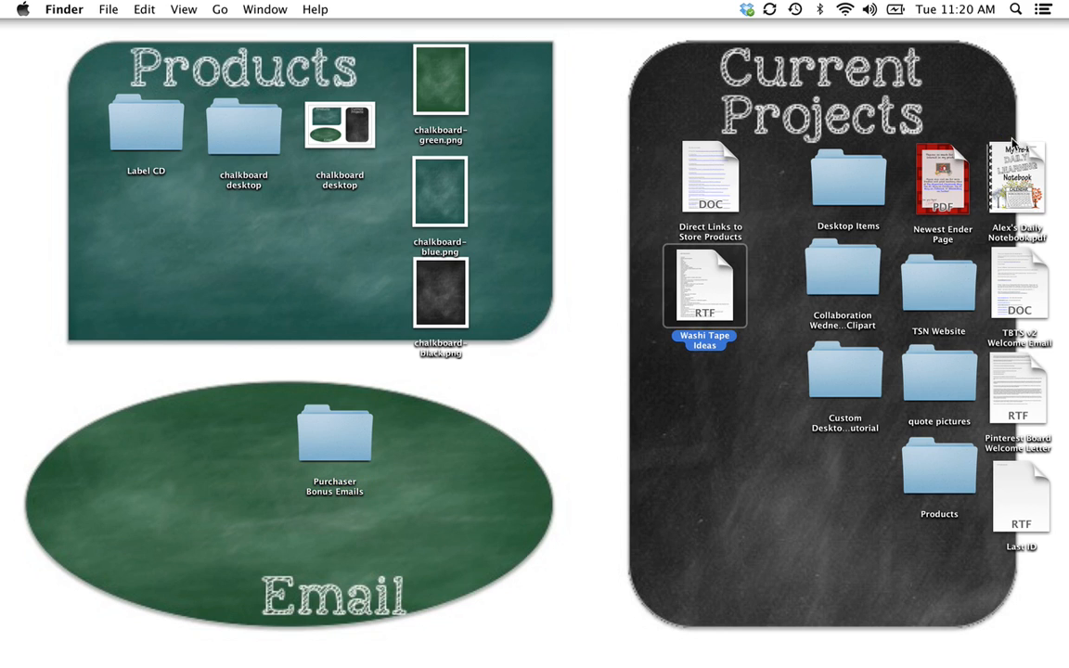
left_click_drag(1017, 176, 734, 431)
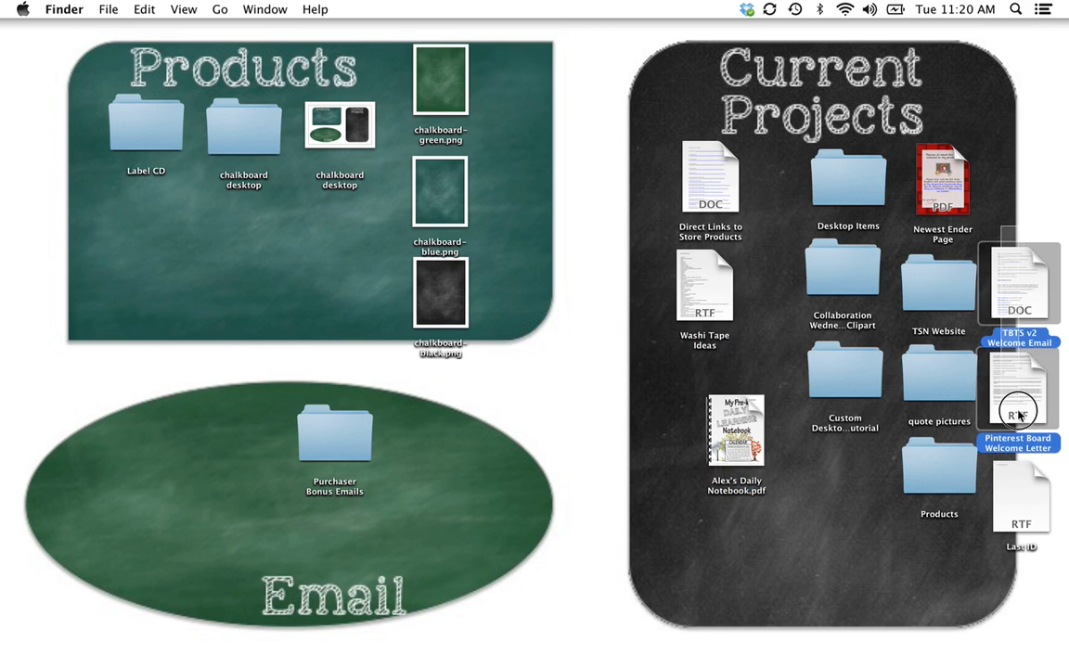
left_click_drag(1018, 388, 178, 444)
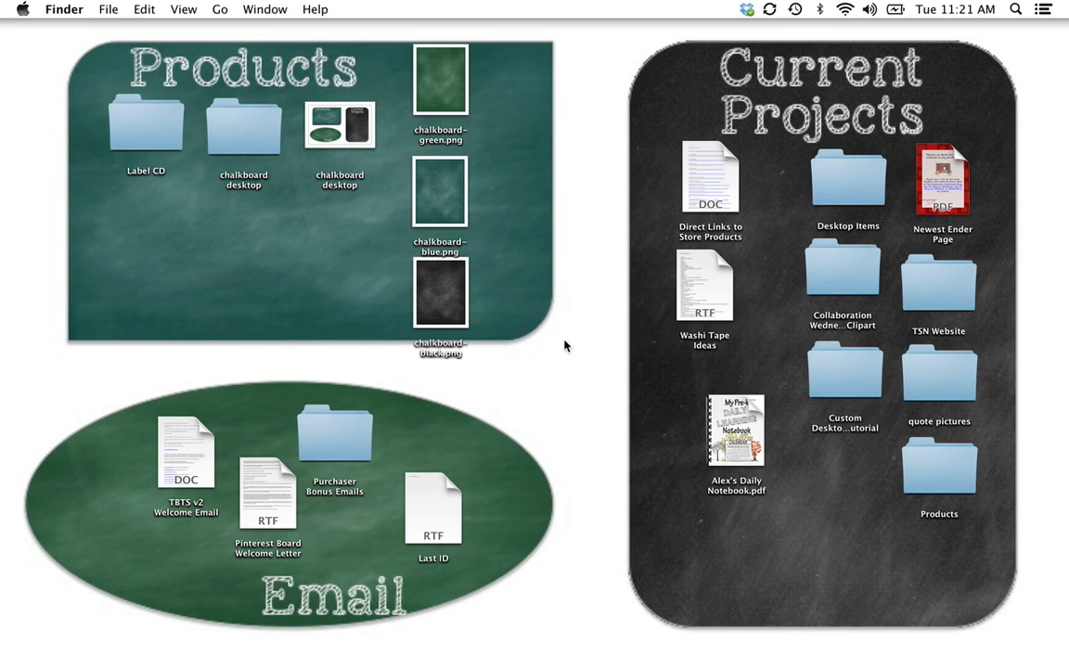
mouse_move(586, 378)
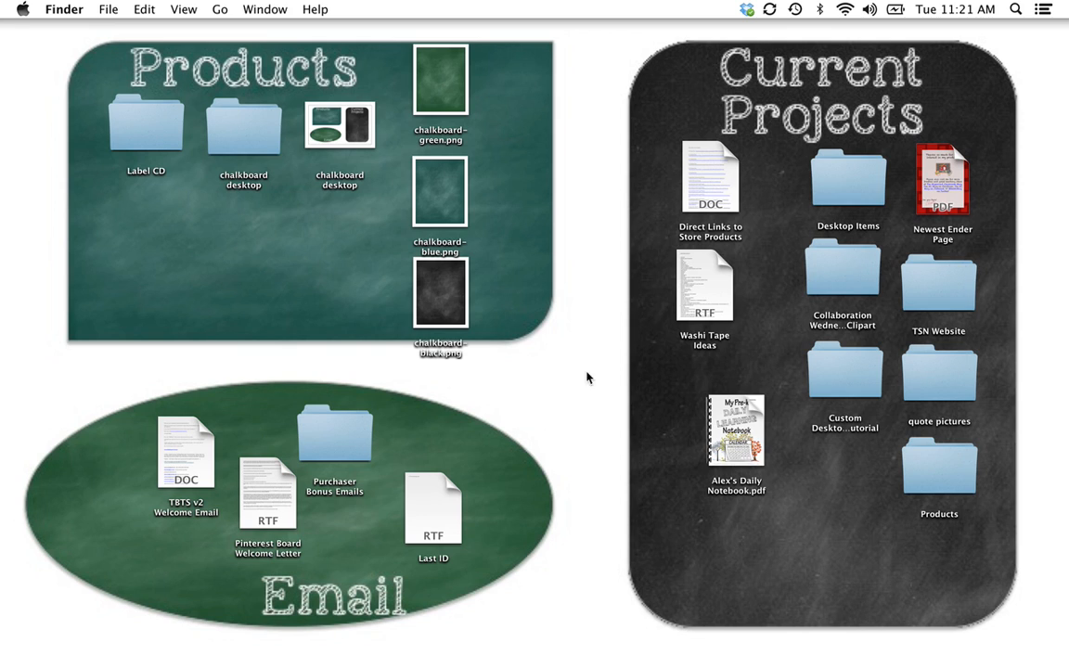
mouse_move(776, 228)
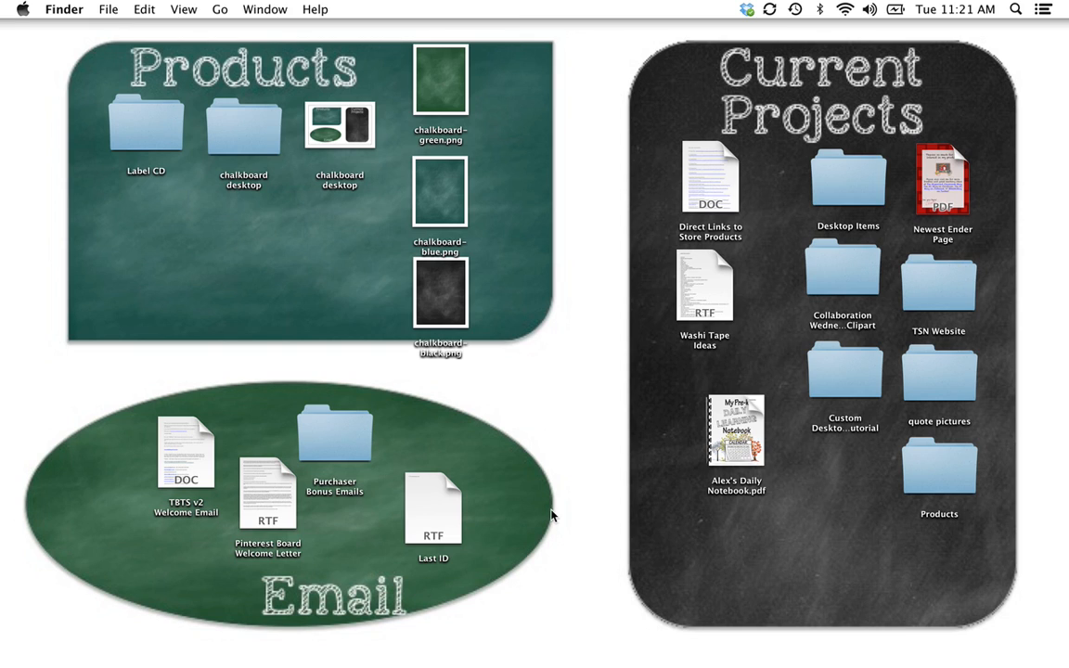
mouse_move(831, 406)
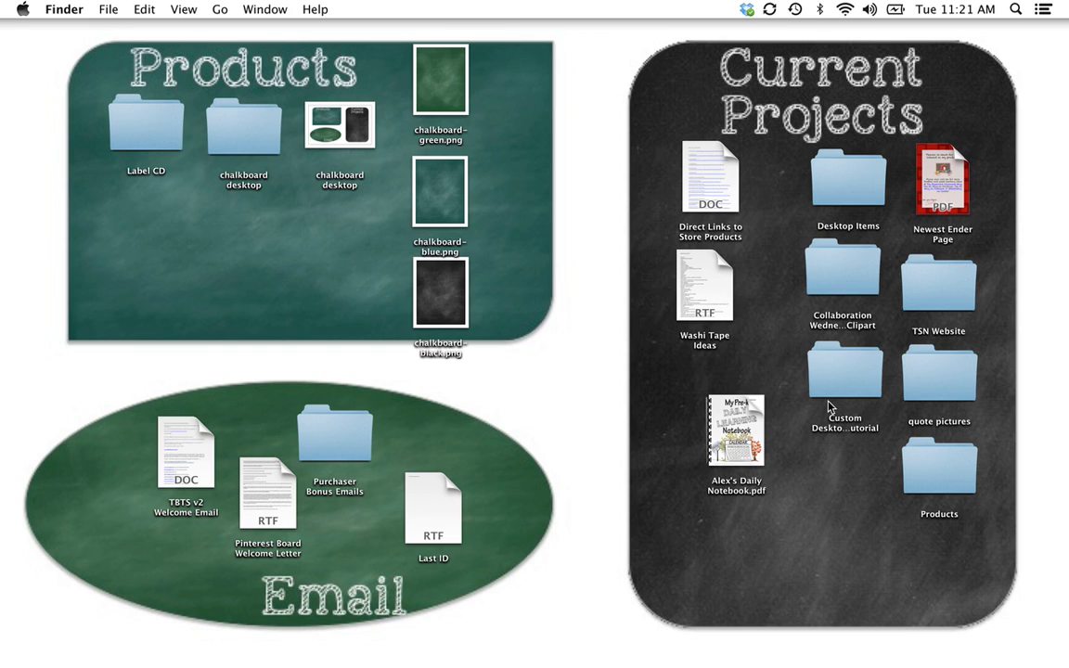
mouse_move(609, 442)
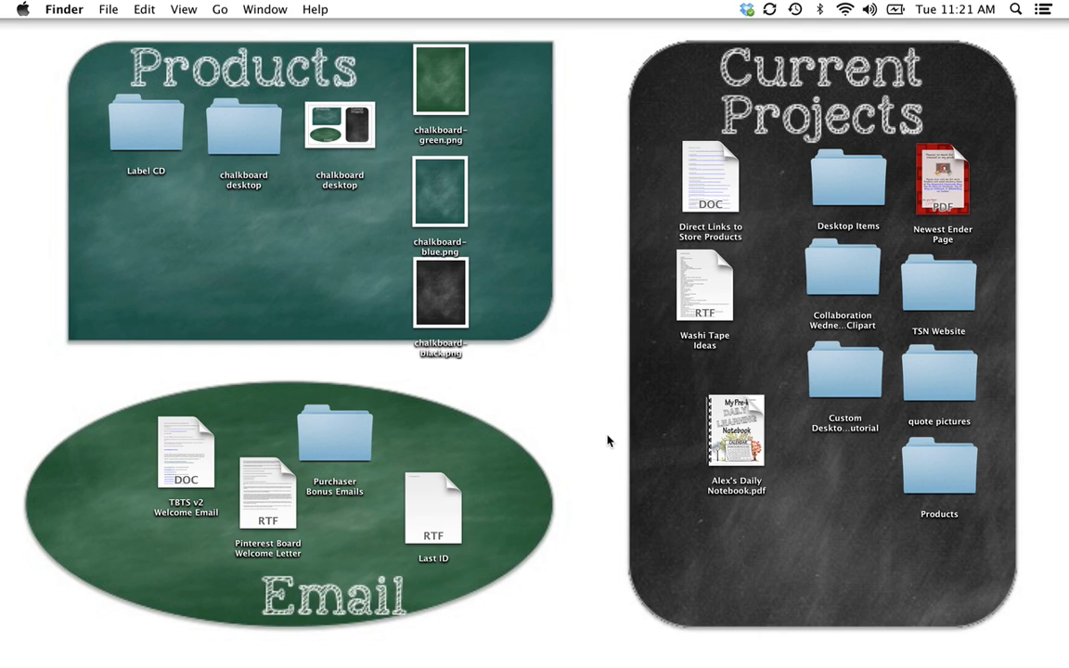
mouse_move(584, 384)
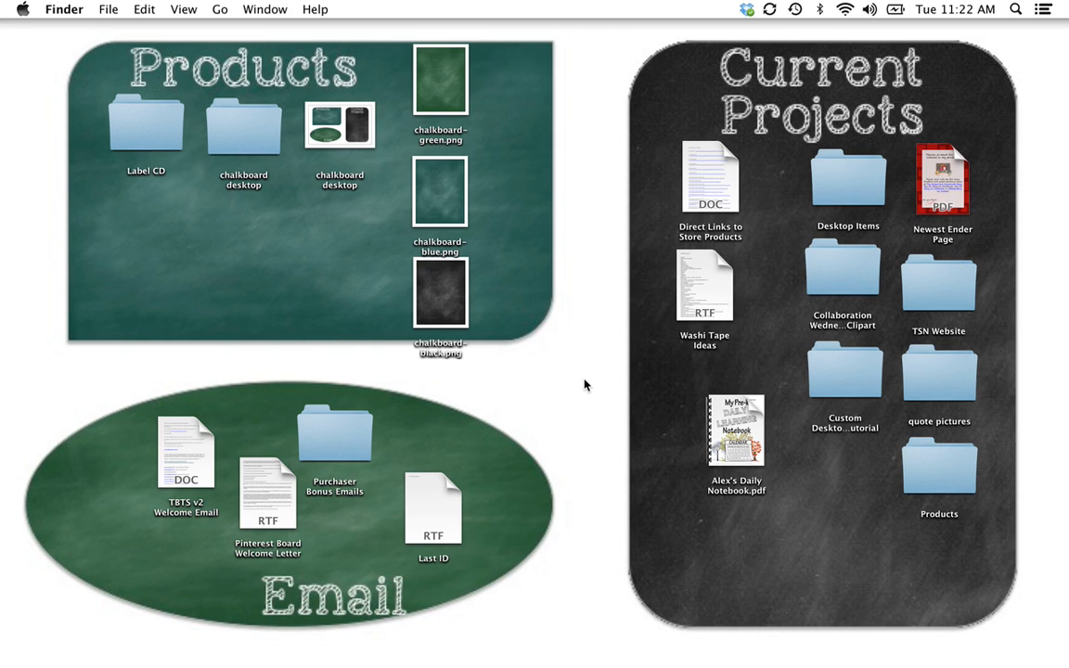
mouse_move(412, 322)
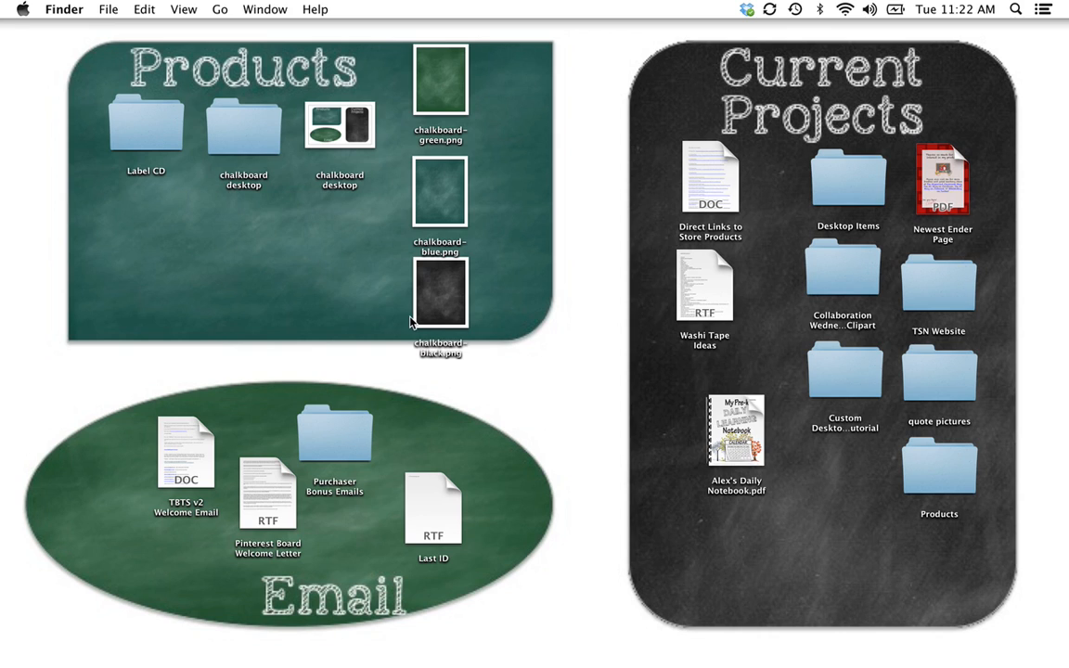
mouse_move(171, 221)
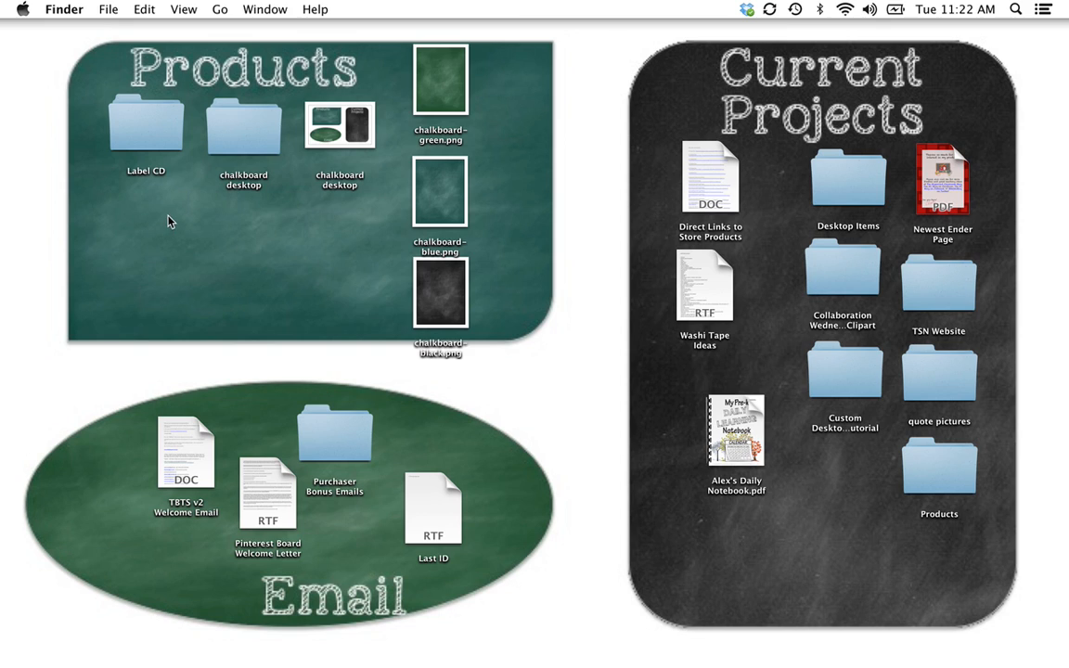